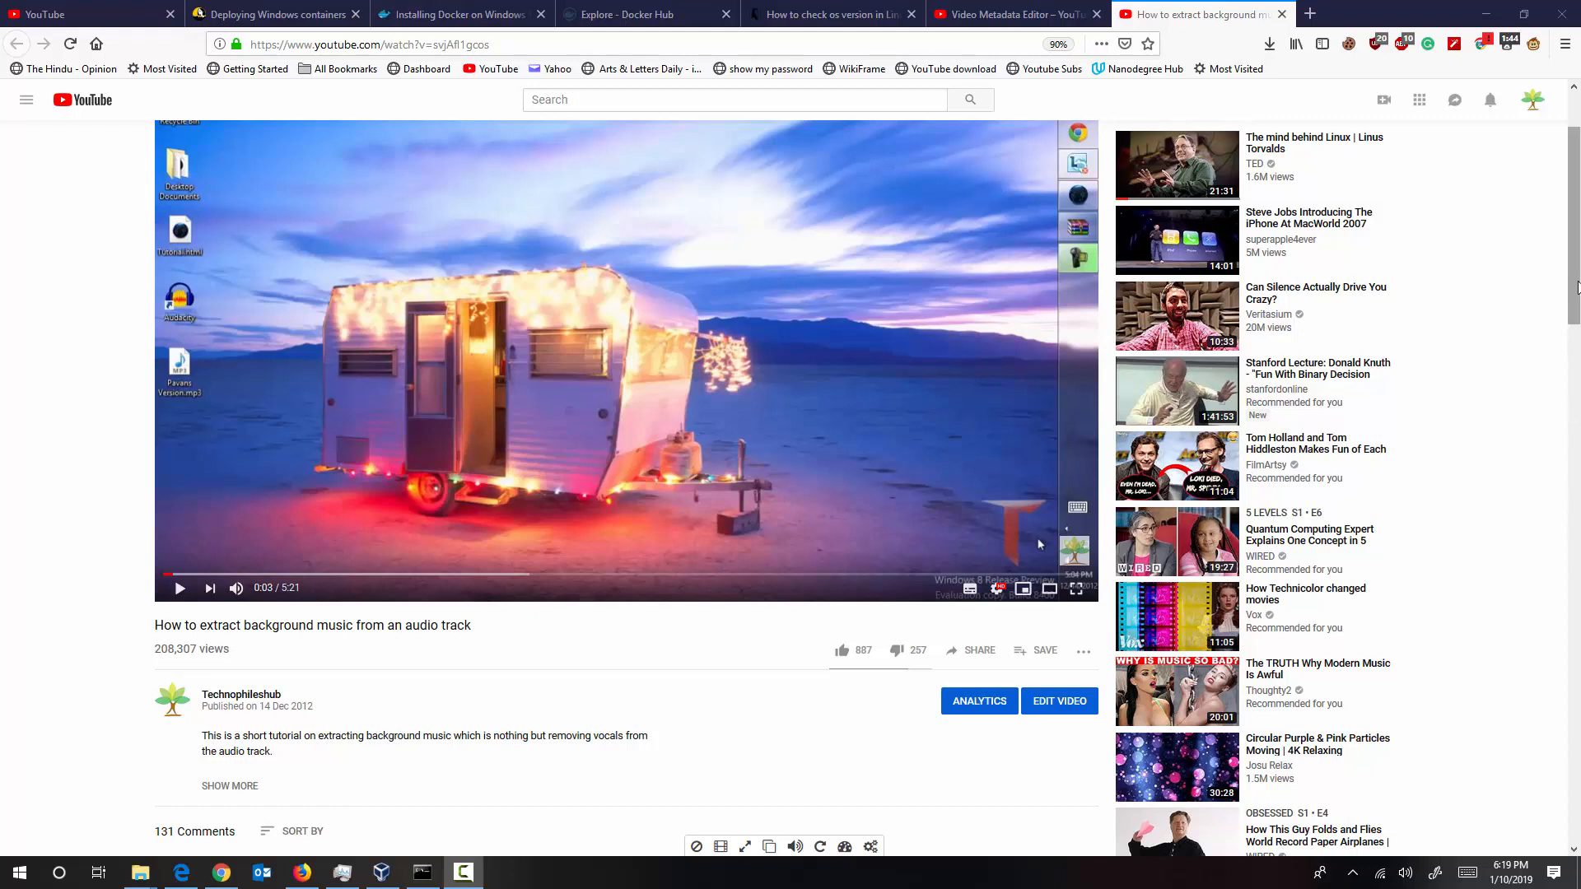
Scroll down the tutorial video page to bring the comments into view
{"action": "scroll", "scroll_direction": "down", "scroll_amount": 3}
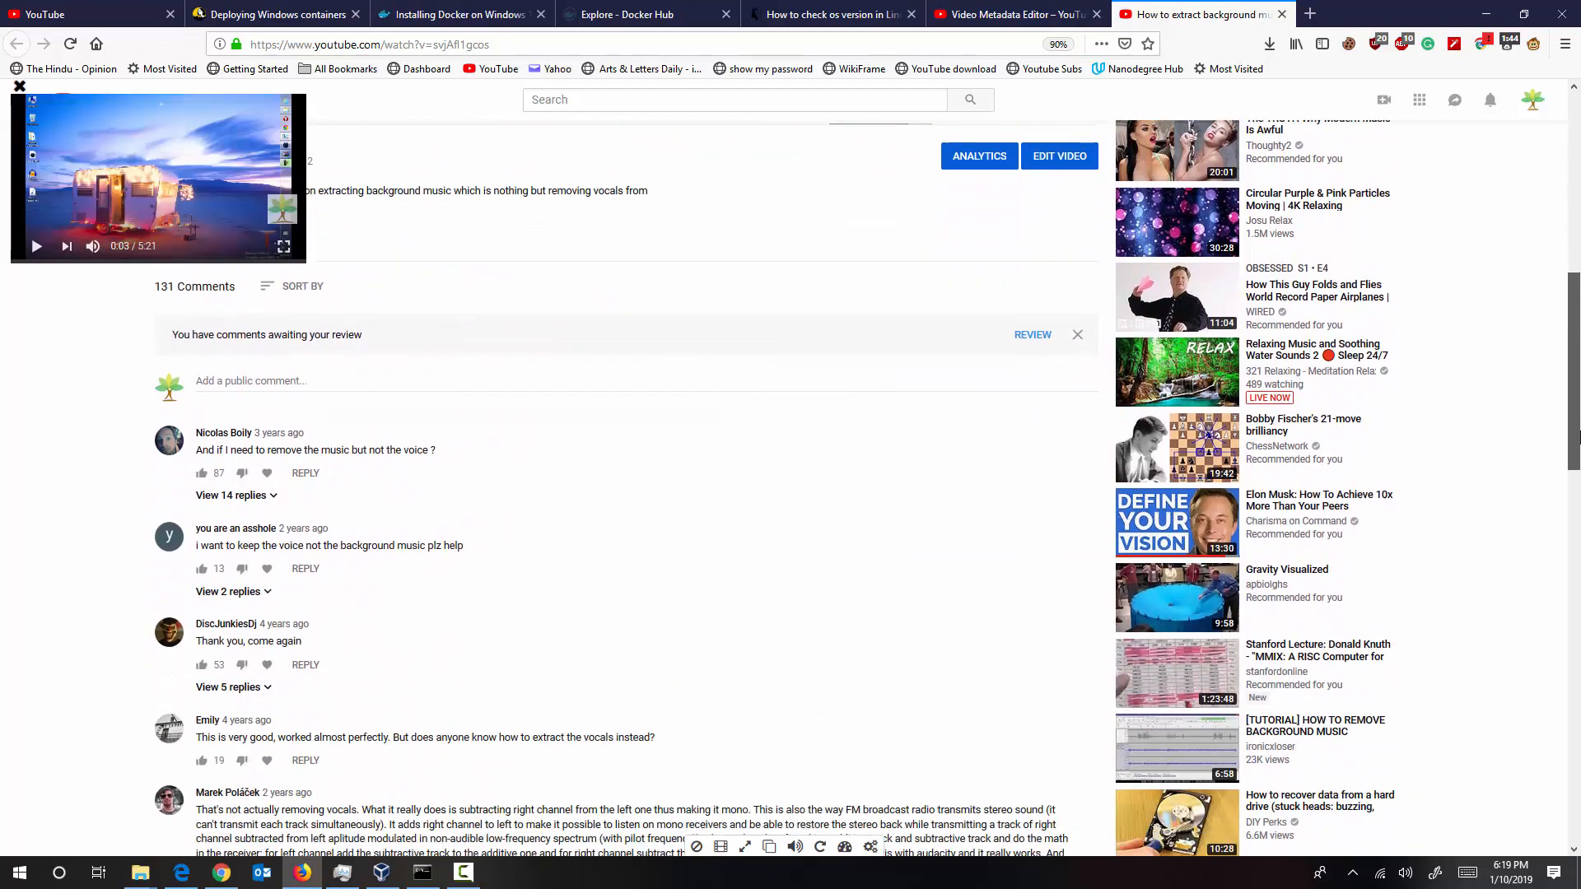
{"action": "scroll", "scroll_direction": "down", "scroll_amount": 3}
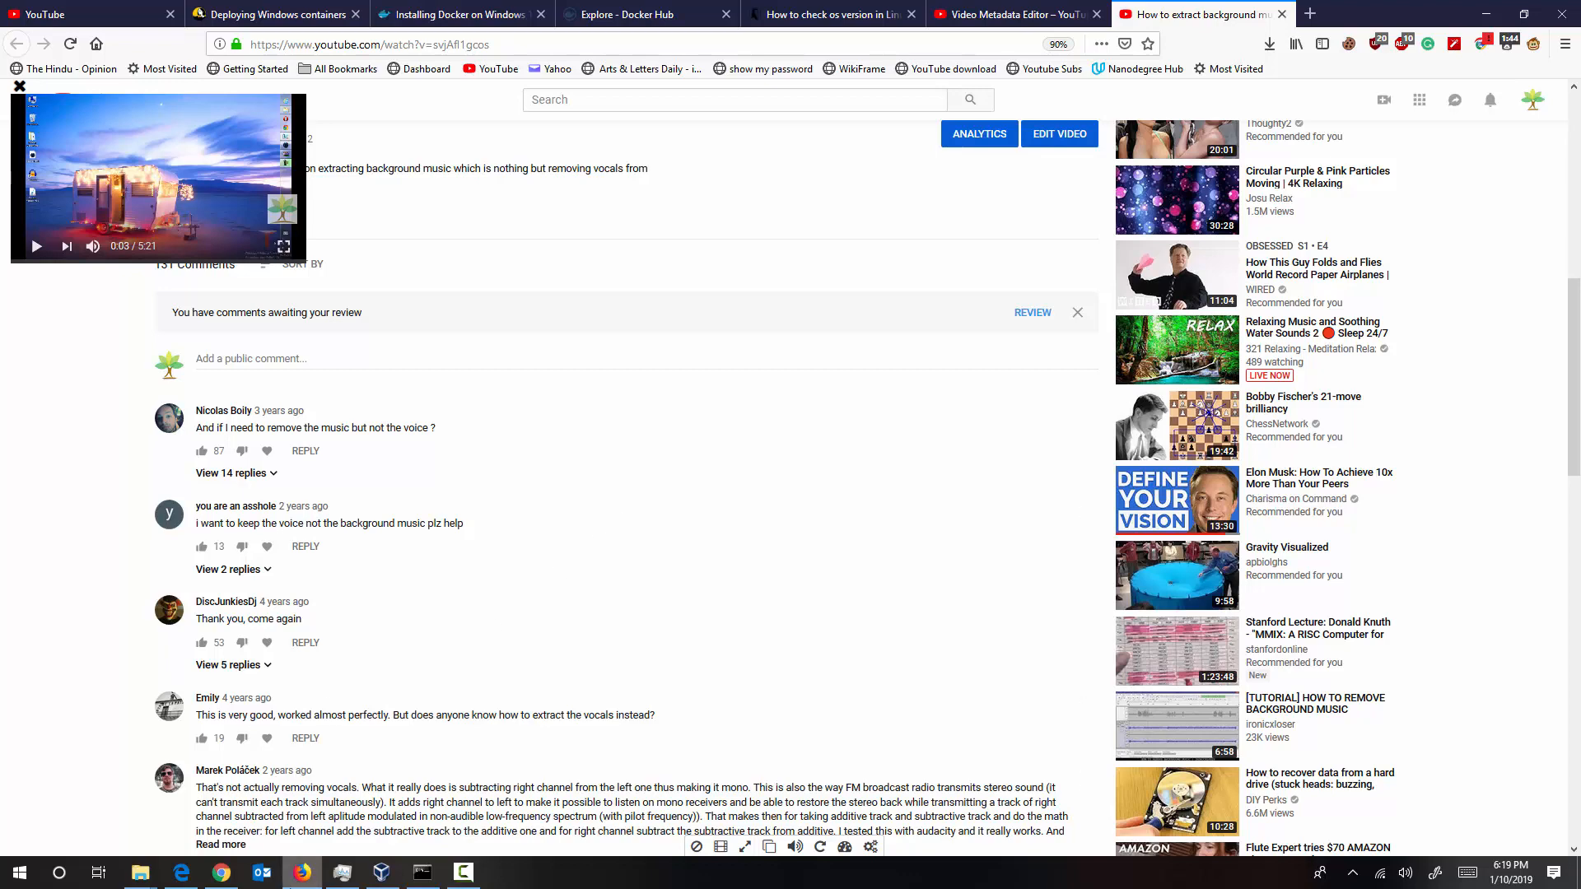
{"action": "mouse_move", "coordinate": [302, 873]}
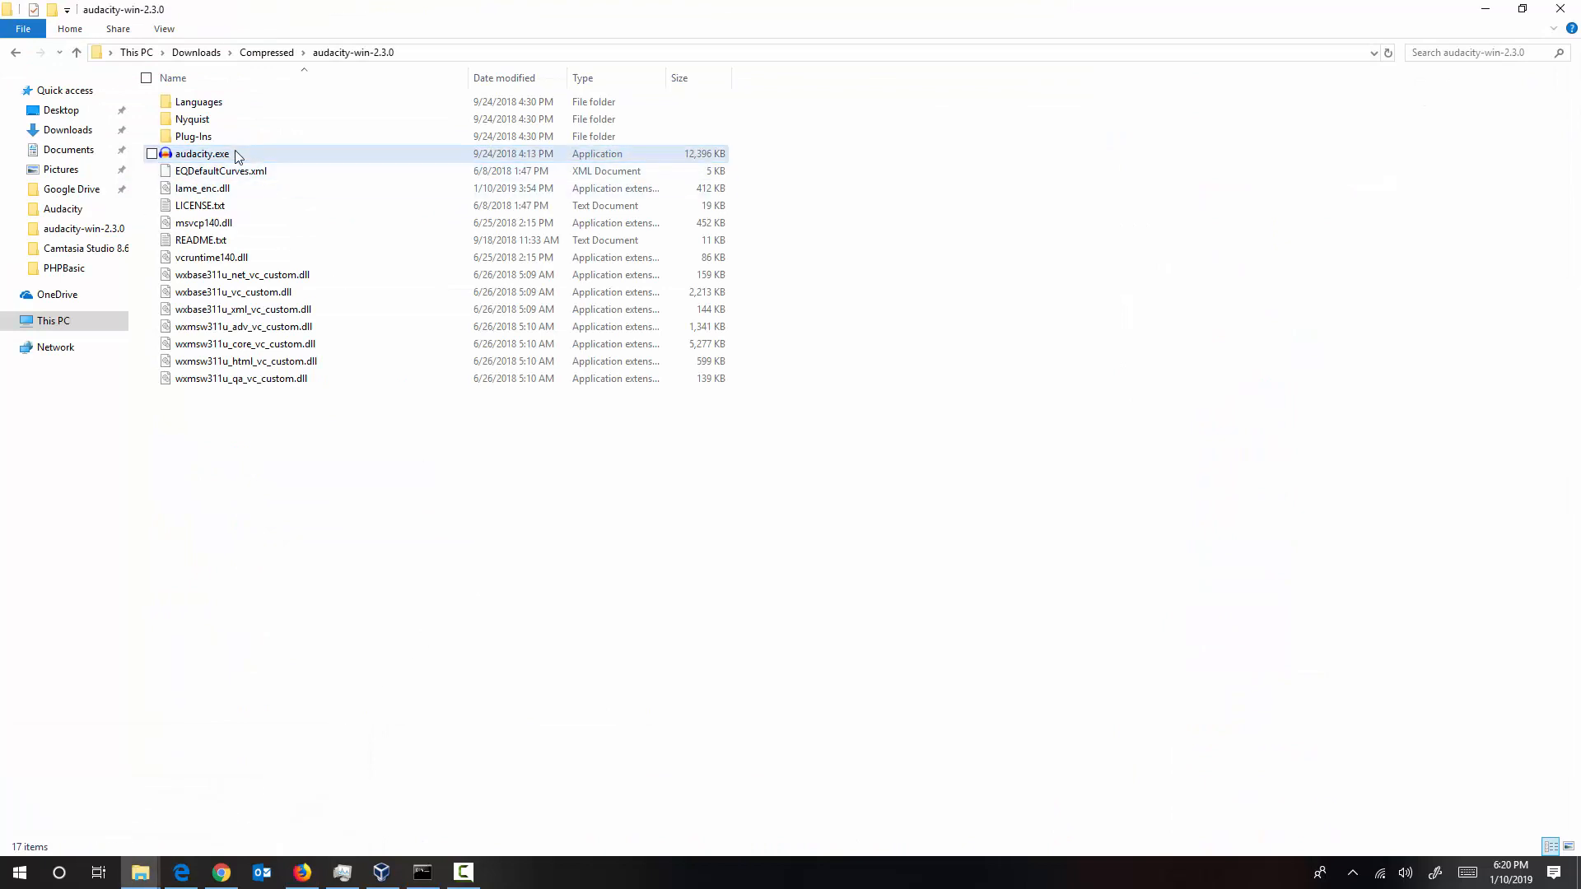
Launch Audacity, dismiss the welcome message and import the song Someone Like You
{"action": "double_click", "coordinate": [197, 155]}
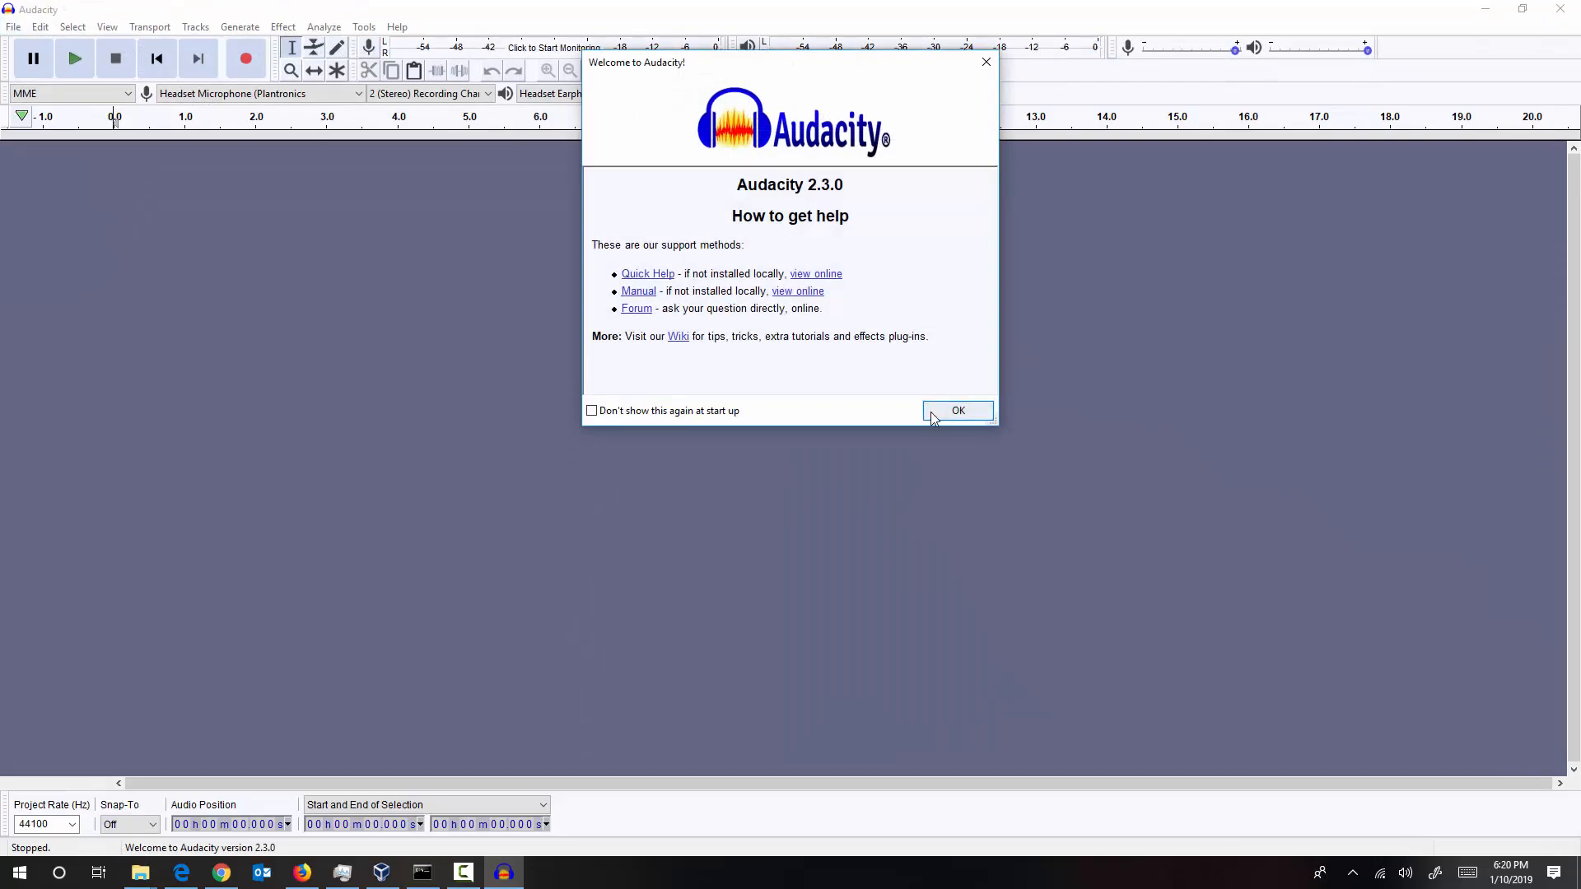
{"action": "left_click", "coordinate": [959, 412]}
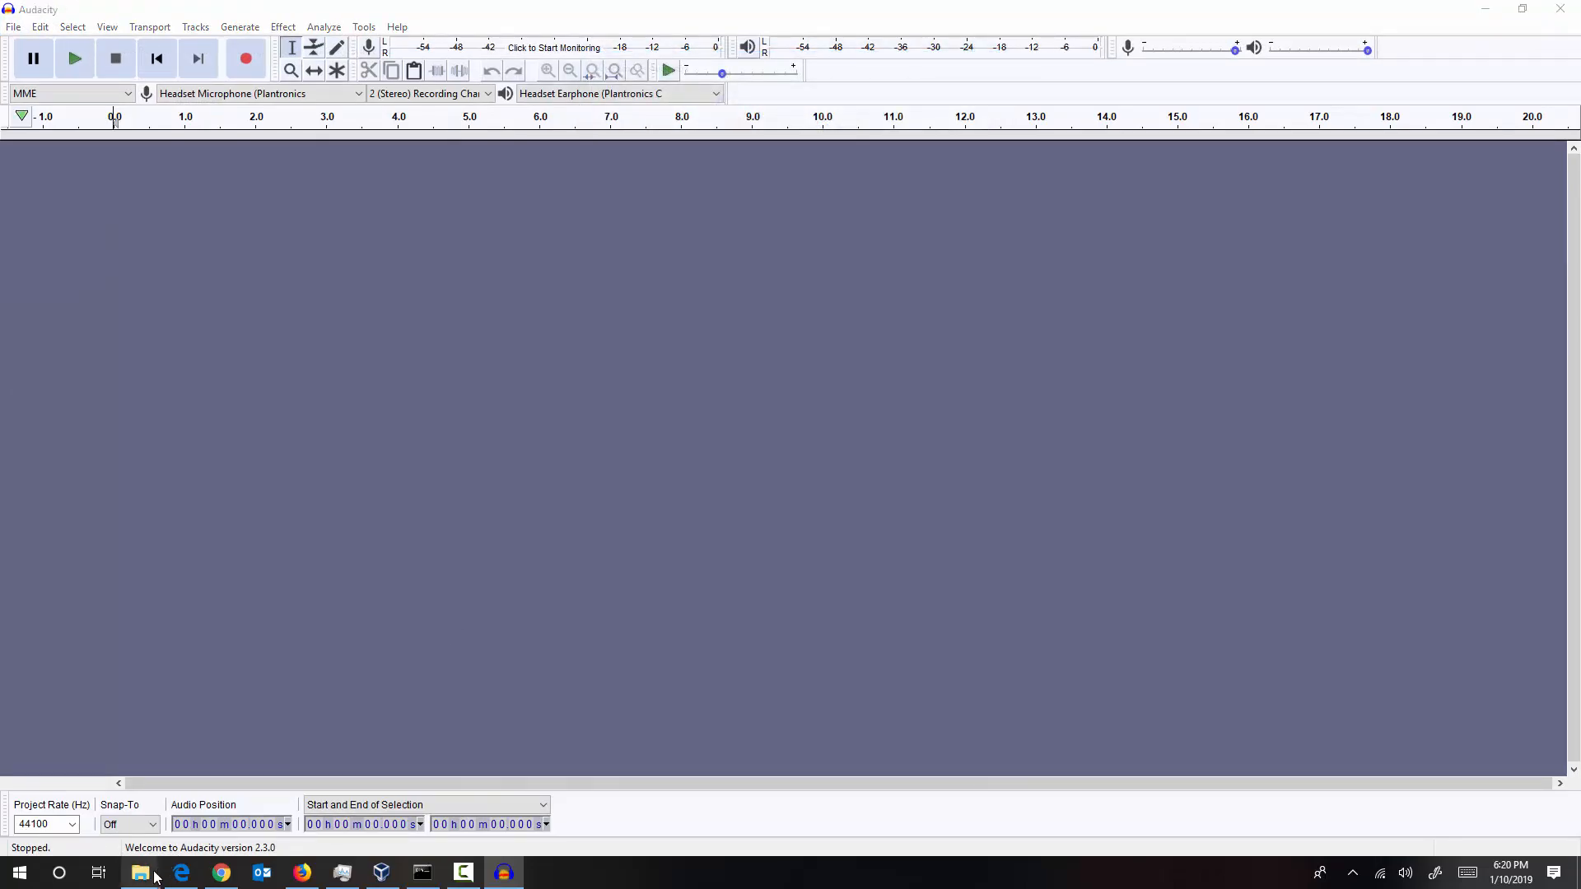
{"action": "left_click", "coordinate": [140, 873]}
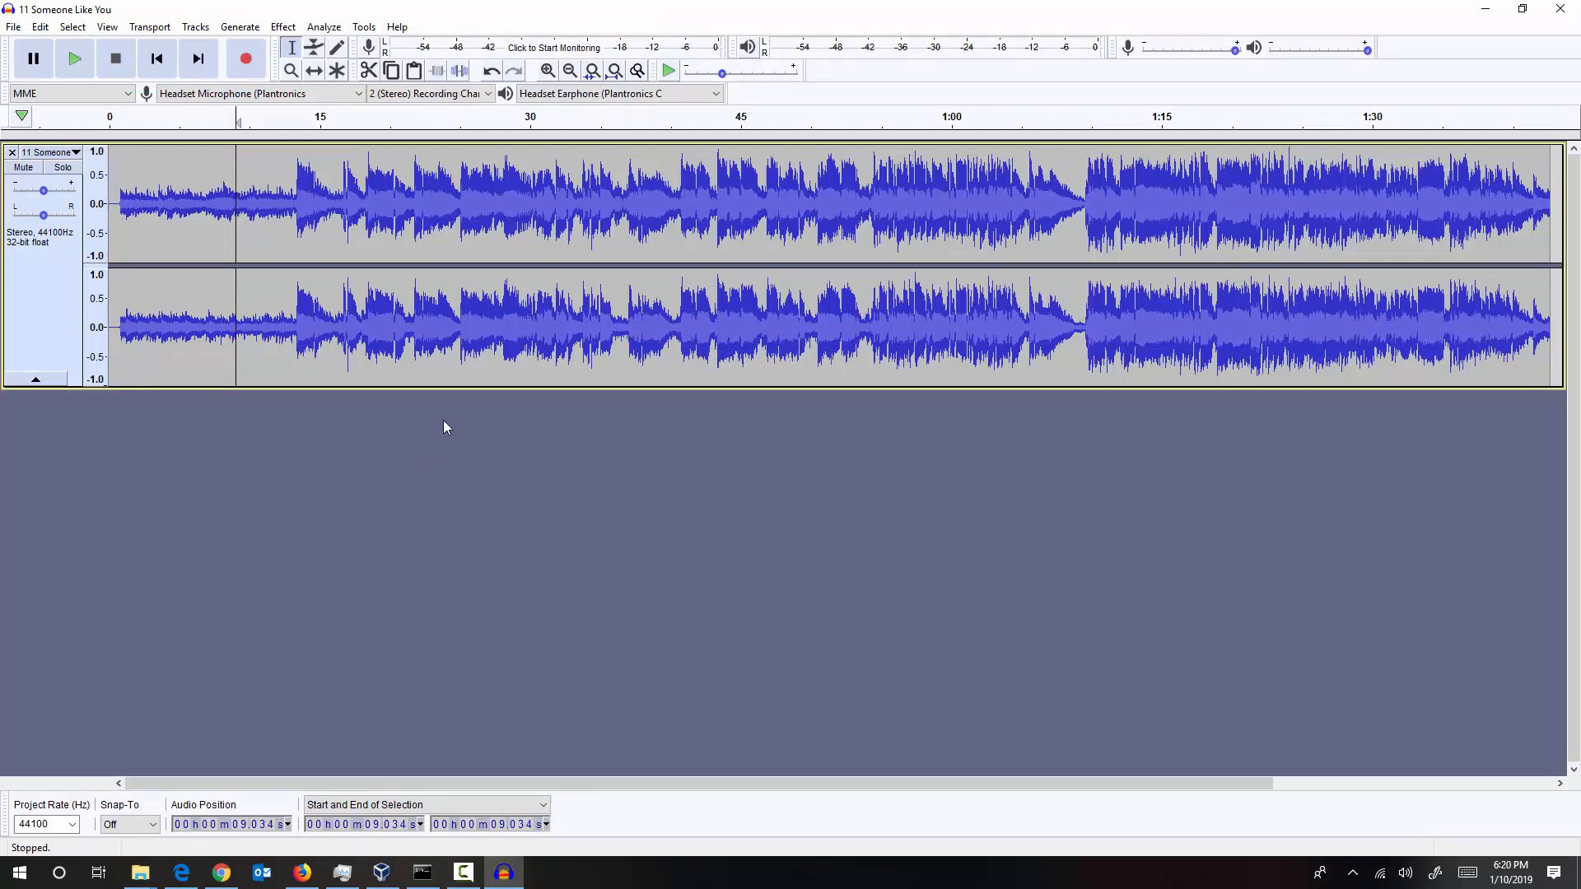
{"action": "mouse_move", "coordinate": [445, 422]}
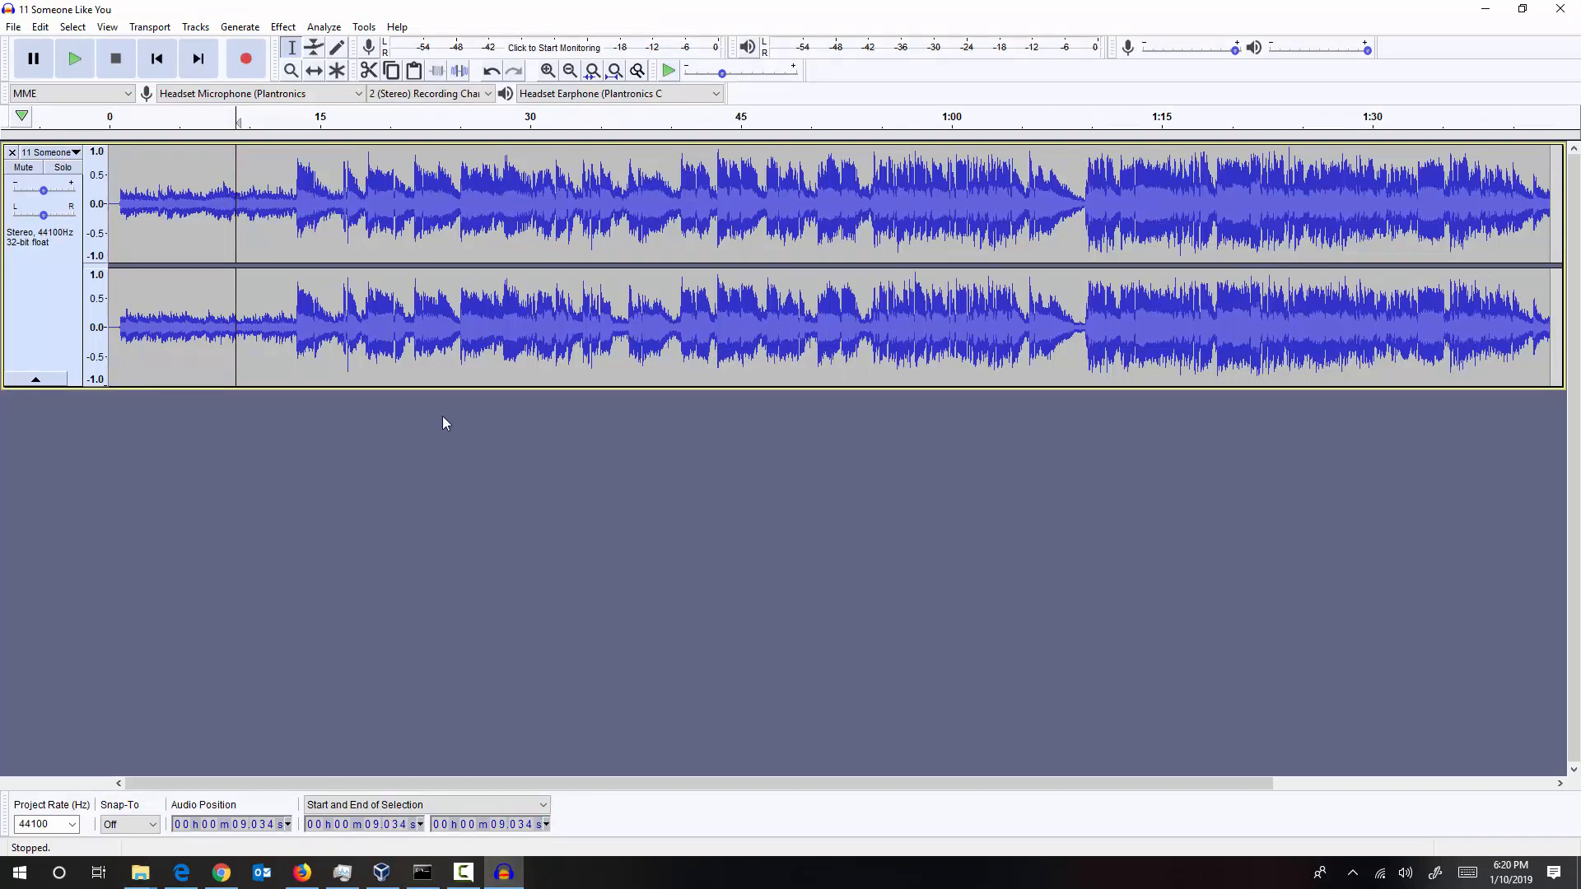
Play the loaded song briefly and stop playback
{"action": "left_click", "coordinate": [105, 41]}
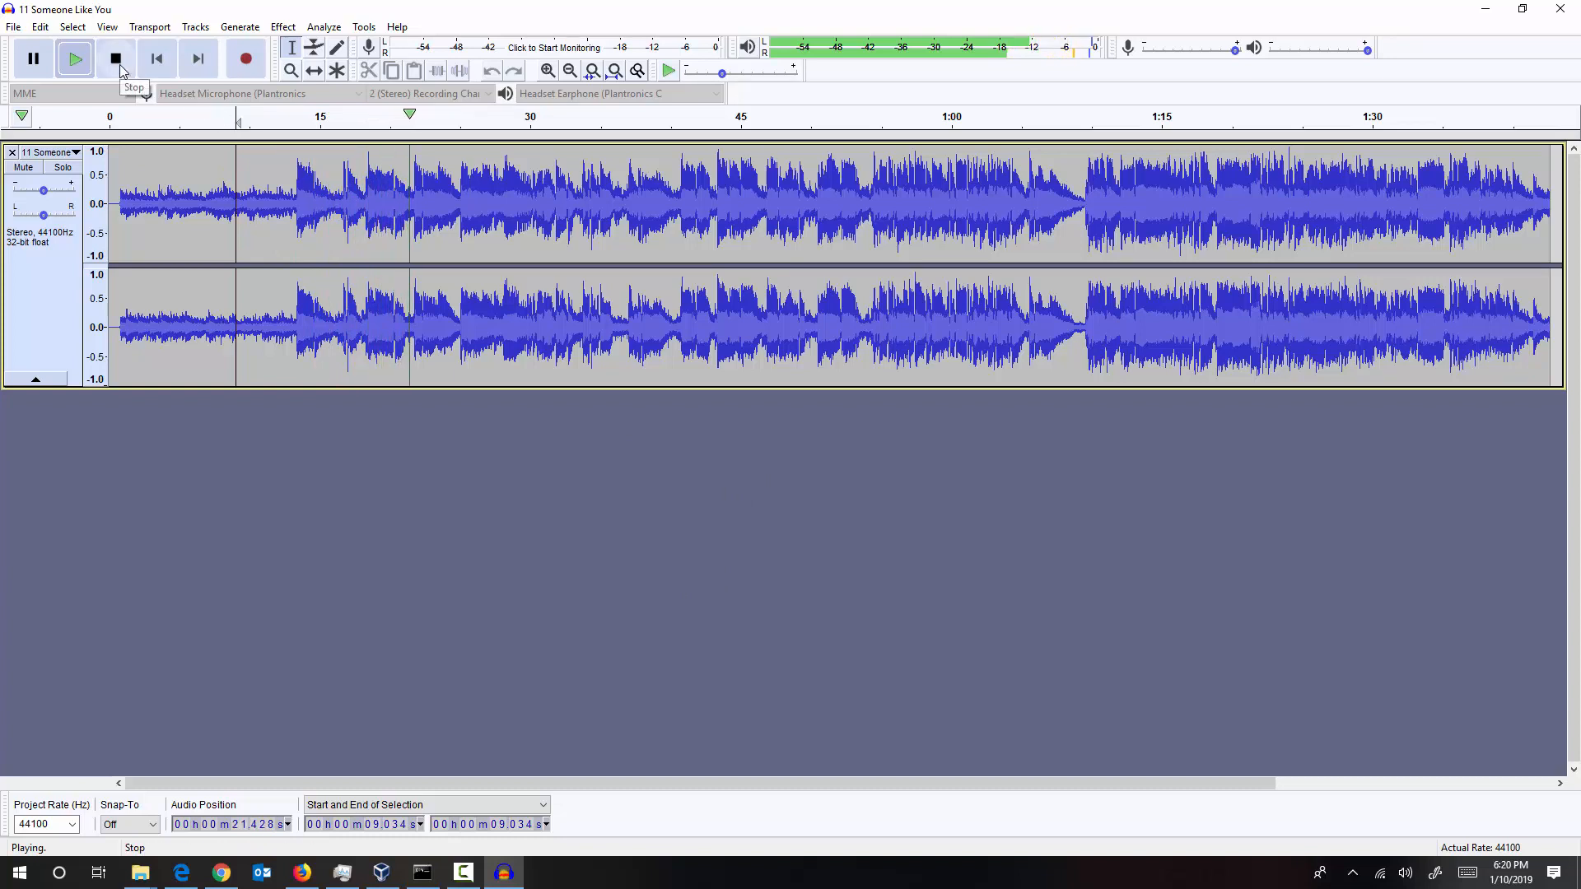
{"action": "left_click", "coordinate": [115, 59]}
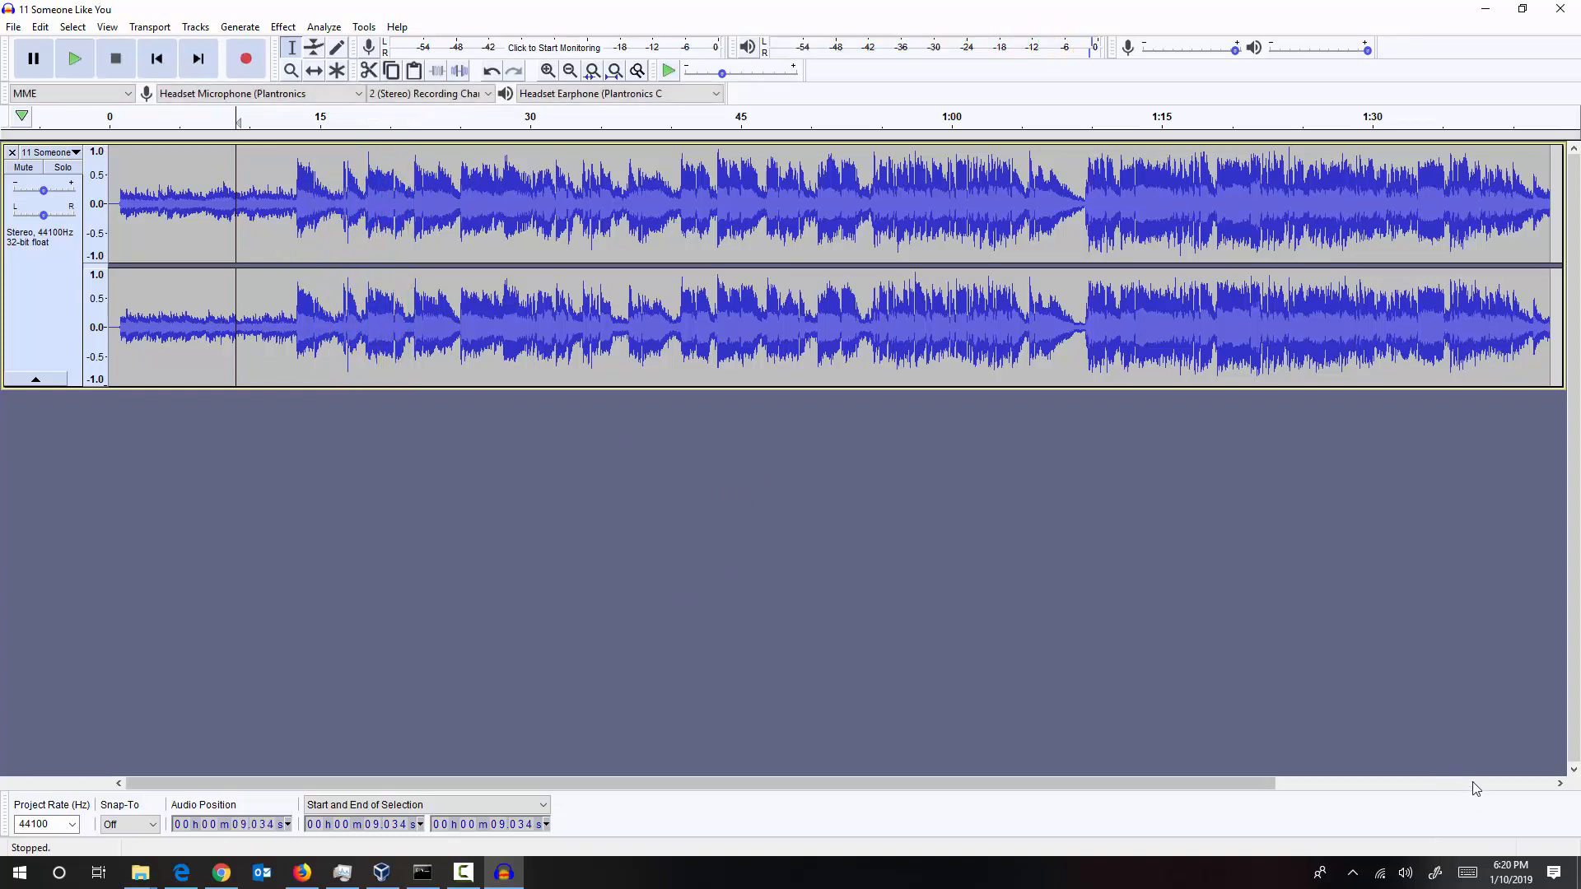
{"action": "mouse_move", "coordinate": [1487, 764]}
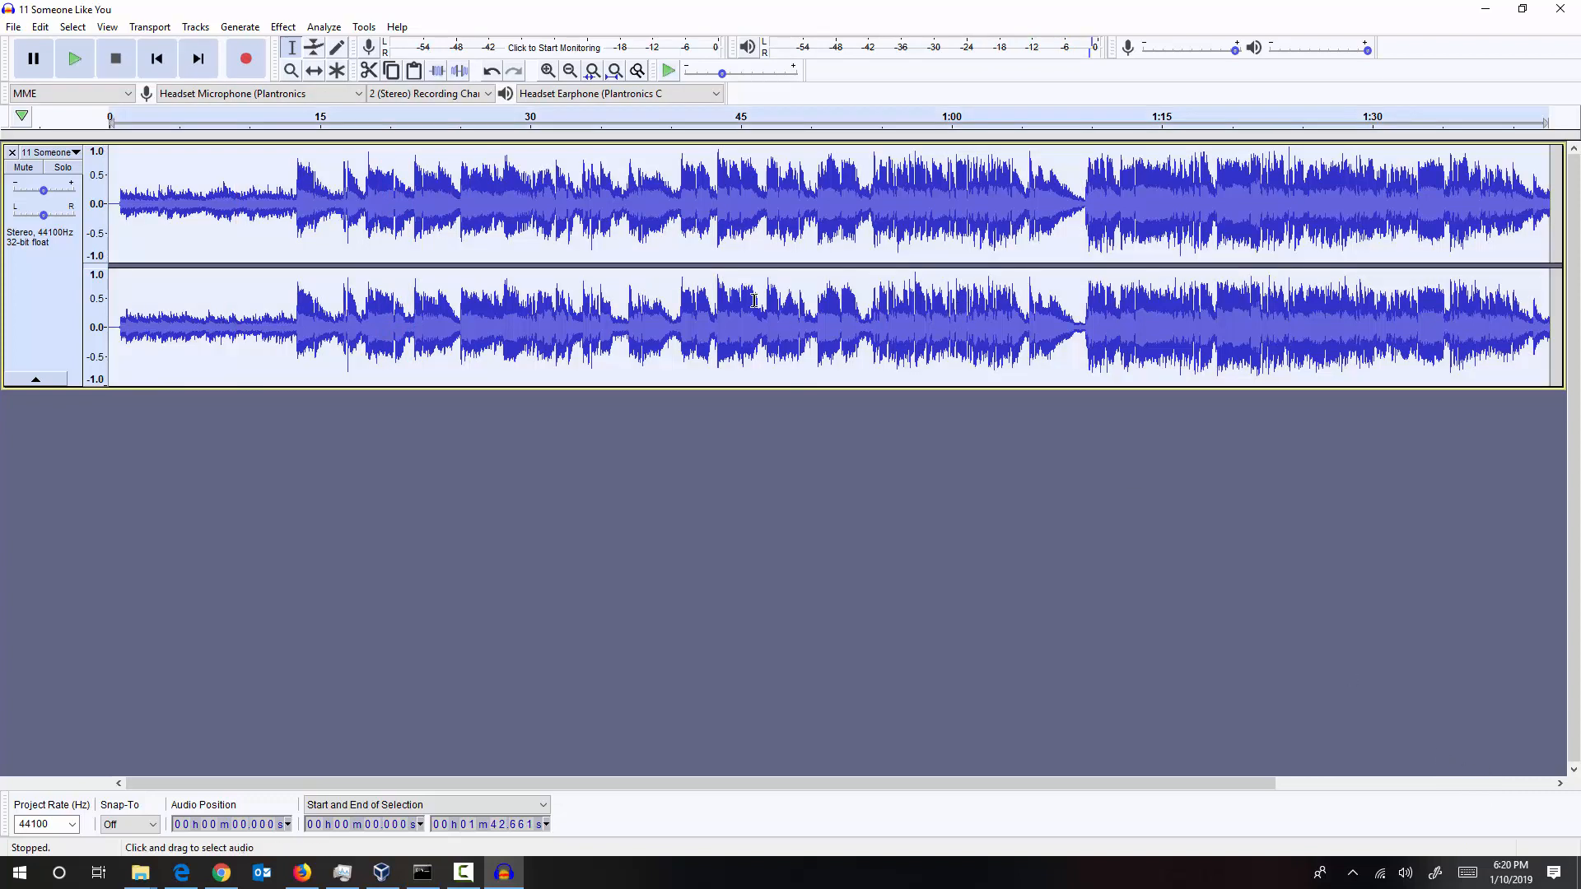
{"action": "mouse_move", "coordinate": [320, 267]}
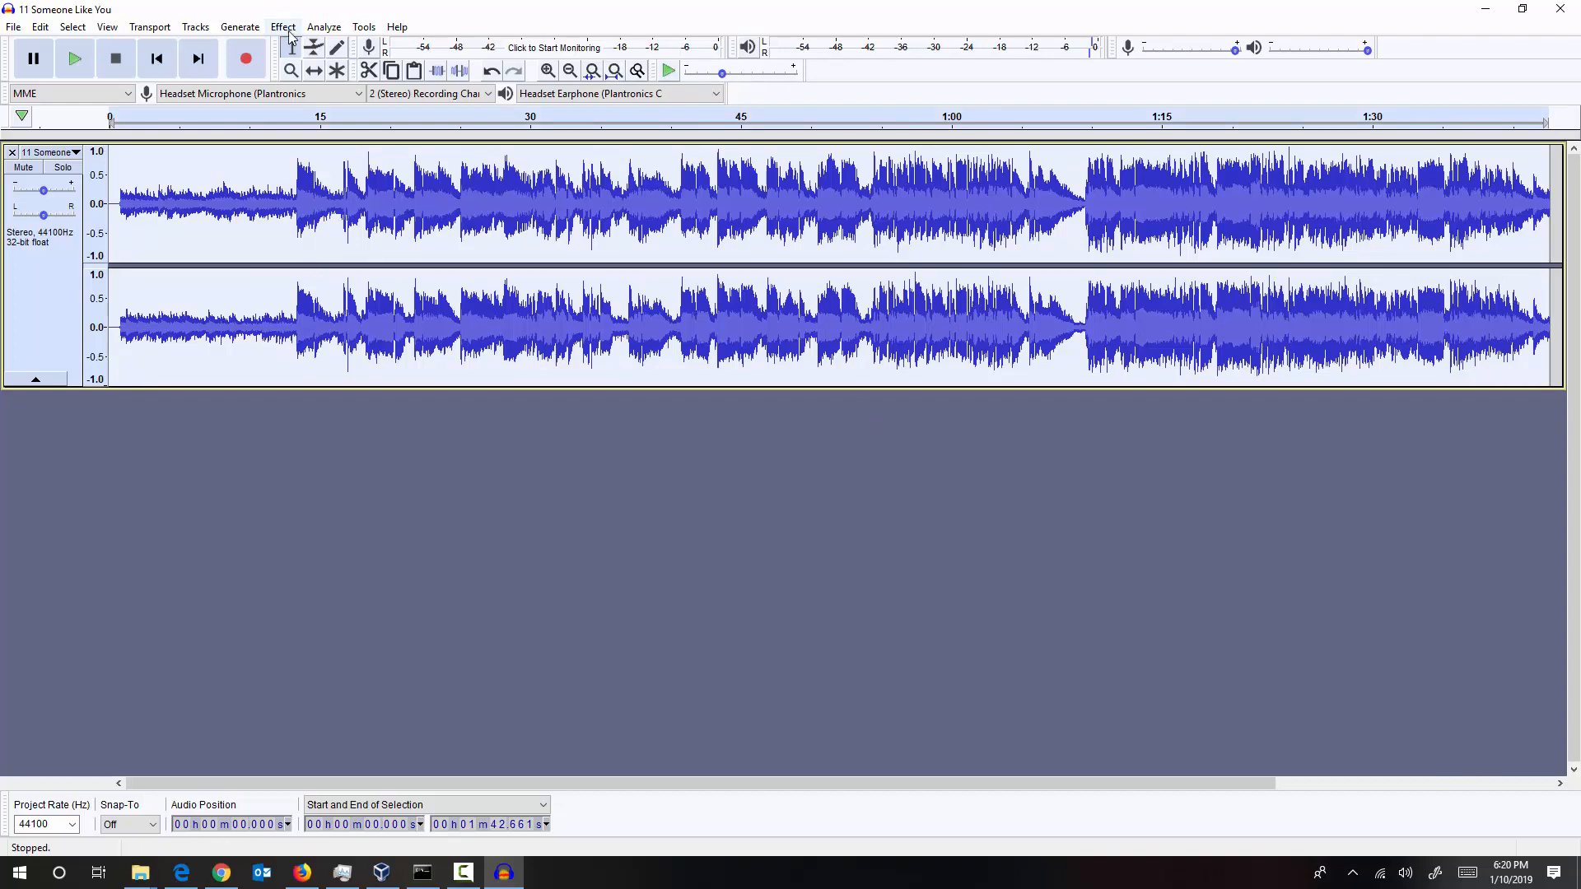
Start the Vocal Reduction and Isolation effect from the Effect menu
{"action": "left_click", "coordinate": [303, 27]}
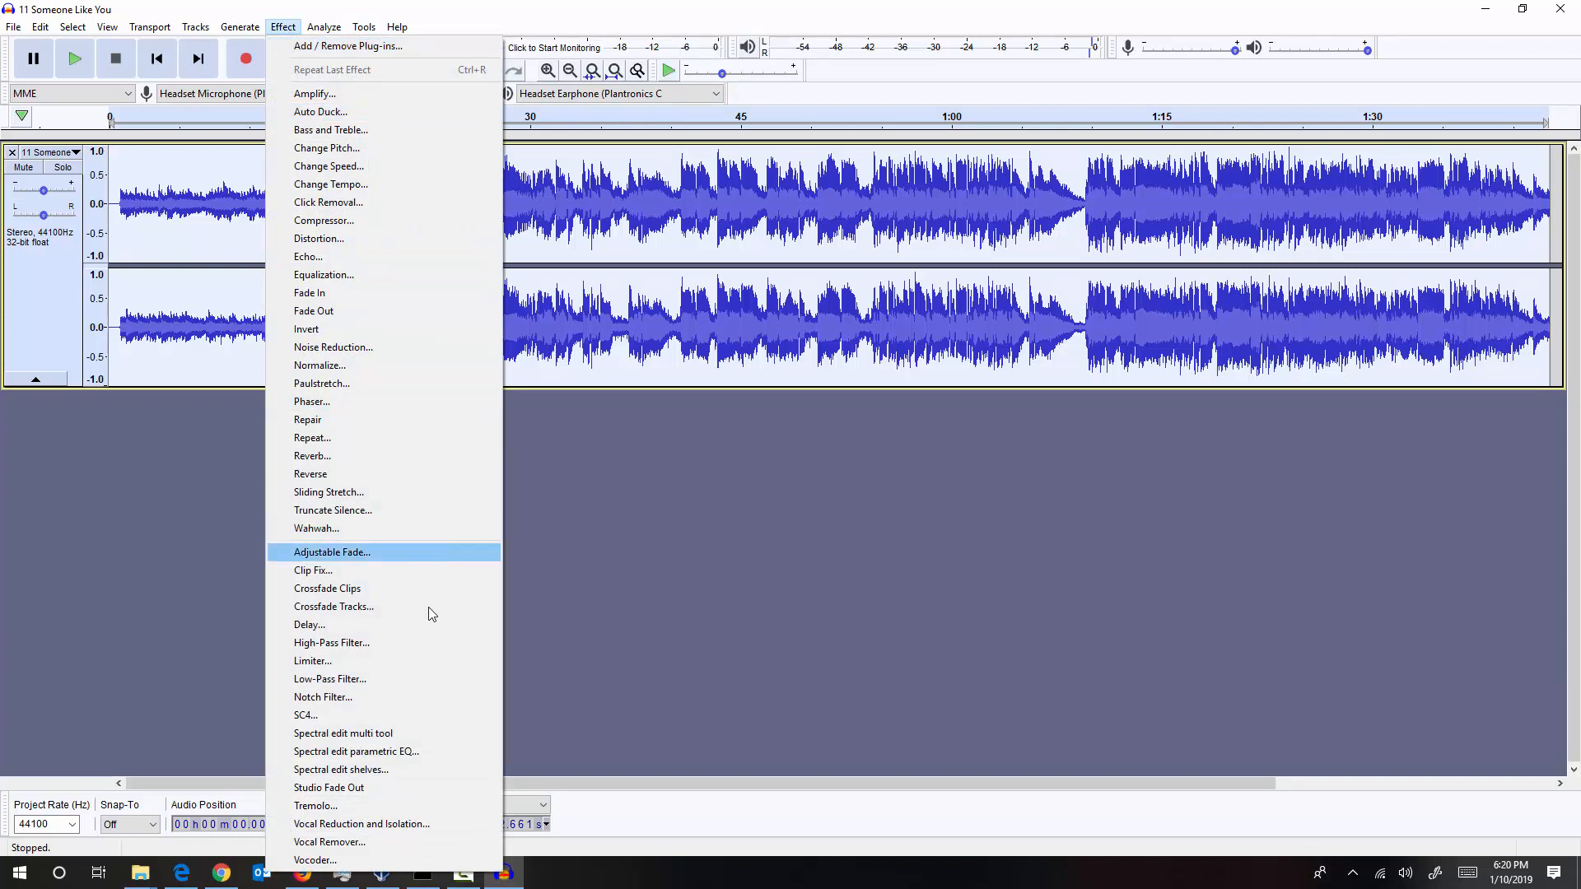
{"action": "mouse_move", "coordinate": [402, 833]}
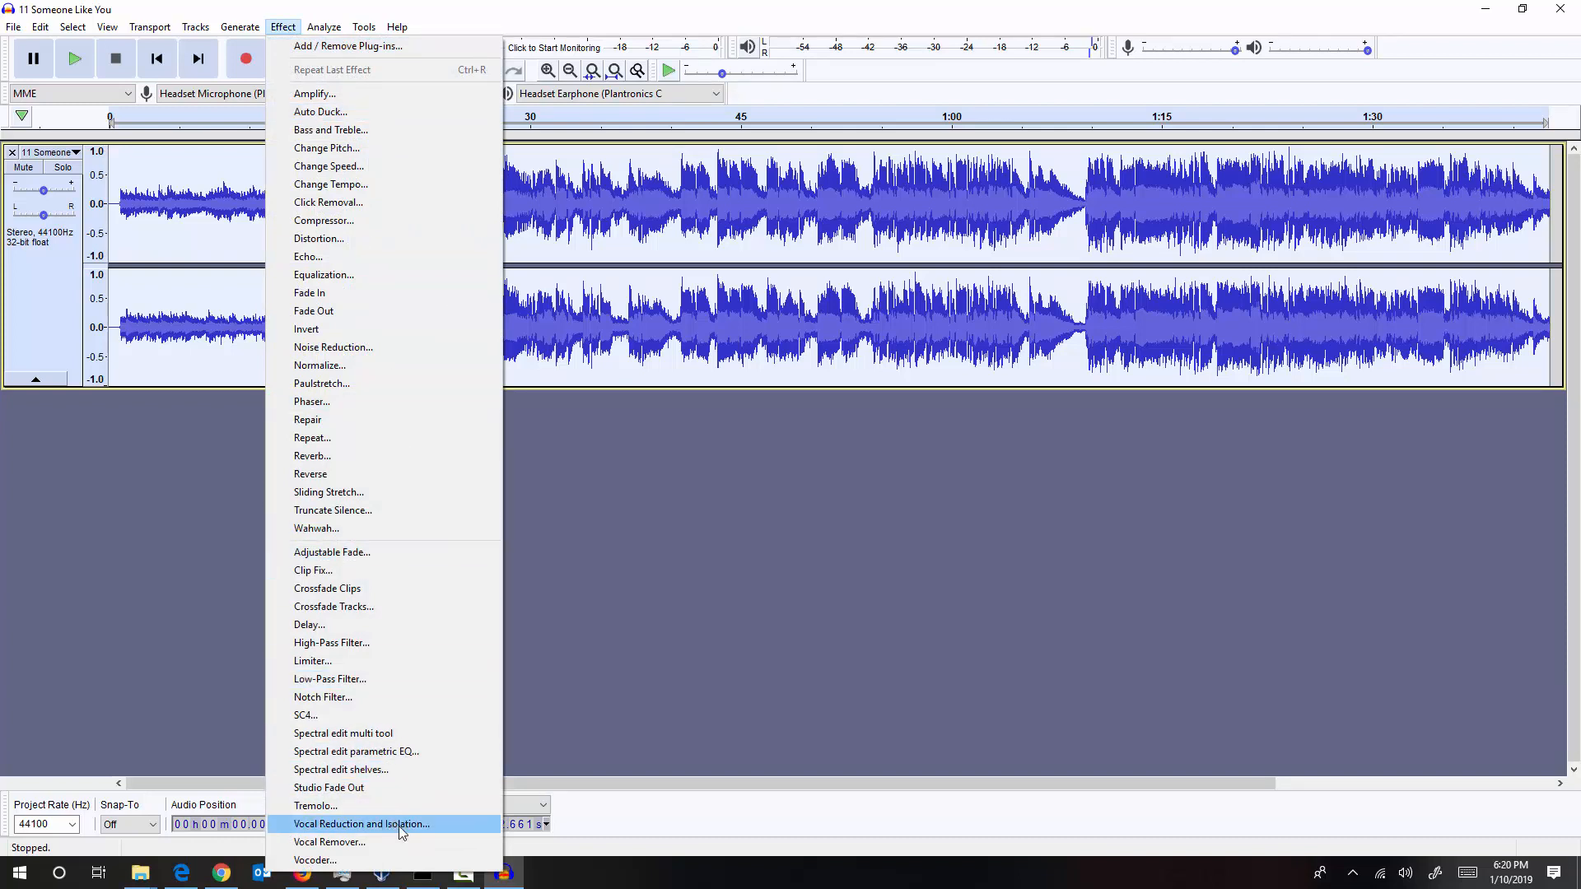
{"action": "left_click", "coordinate": [359, 823]}
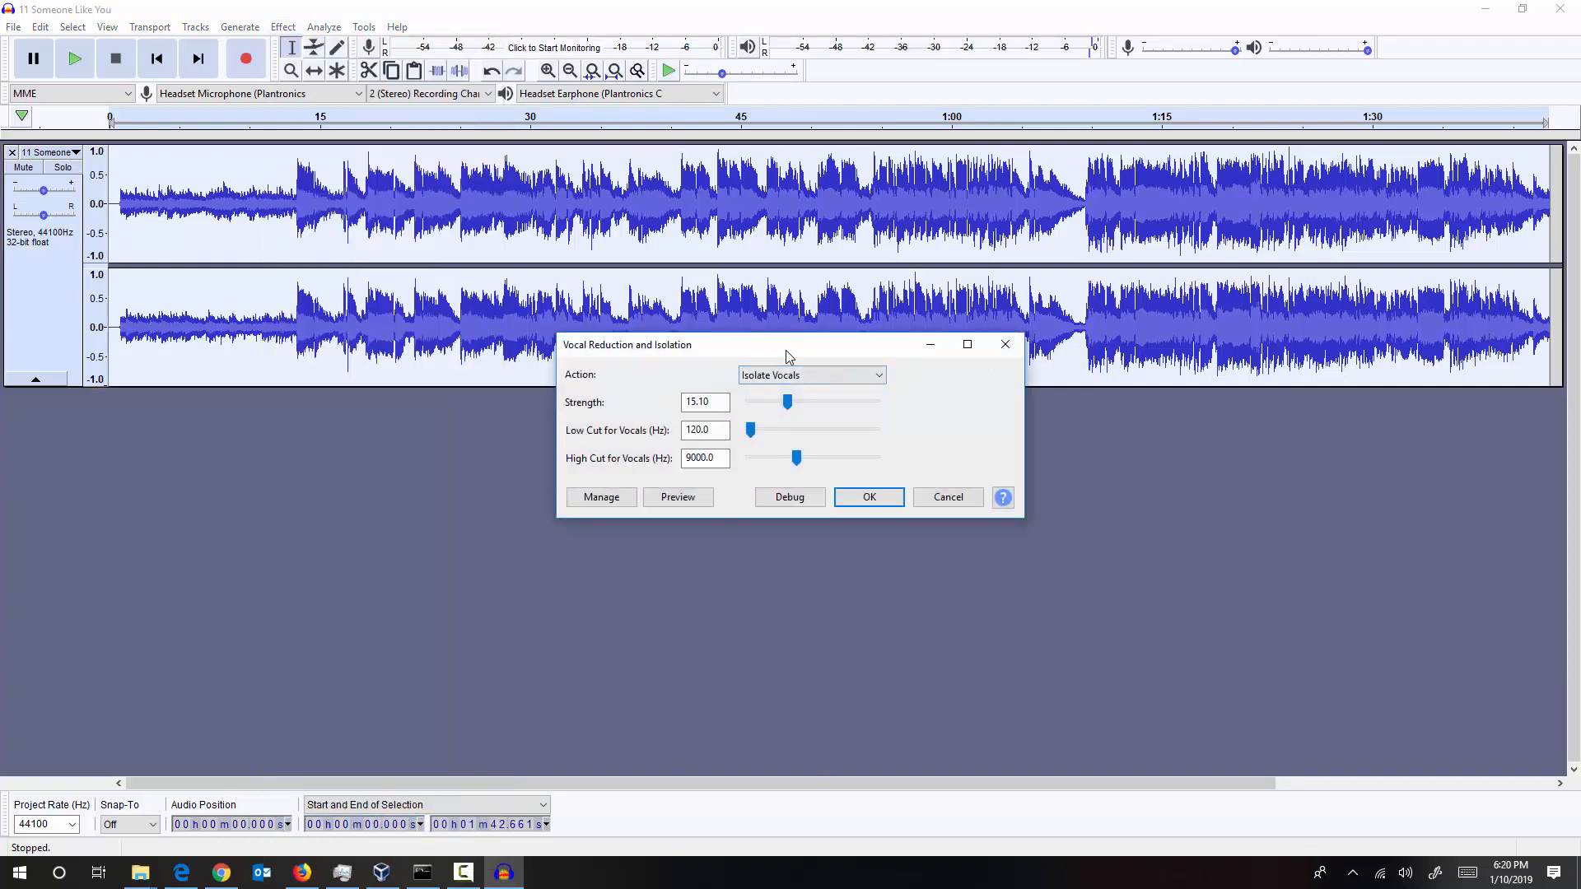
Lower the vocal isolation strength to about 10.20 and preview the result
{"action": "left_click_drag", "start_coordinate": [787, 344], "coordinate": [783, 69]}
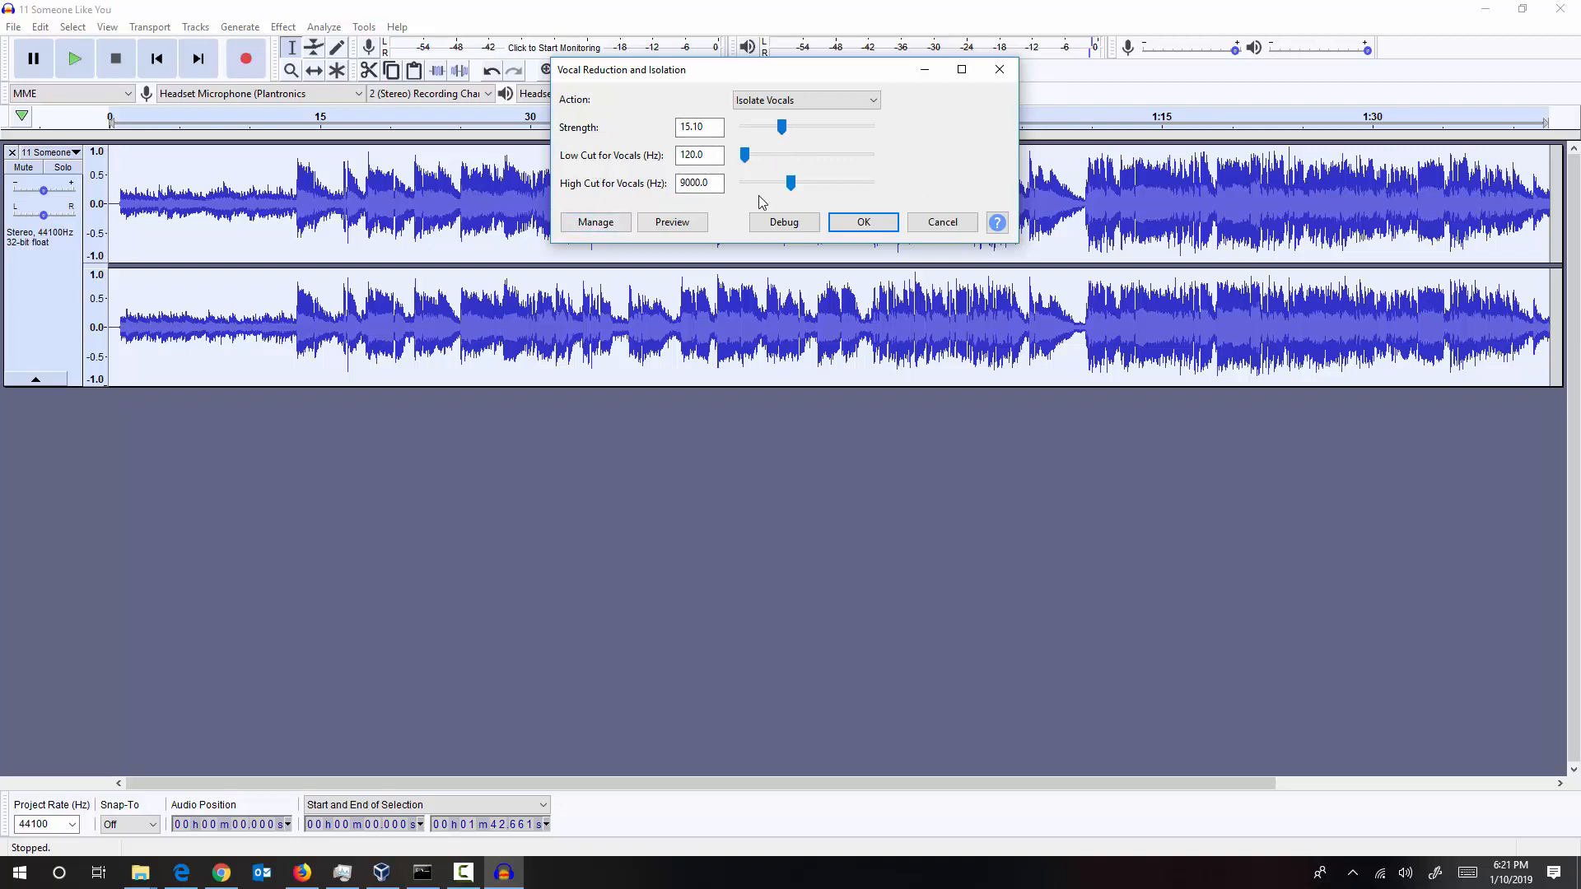
{"action": "mouse_move", "coordinate": [705, 262]}
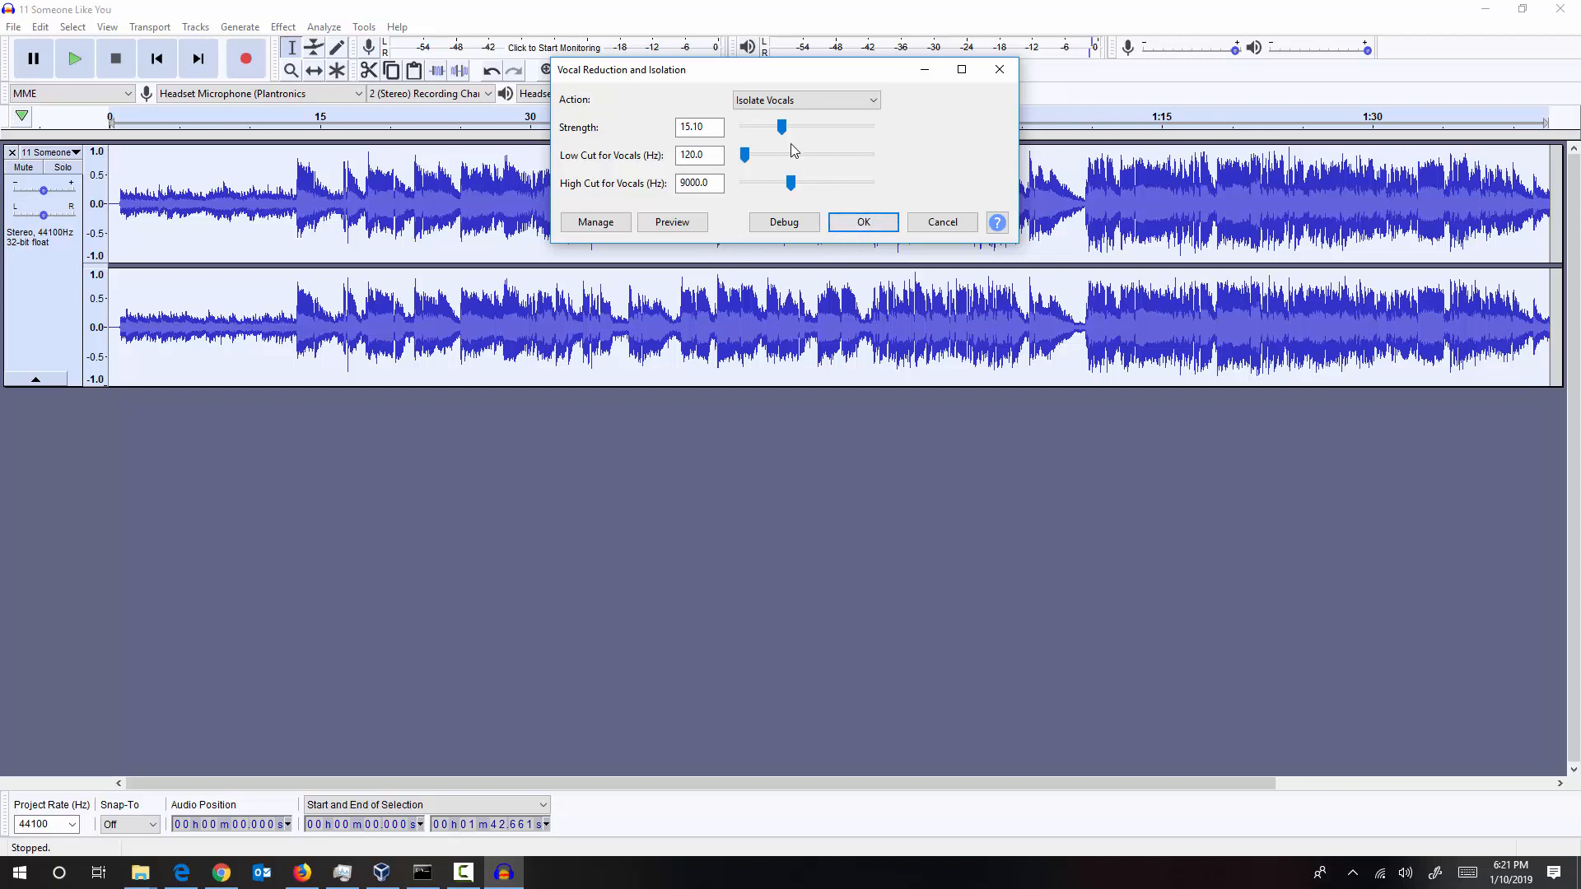
{"action": "left_click_drag", "start_coordinate": [781, 127], "coordinate": [774, 127]}
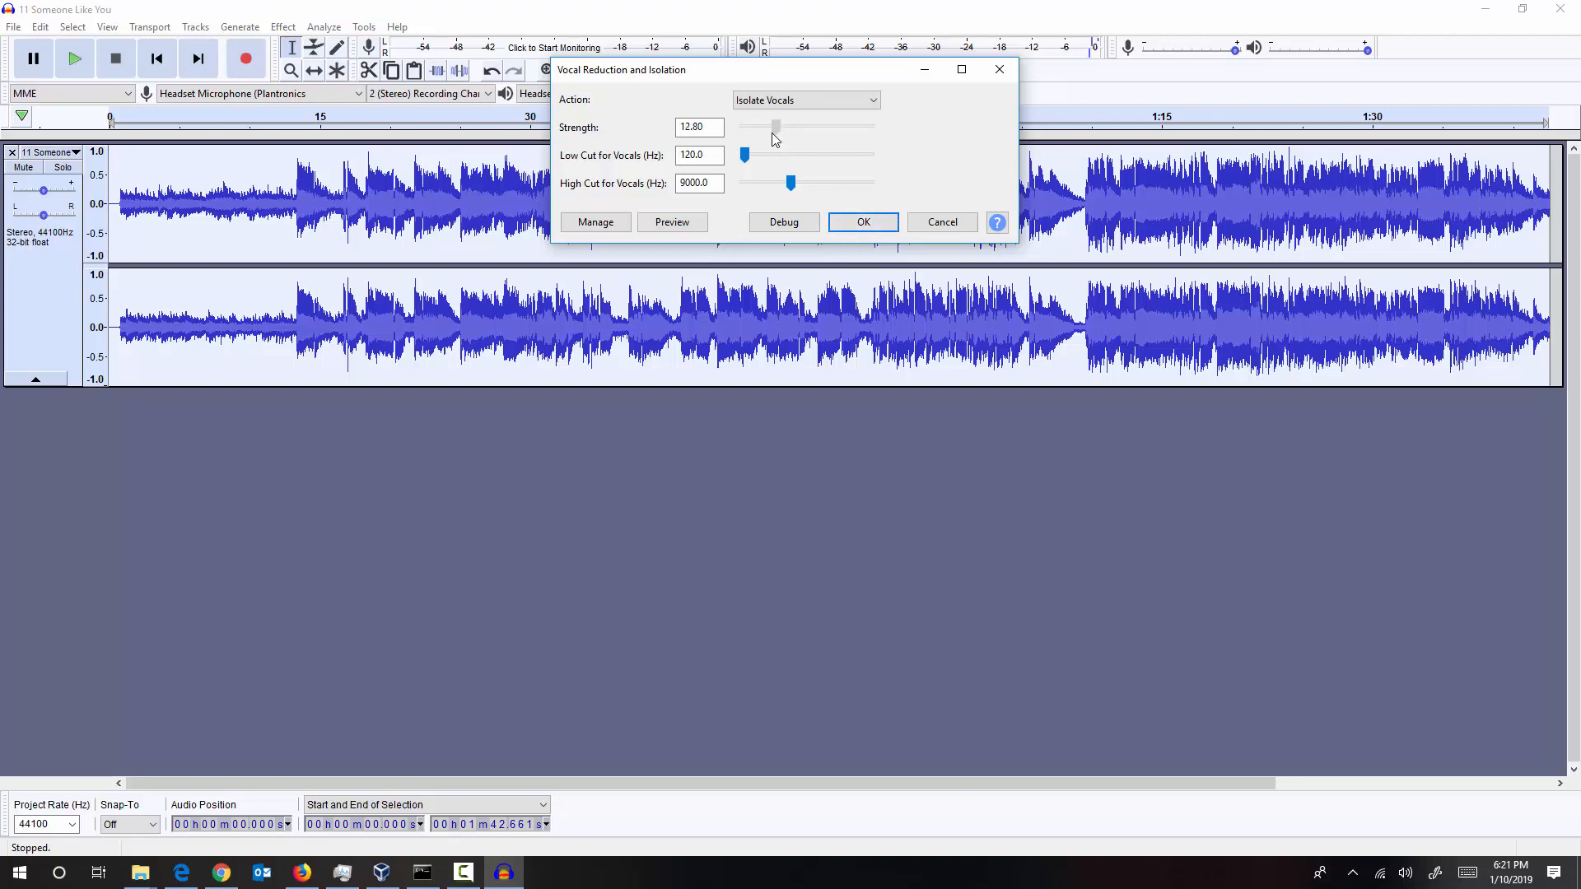
{"action": "left_click_drag", "start_coordinate": [776, 127], "coordinate": [769, 127]}
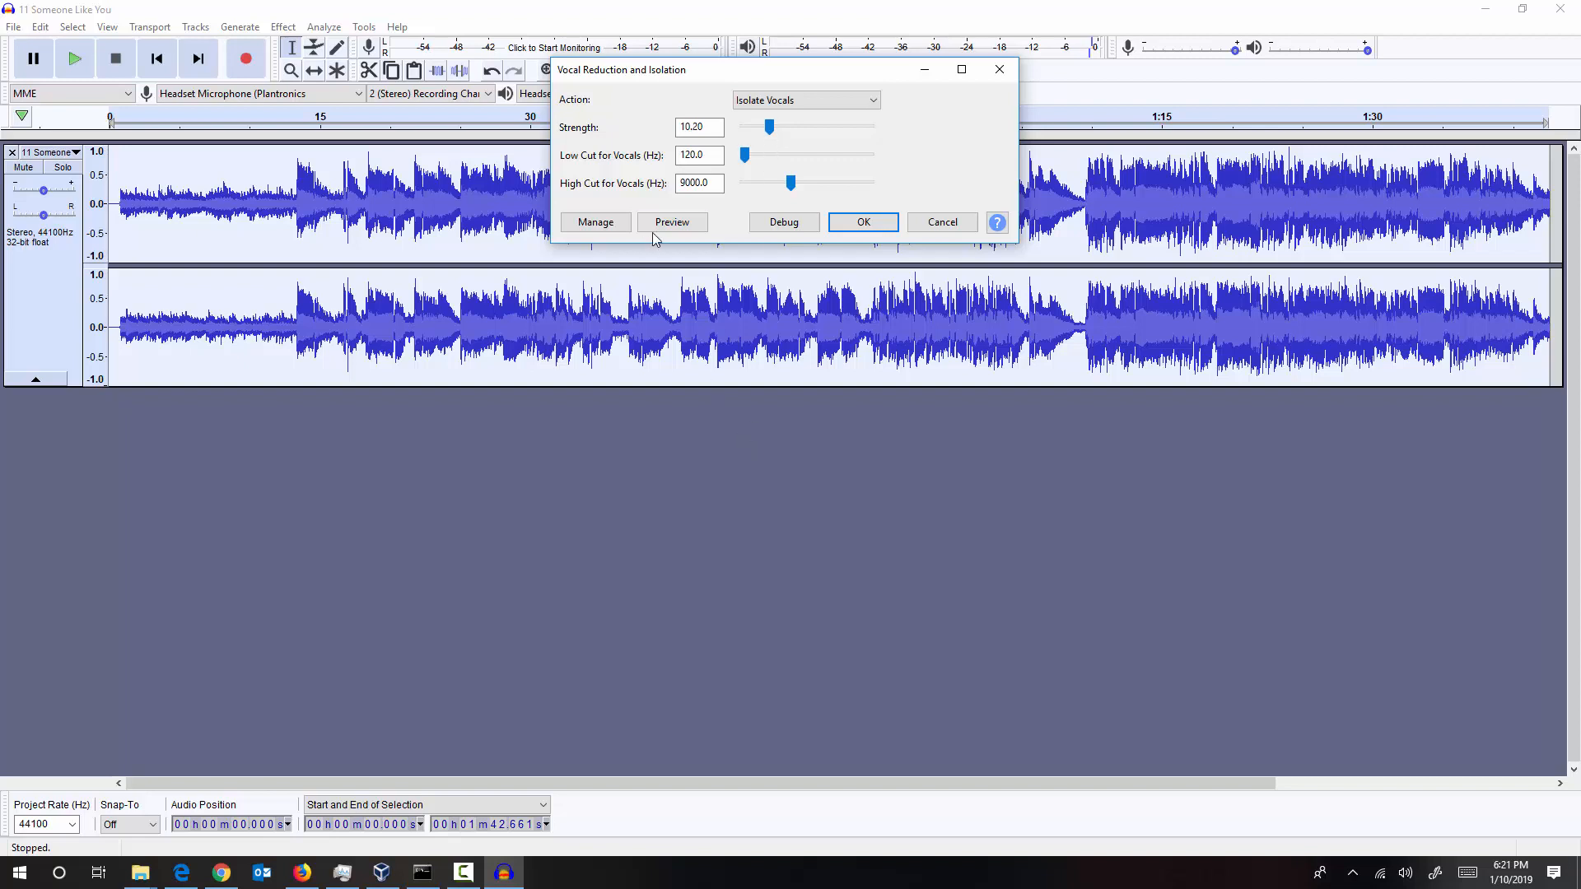
{"action": "mouse_move", "coordinate": [856, 597]}
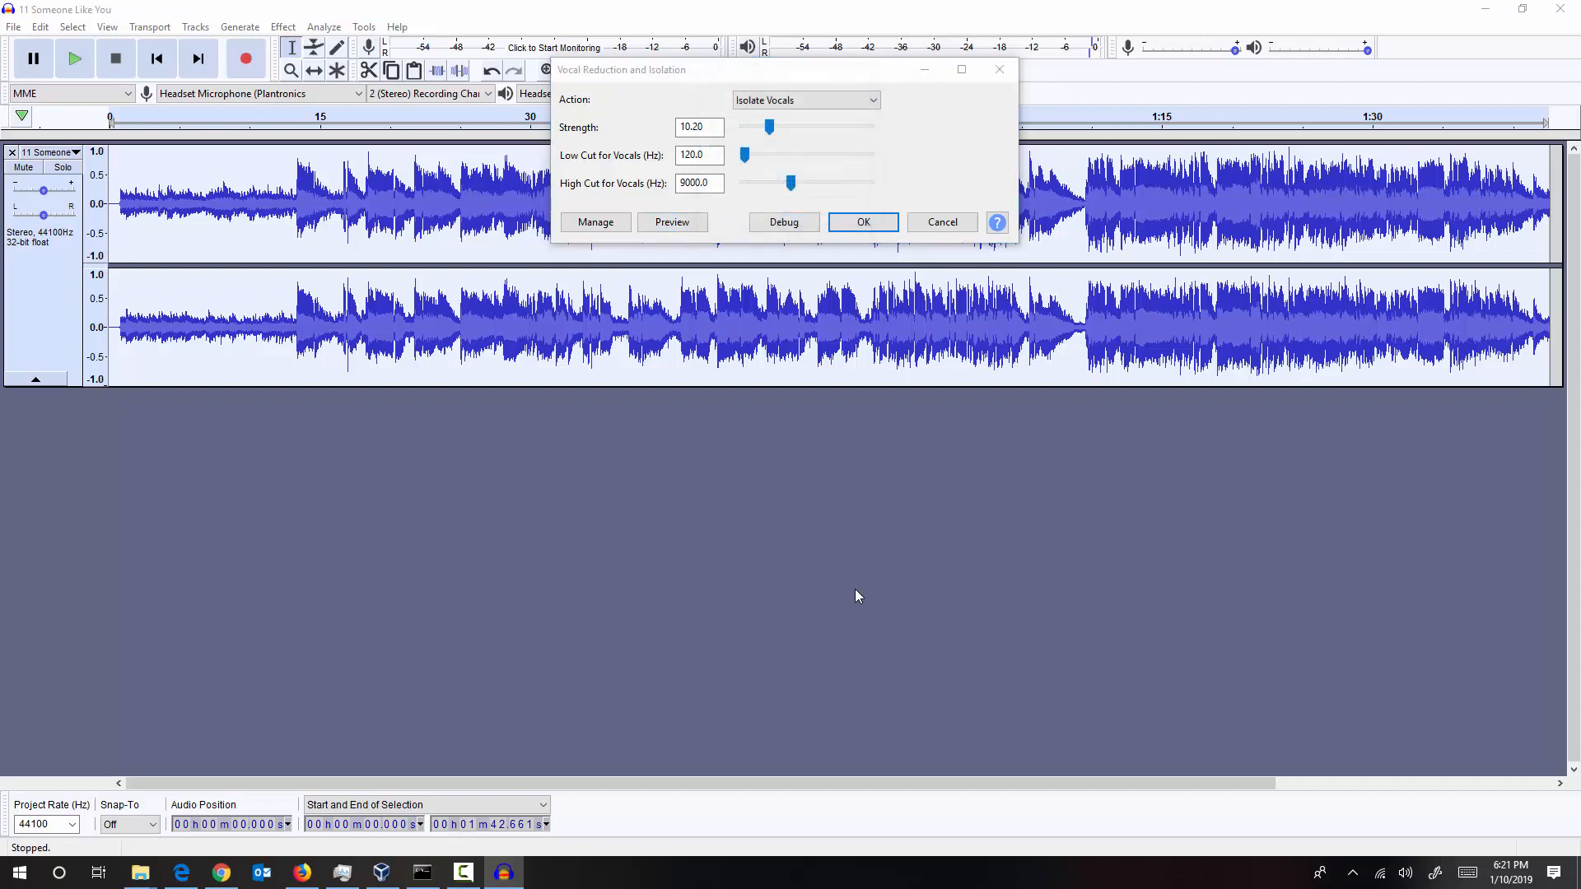
{"action": "left_click", "coordinate": [672, 222]}
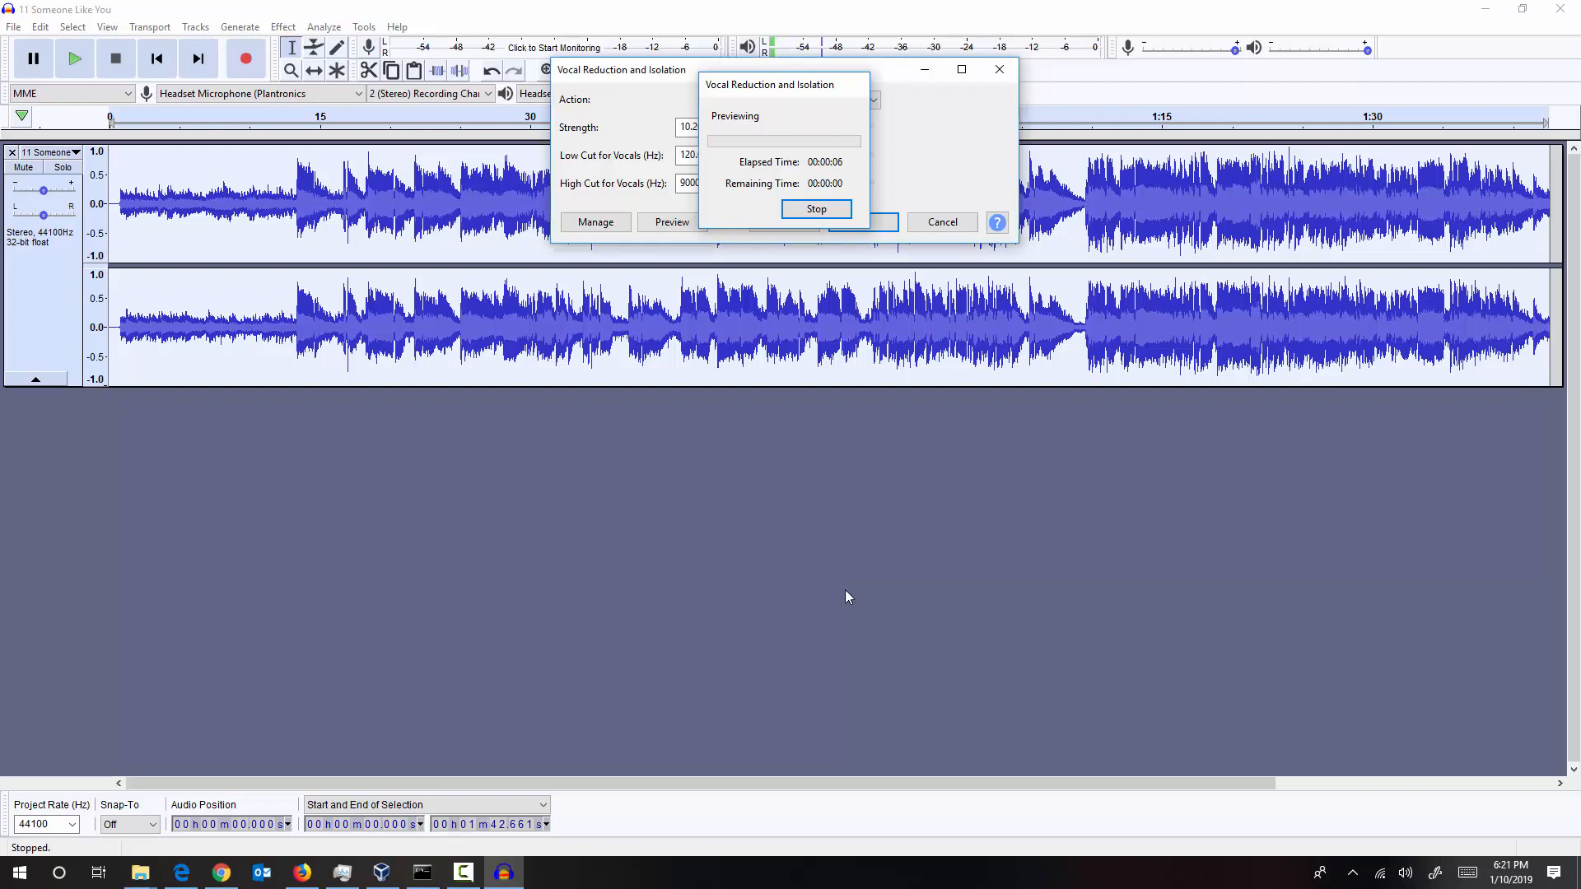
{"action": "left_click", "coordinate": [817, 209]}
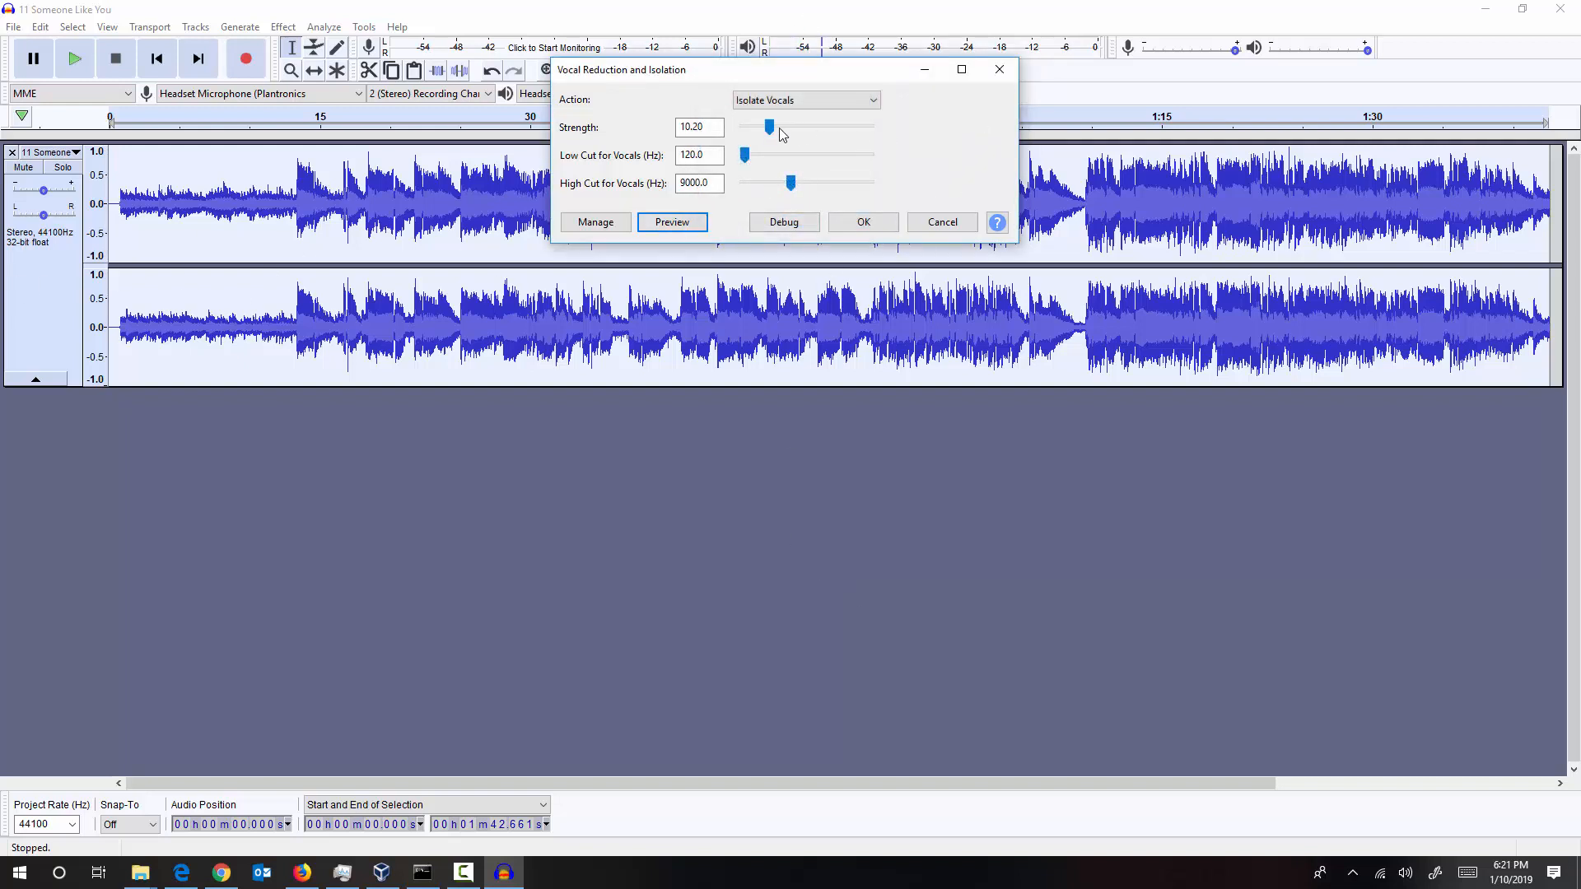
Raise the isolation strength to 15.40 and preview the isolated vocals again
{"action": "left_click_drag", "start_coordinate": [769, 127], "coordinate": [780, 127]}
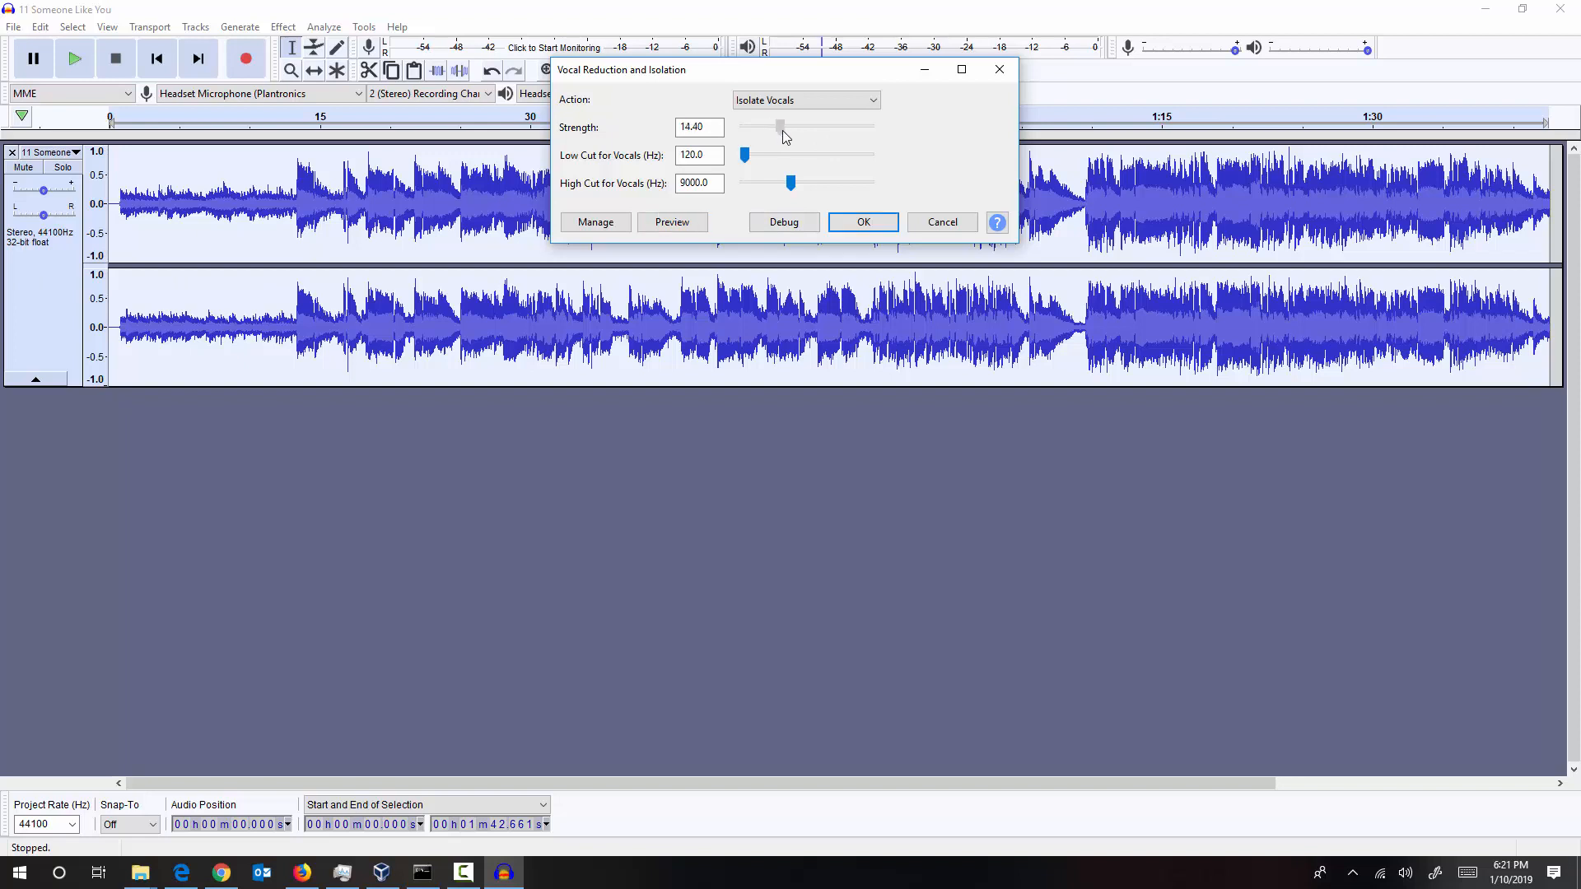
{"action": "left_click_drag", "start_coordinate": [779, 127], "coordinate": [784, 127]}
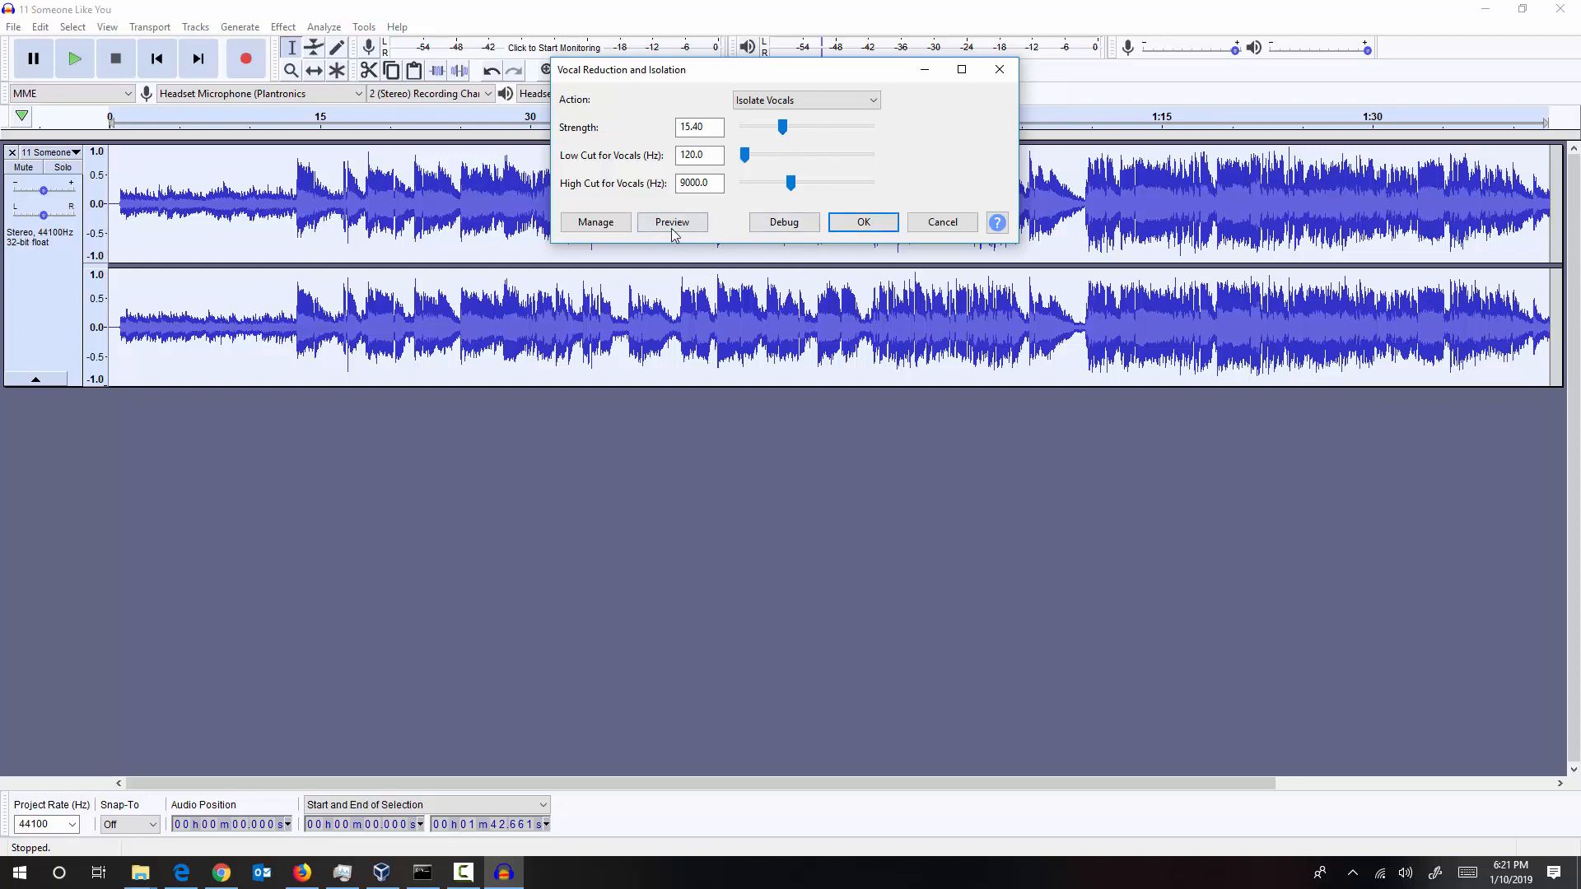
{"action": "left_click", "coordinate": [672, 222]}
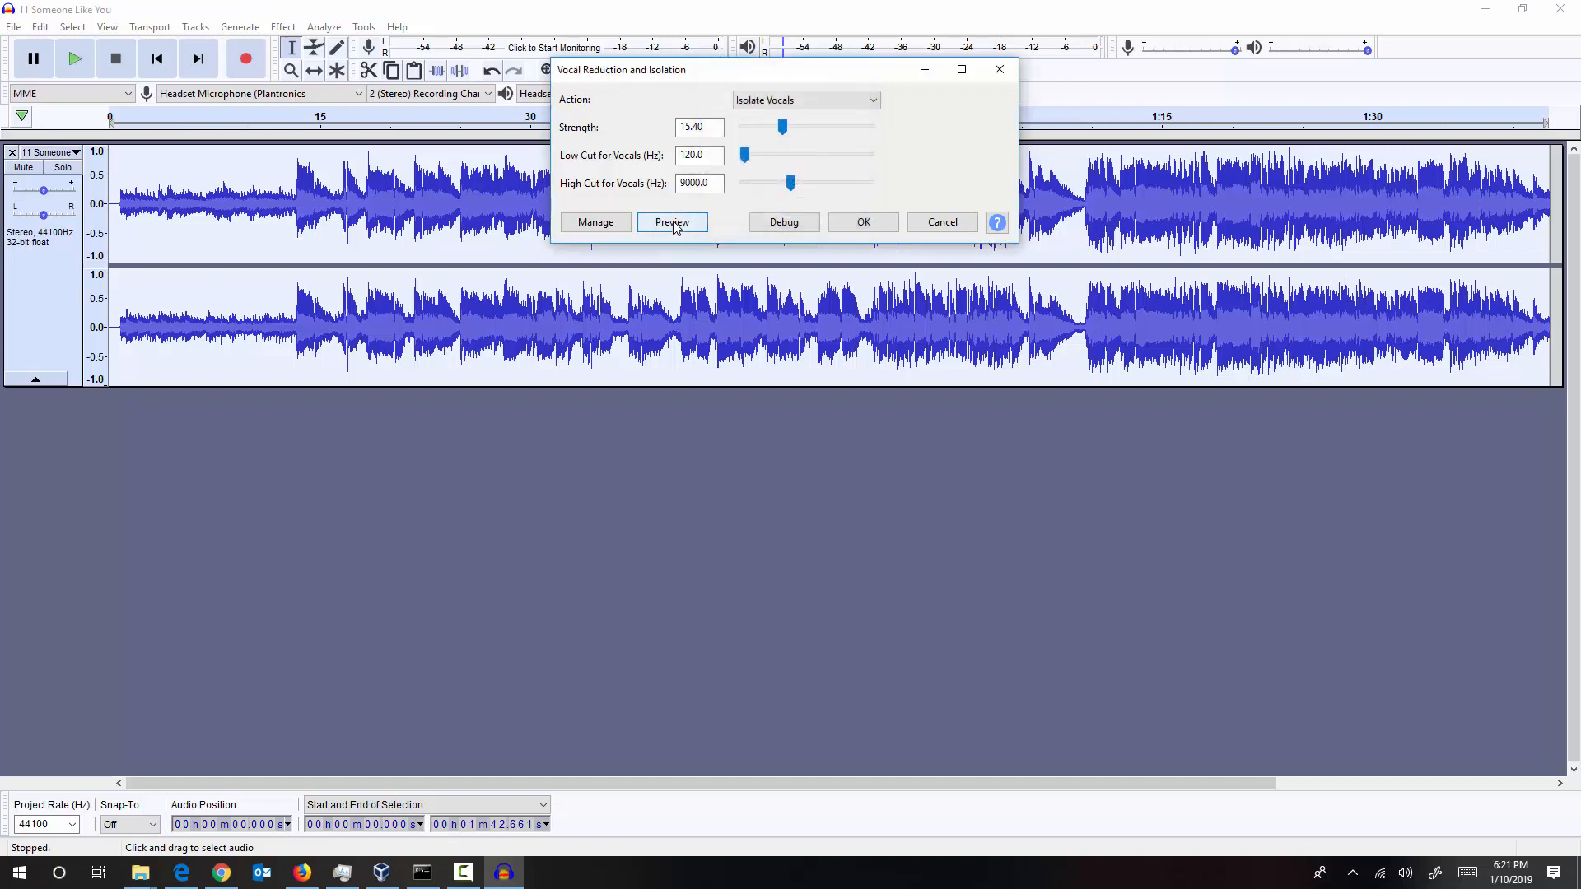
{"action": "mouse_move", "coordinate": [672, 222]}
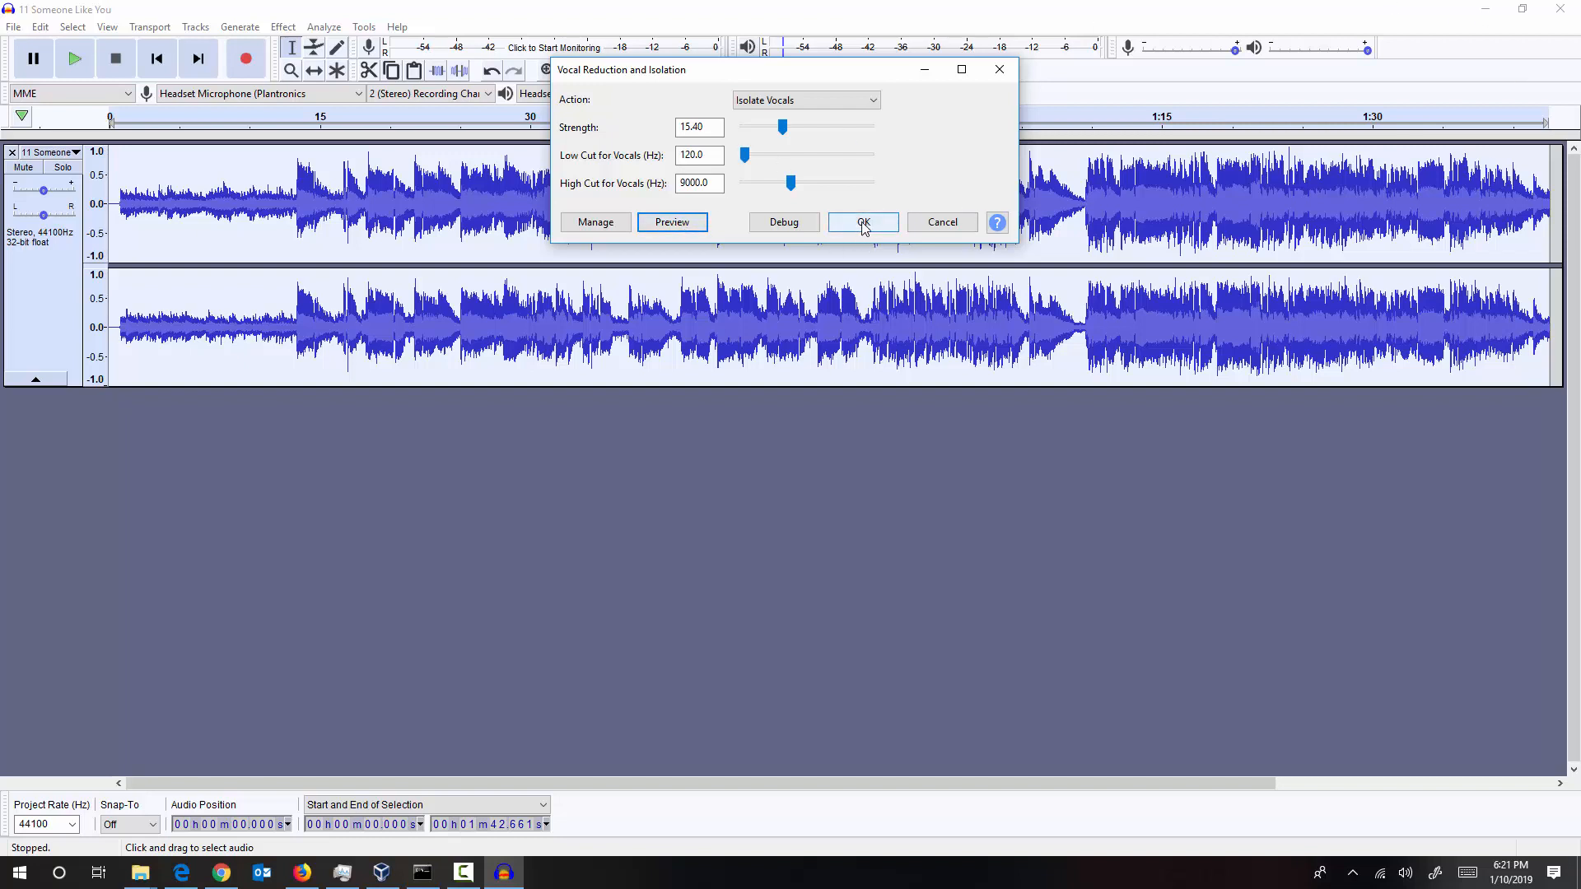
Apply the vocal isolation and play the quiet result from around 11 seconds
{"action": "left_click", "coordinate": [863, 222]}
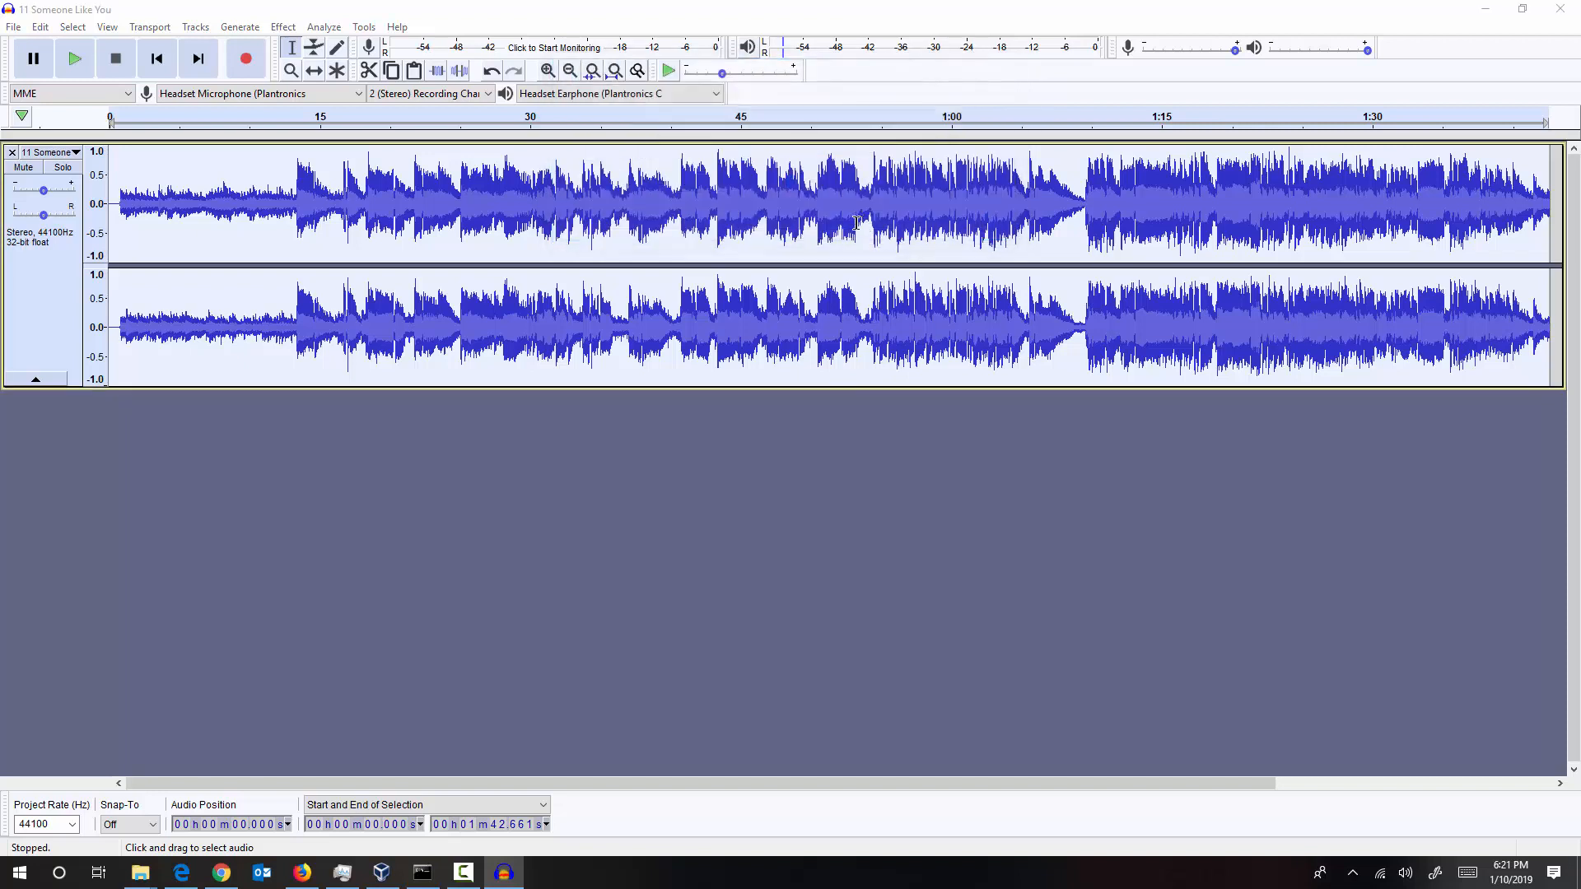
{"action": "left_click", "coordinate": [284, 27]}
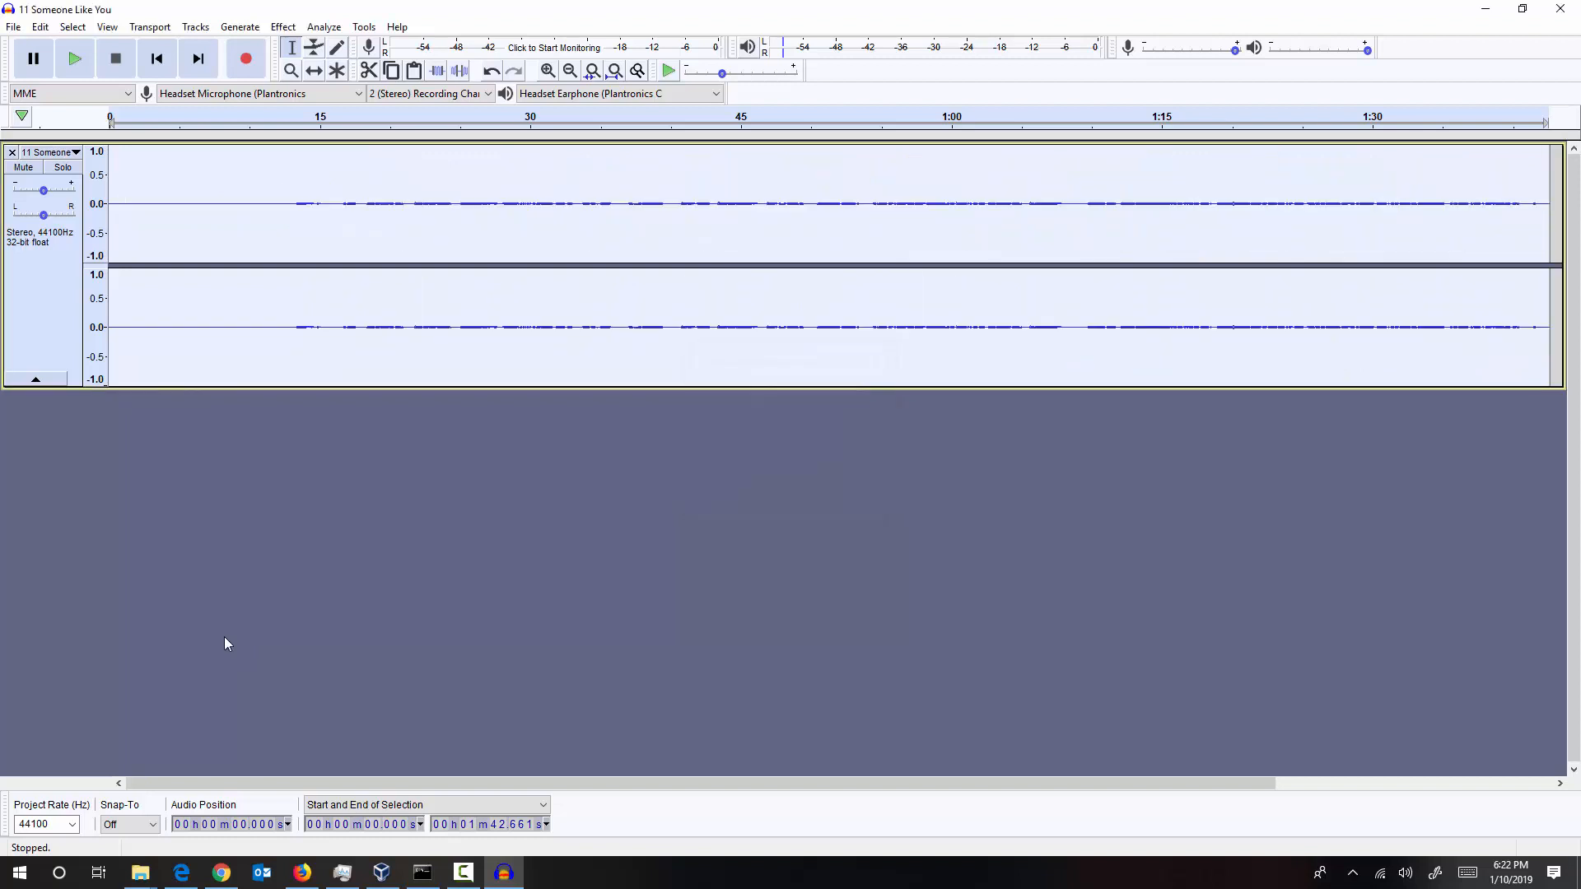
{"action": "left_click_drag", "start_coordinate": [108, 200], "coordinate": [273, 201]}
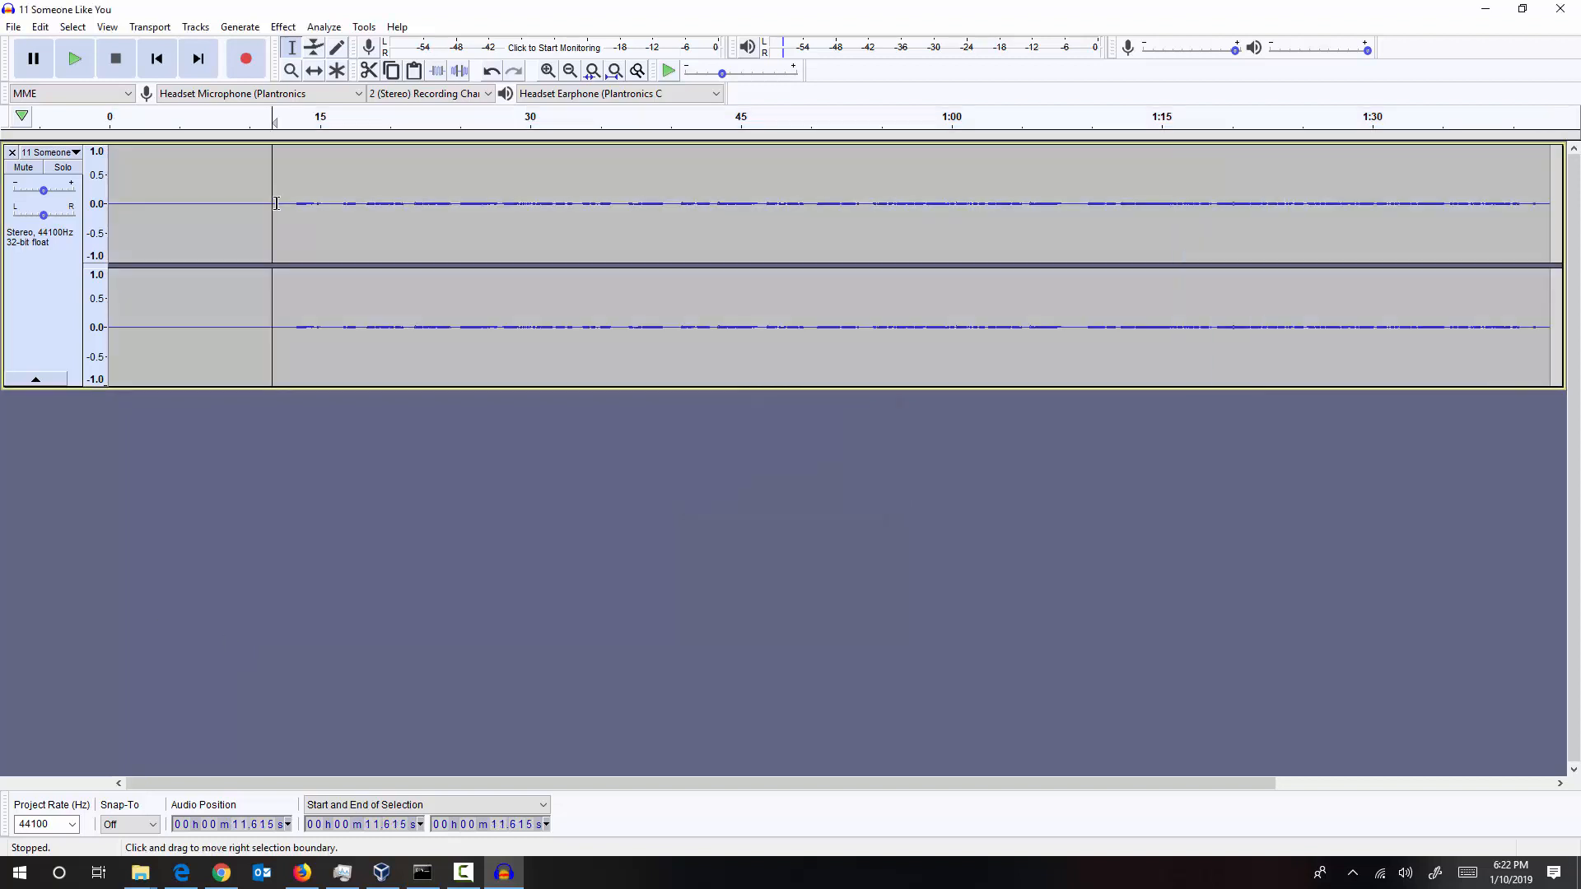
{"action": "left_click", "coordinate": [76, 59]}
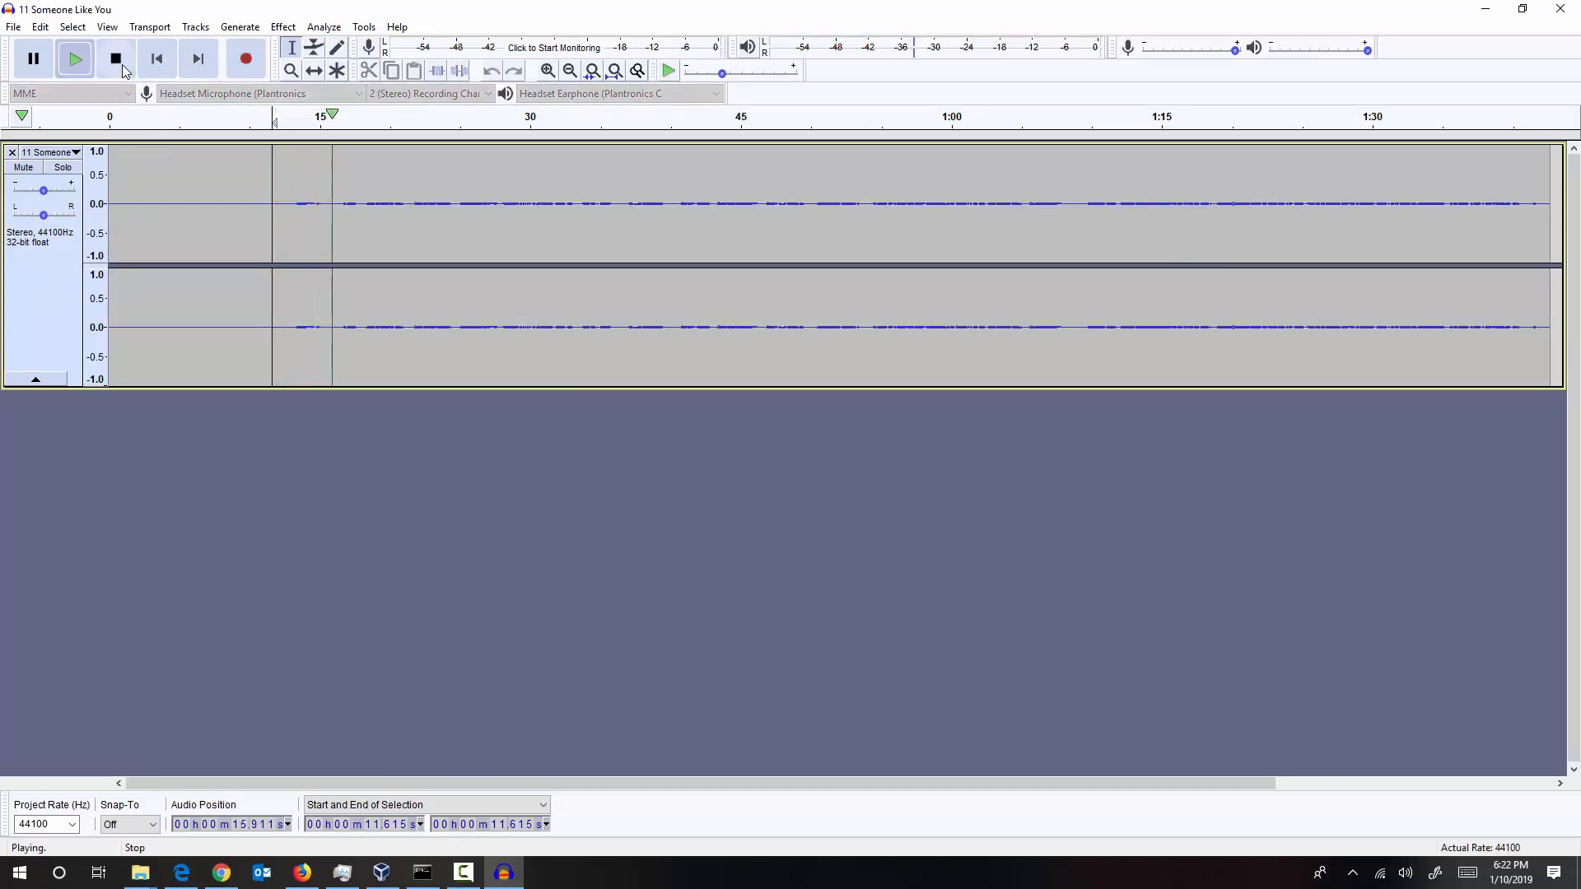
{"action": "left_click", "coordinate": [115, 58]}
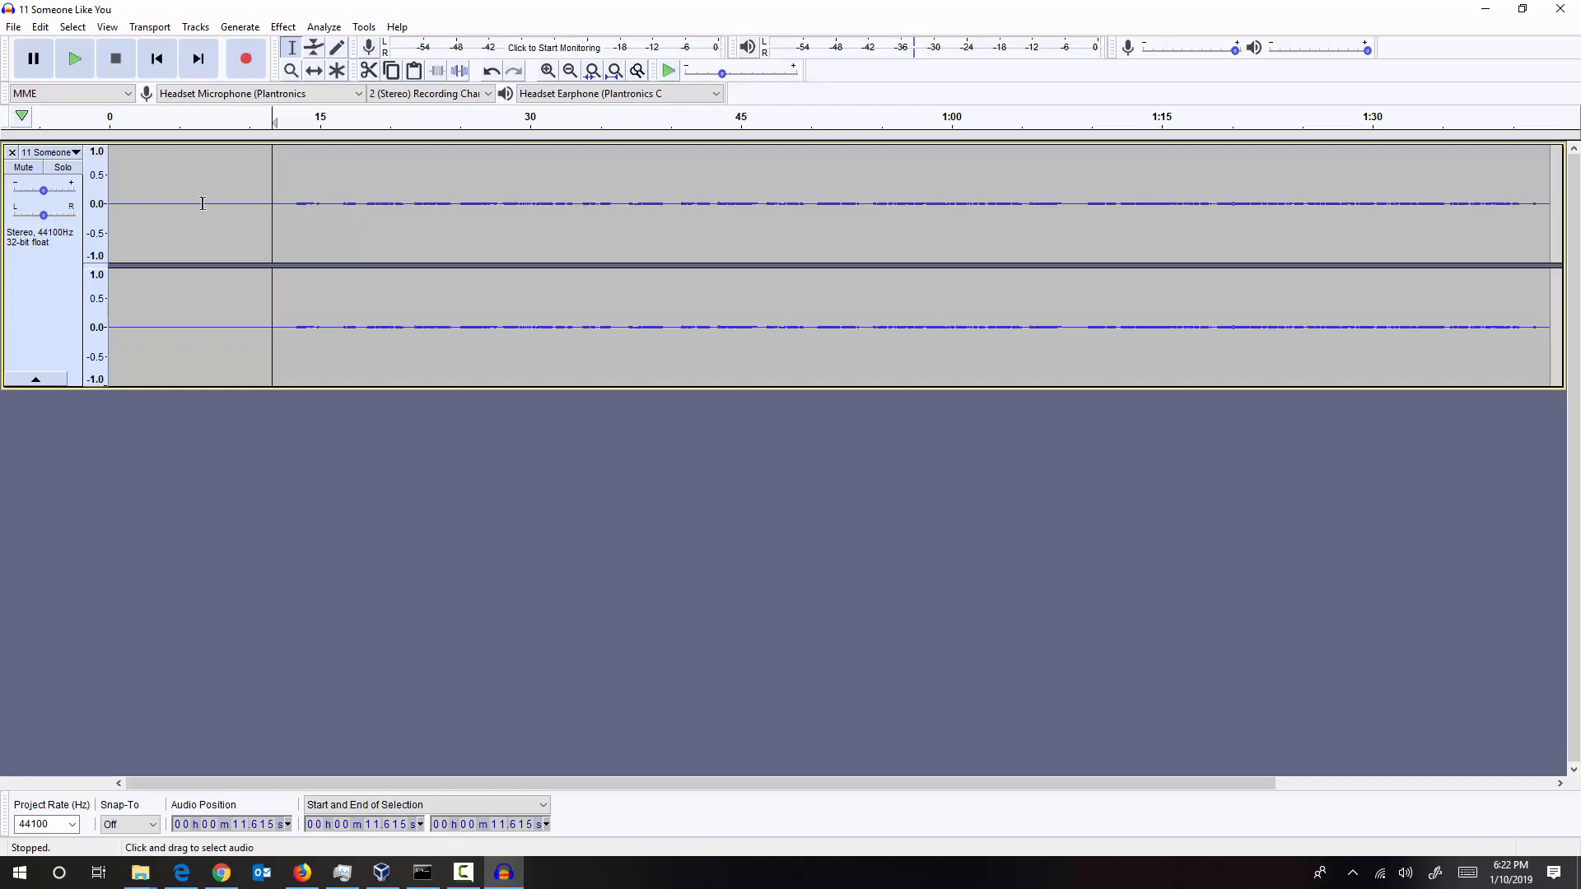
Select the isolated-vocal audio to be amplified
{"action": "left_click_drag", "start_coordinate": [184, 201], "coordinate": [242, 201]}
{"action": "type", "text": "20"}
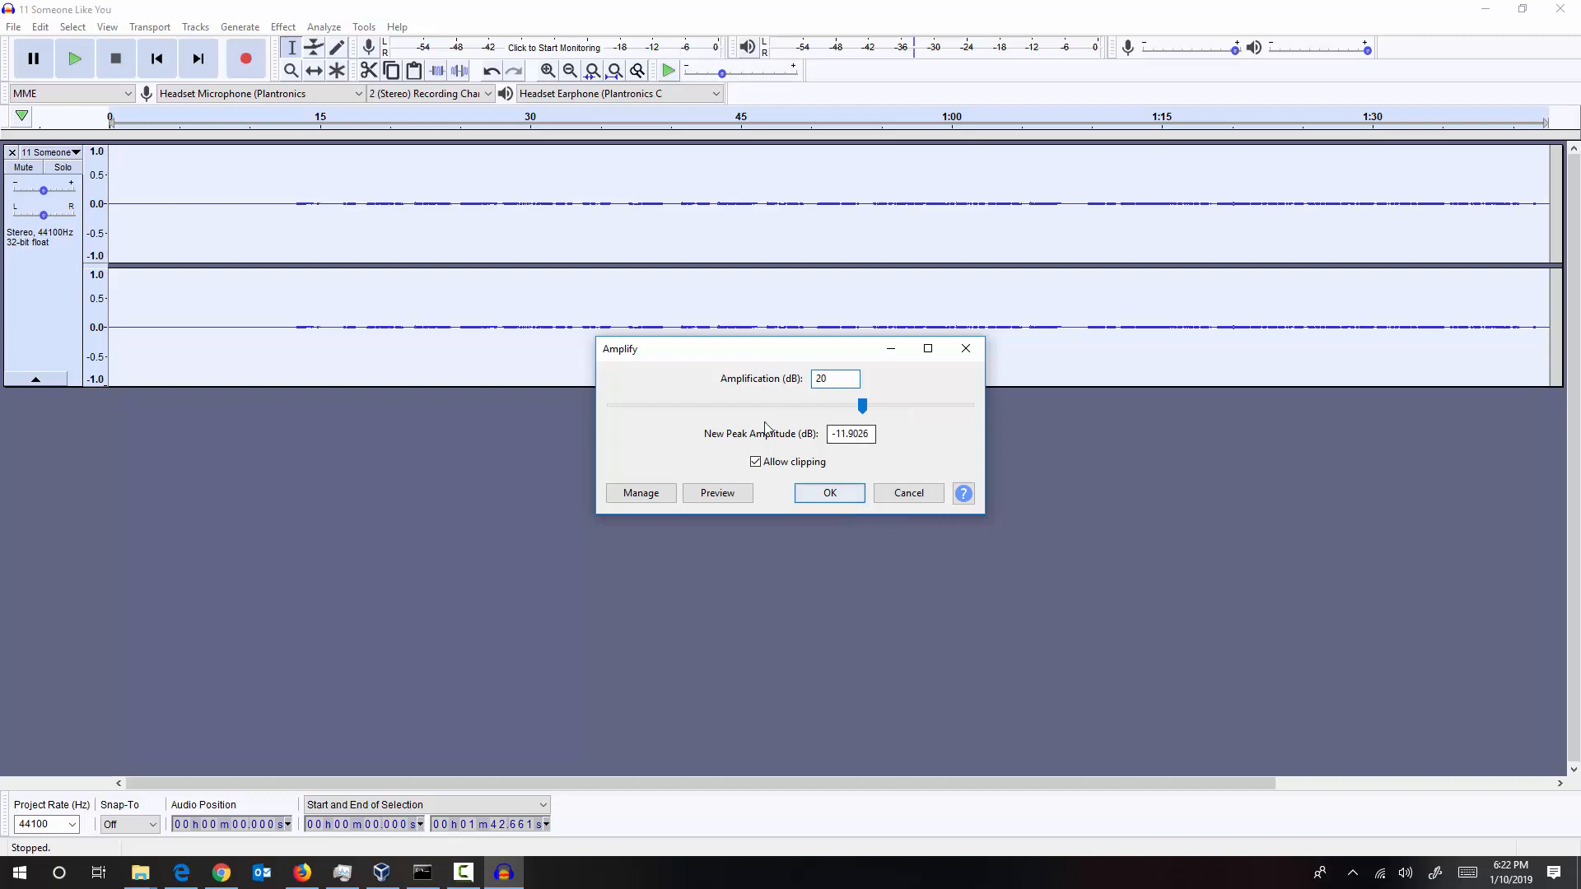
Apply the 20 dB amplification to the isolated vocals and play the result
{"action": "left_click", "coordinate": [829, 495]}
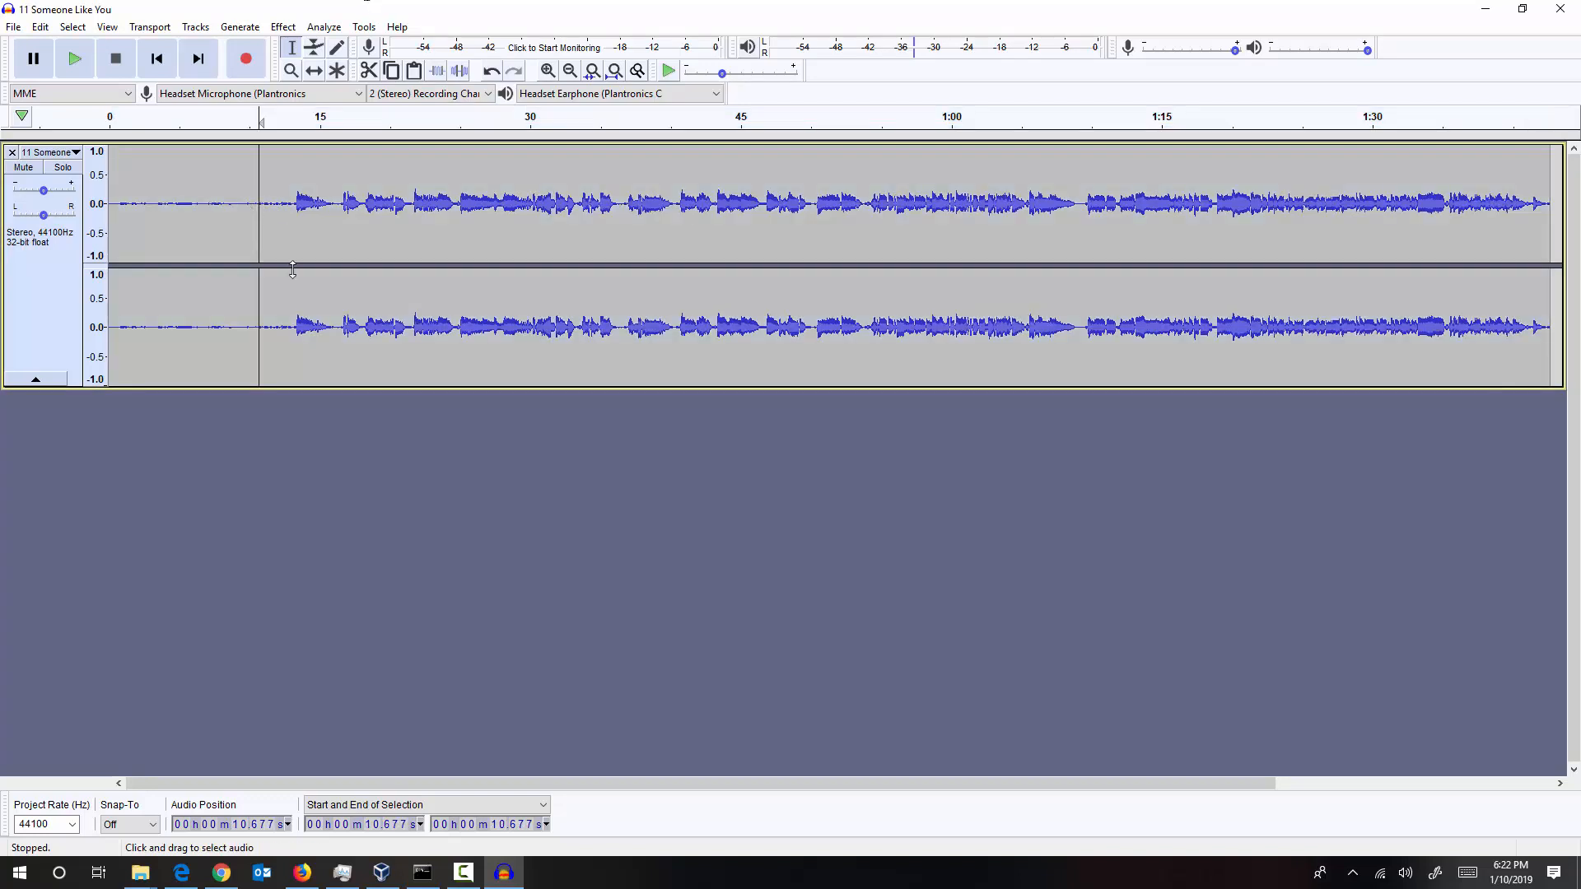
{"action": "left_click", "coordinate": [76, 59]}
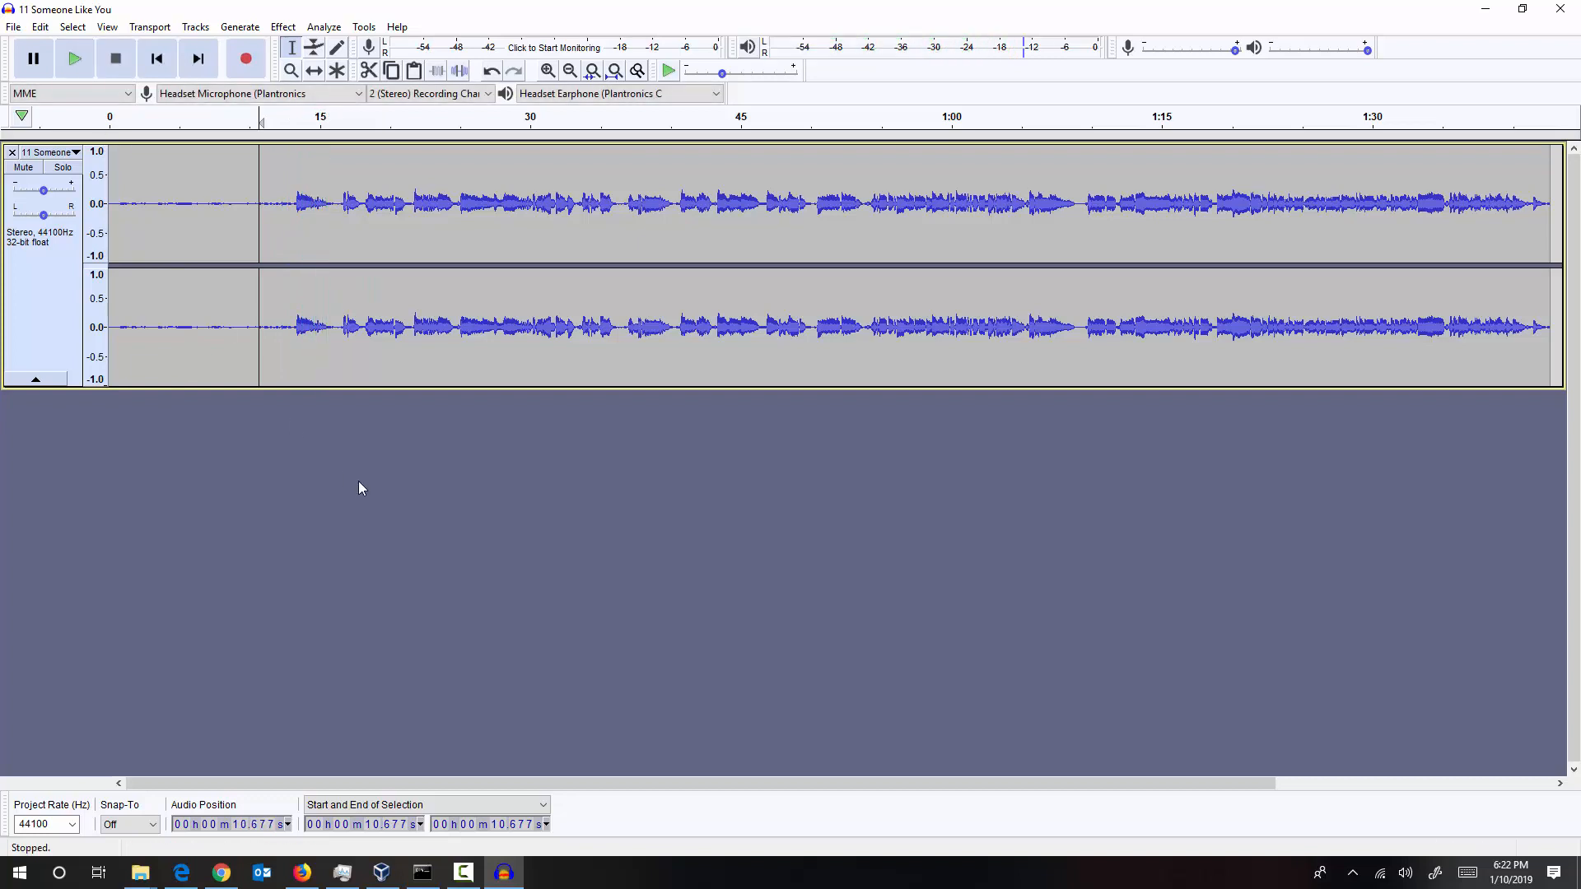
{"action": "mouse_move", "coordinate": [356, 481]}
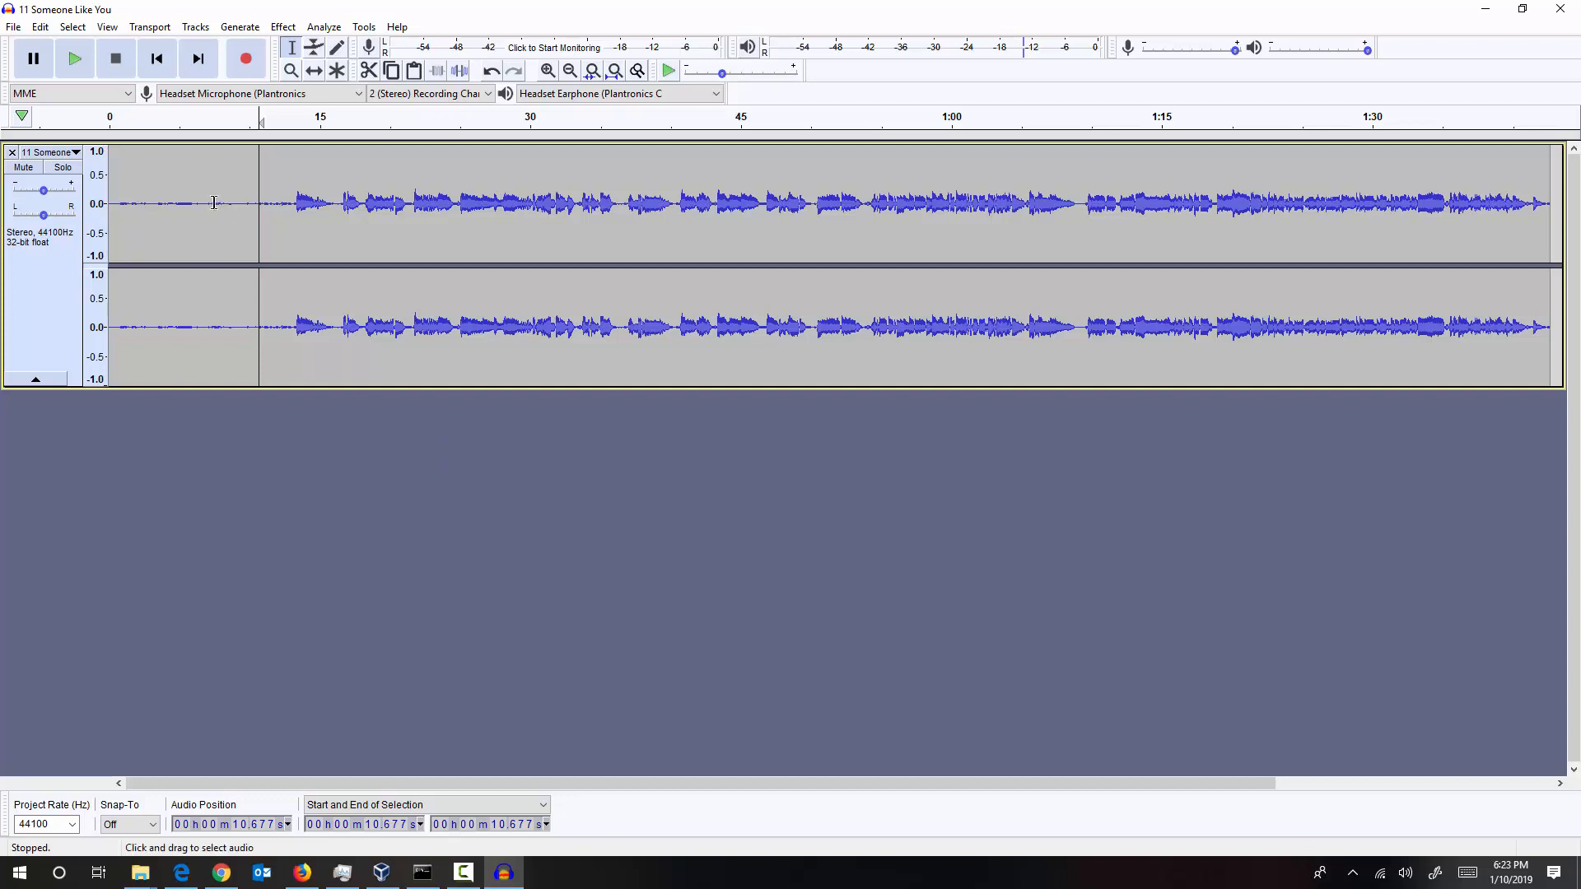
{"action": "left_click", "coordinate": [284, 27]}
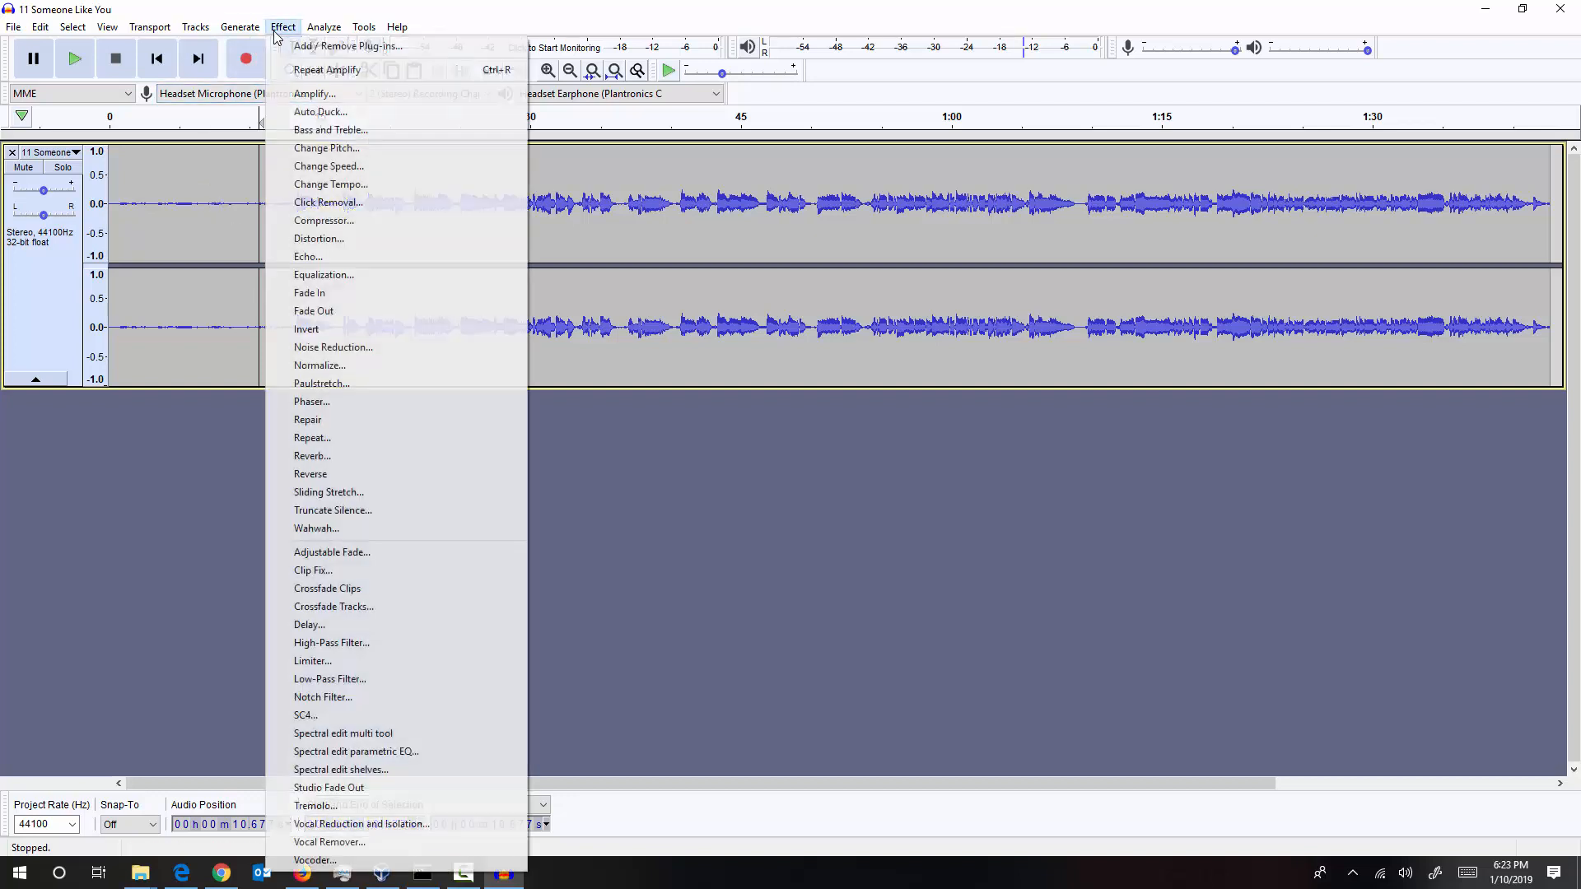
{"action": "mouse_move", "coordinate": [336, 293]}
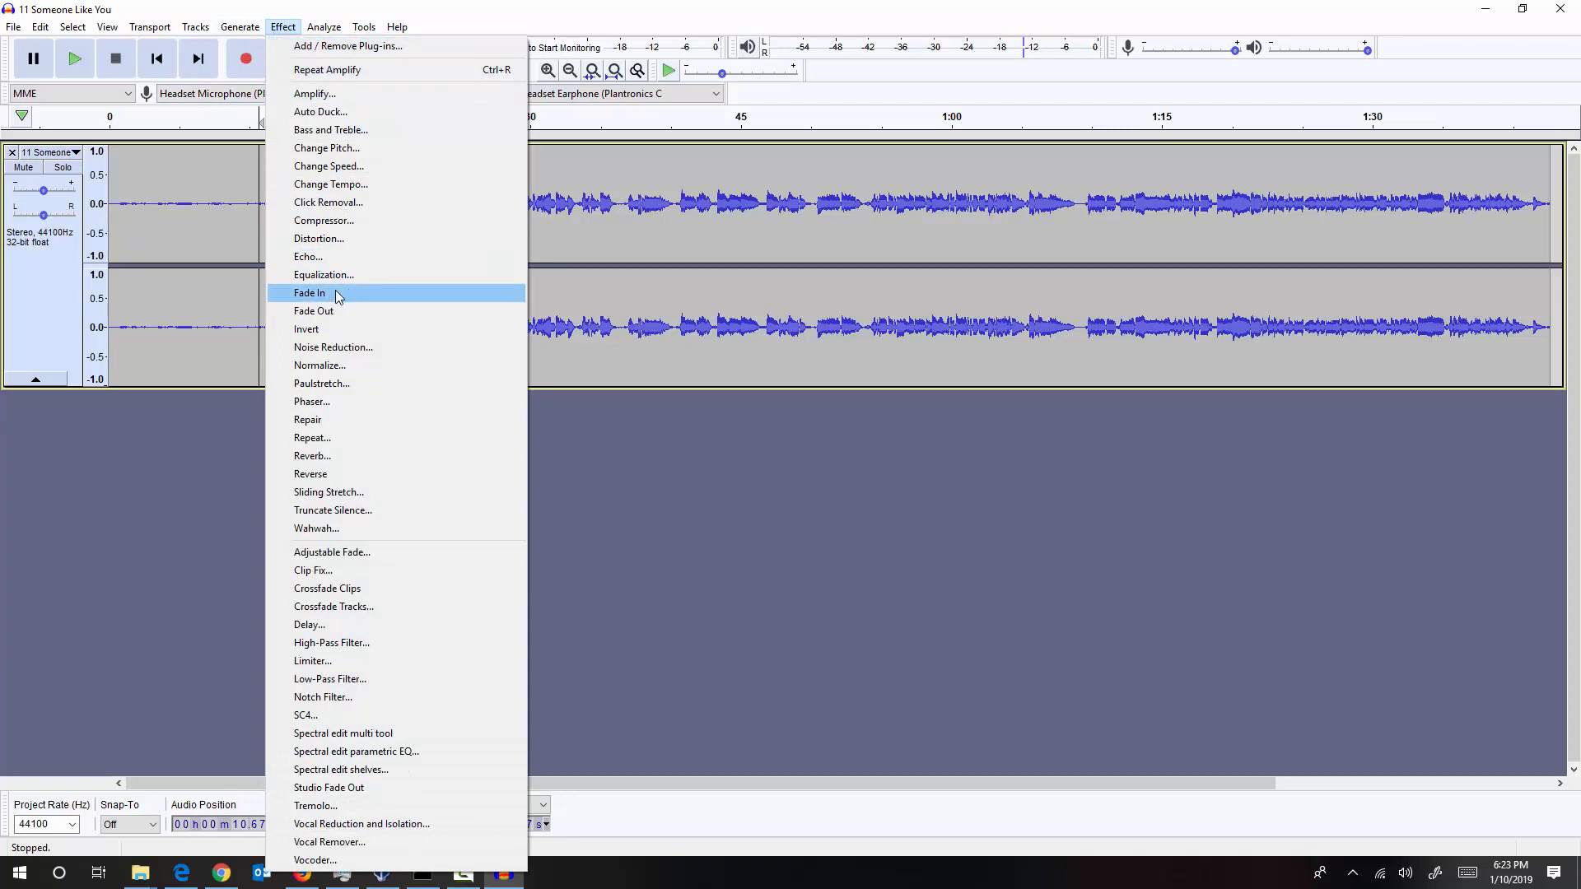
{"action": "mouse_move", "coordinate": [356, 345]}
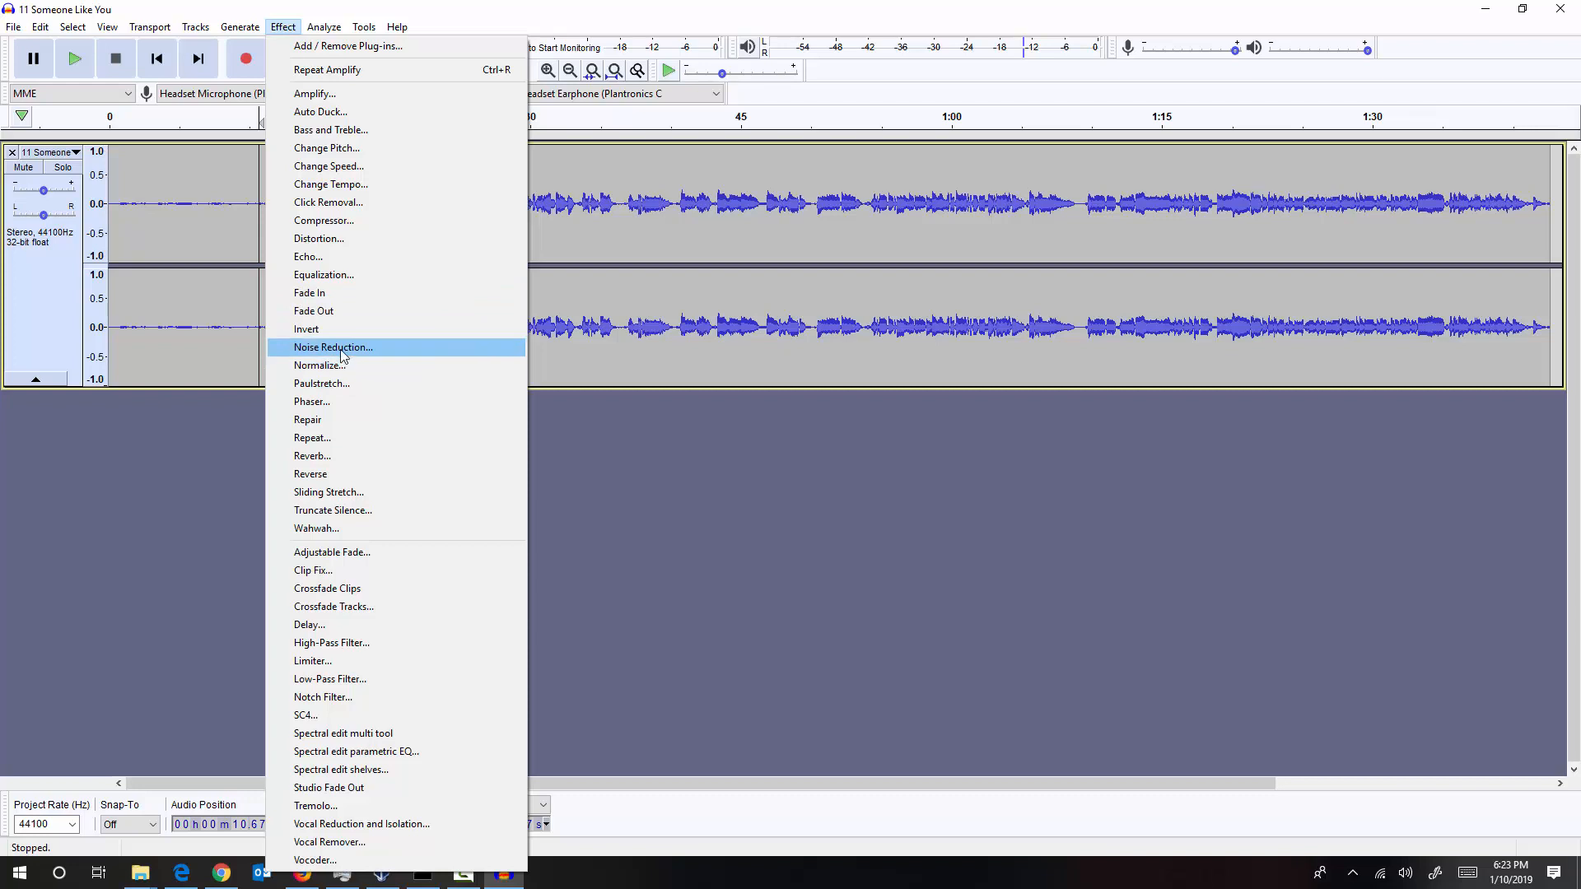
{"action": "left_click", "coordinate": [333, 346]}
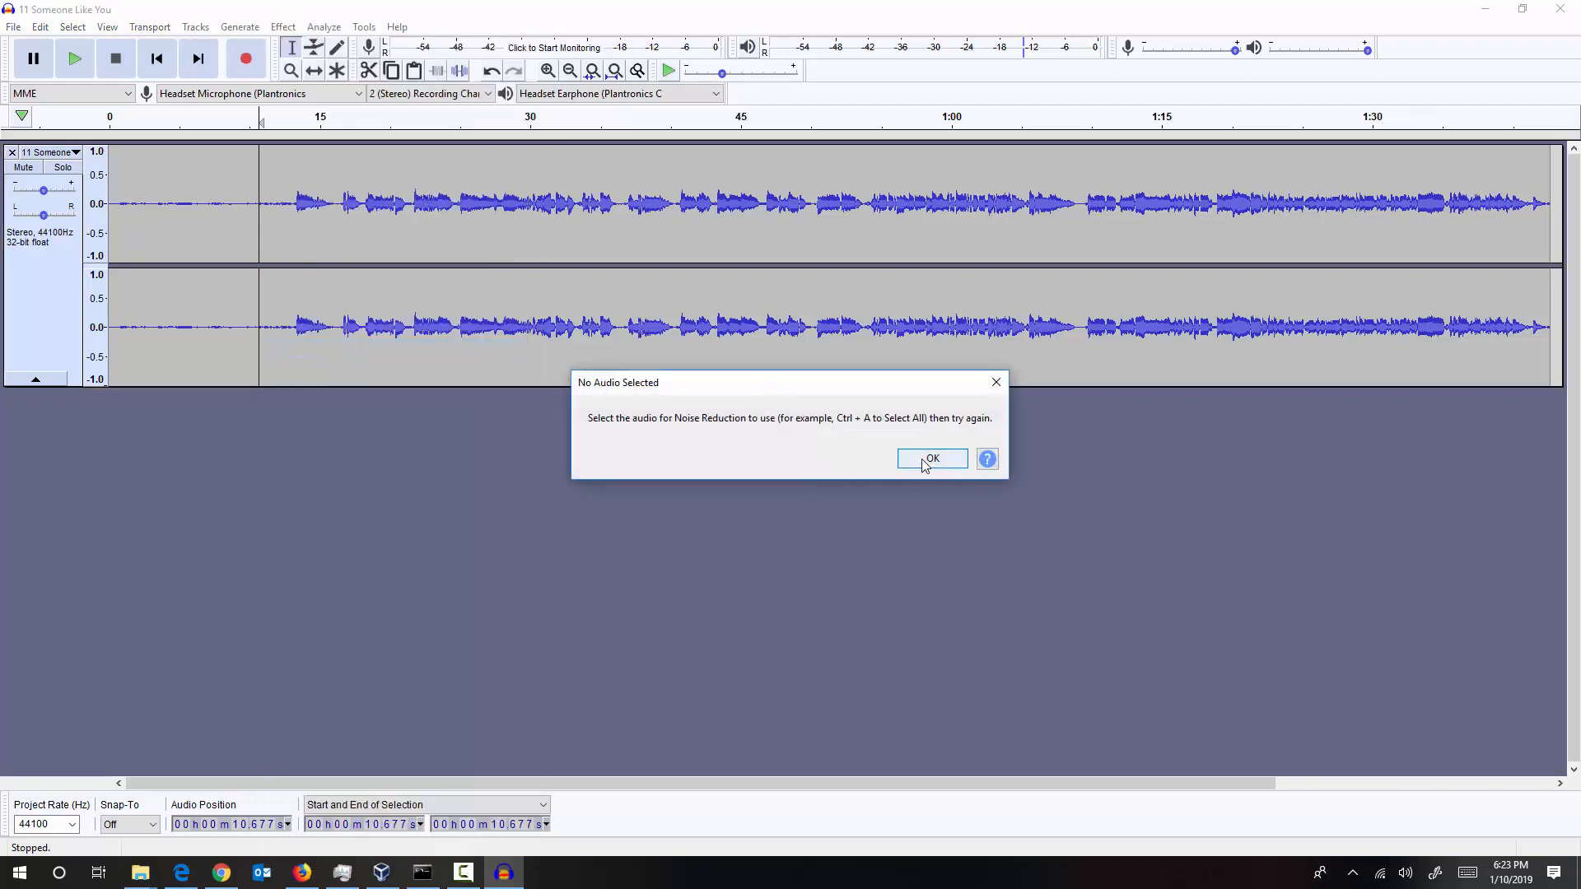
{"action": "left_click", "coordinate": [933, 458]}
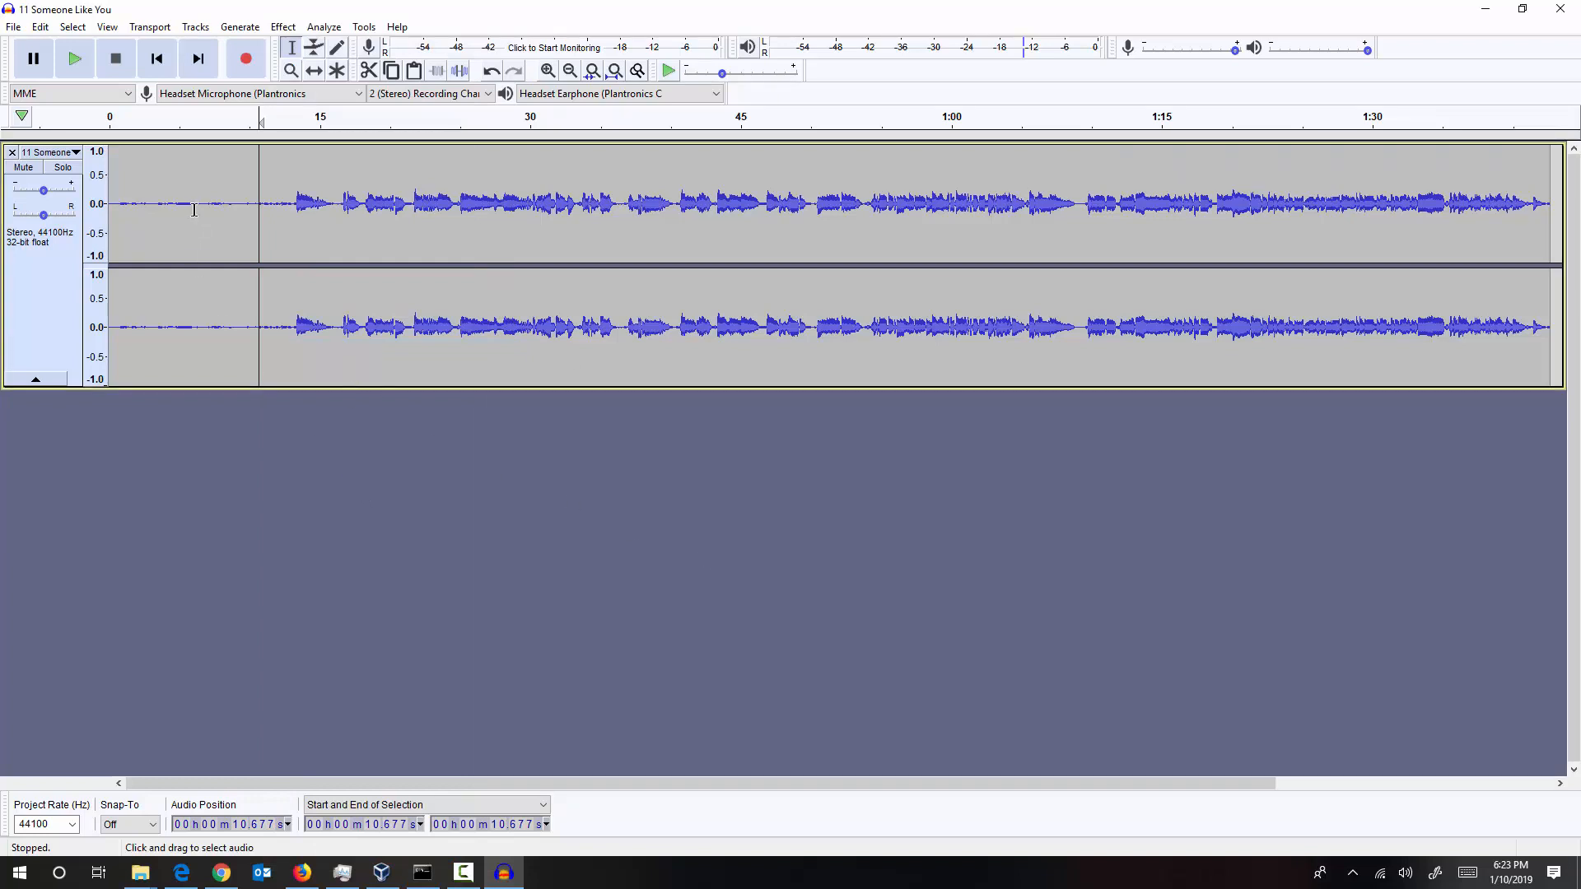
{"action": "mouse_move", "coordinate": [184, 204]}
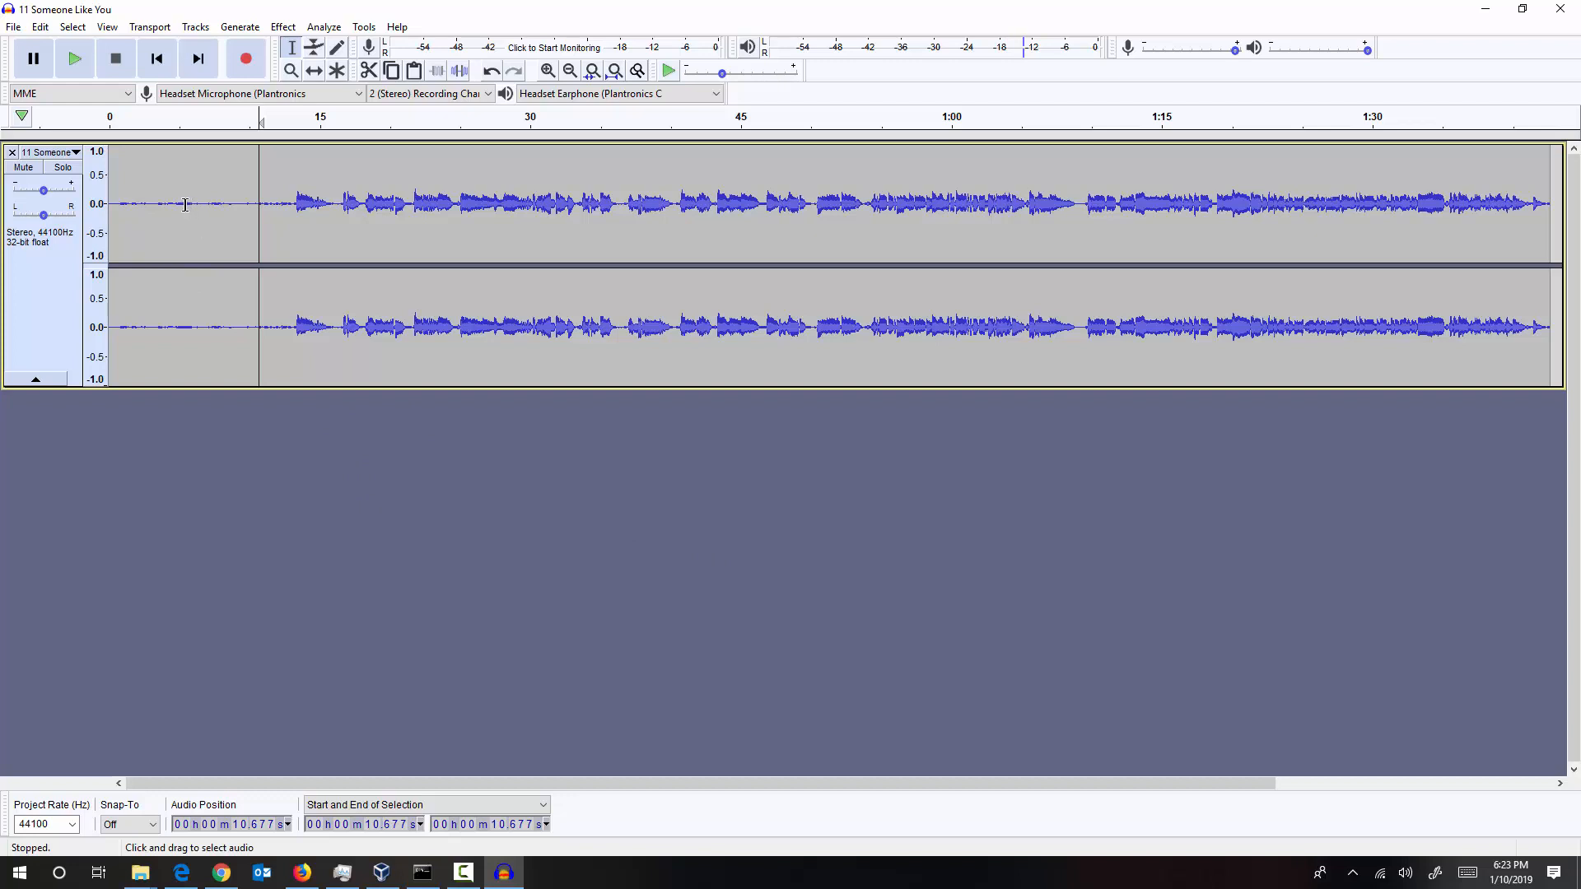
{"action": "mouse_move", "coordinate": [191, 200]}
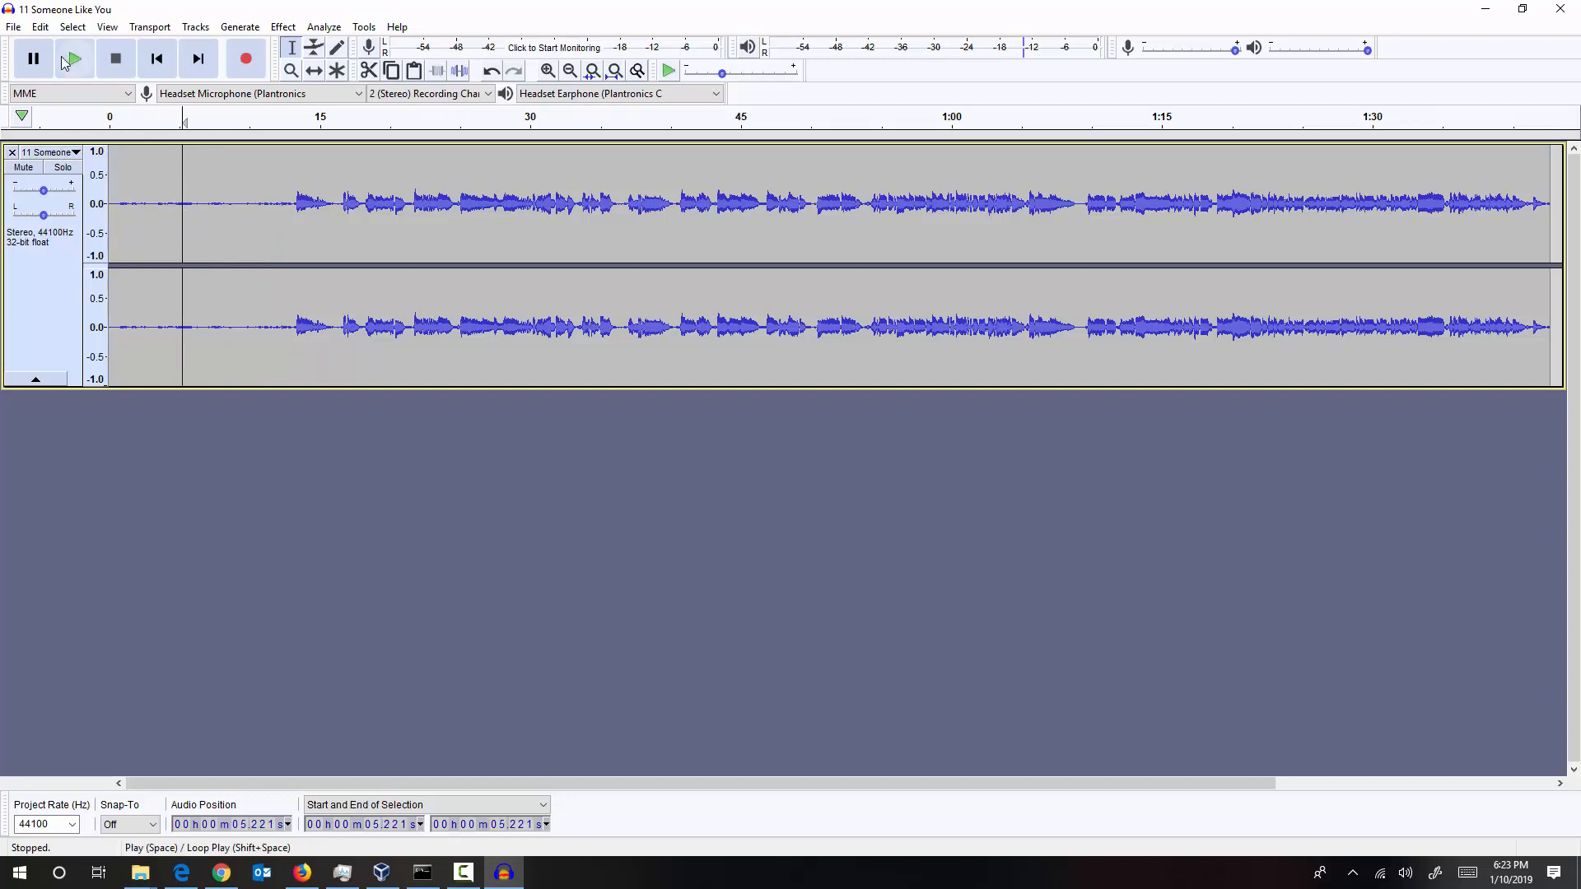
{"action": "mouse_move", "coordinate": [73, 58]}
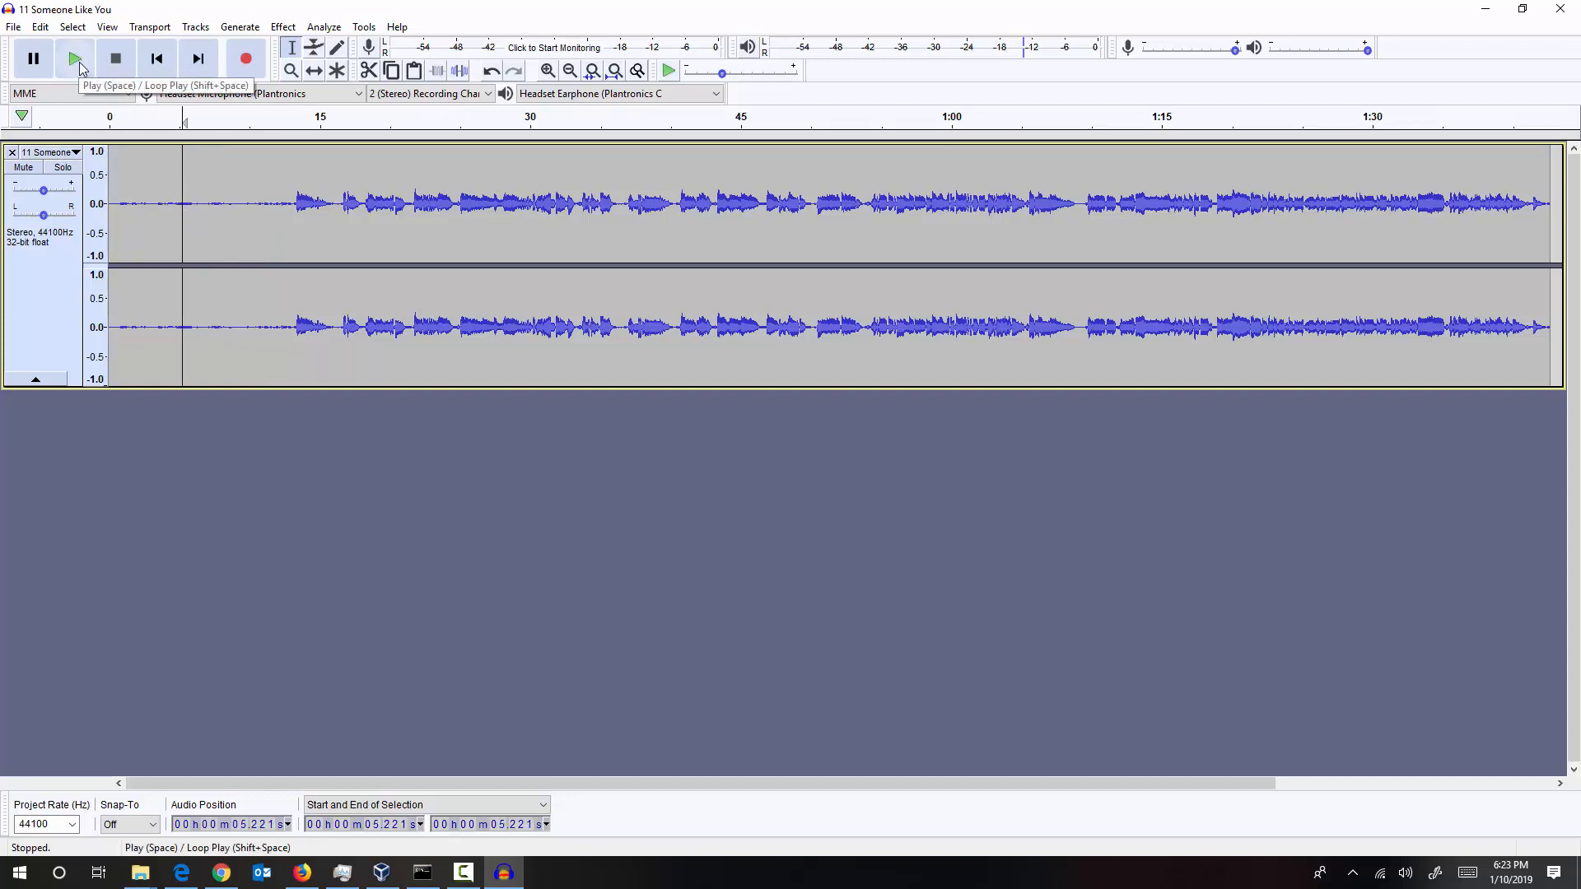
Play the amplified vocals, then start Noise Reduction to capture a profile from the quiet intro
{"action": "left_click", "coordinate": [71, 59]}
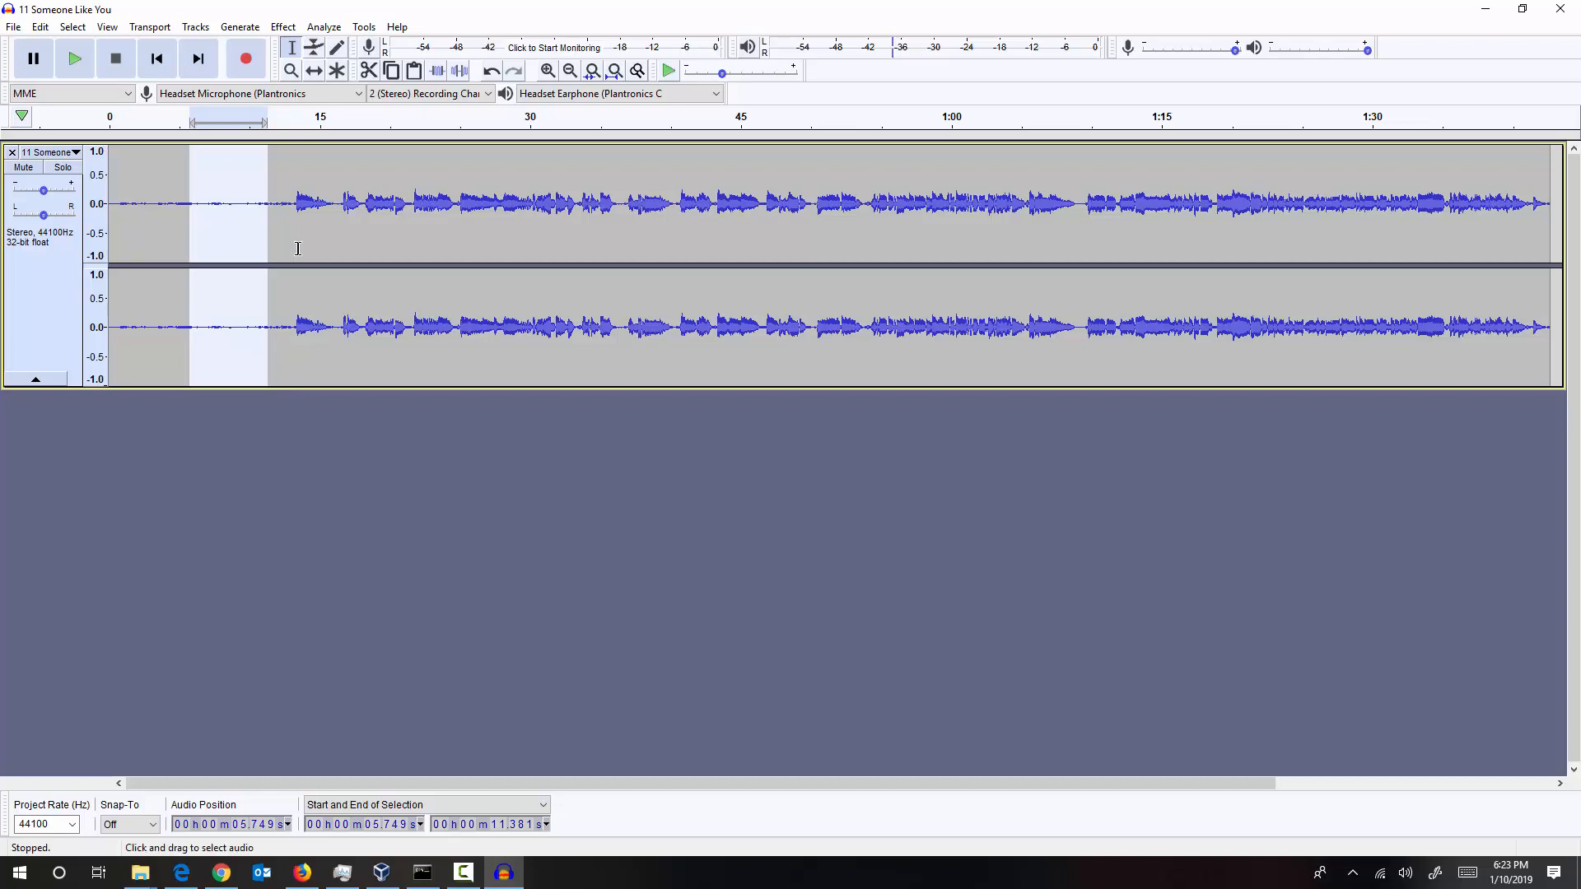
{"action": "left_click", "coordinate": [280, 27]}
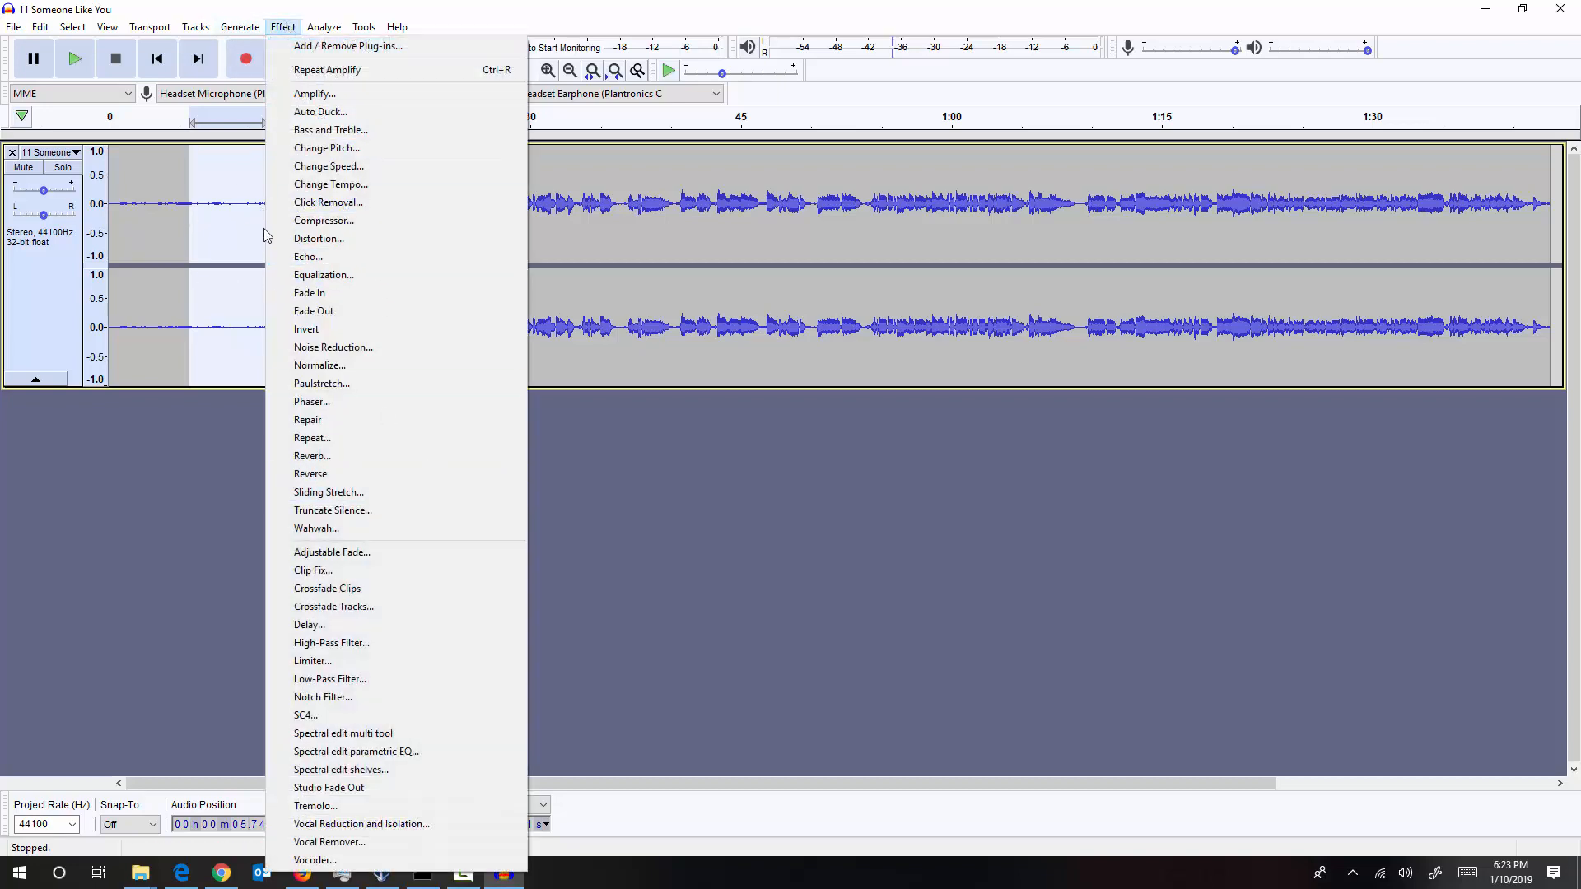
{"action": "mouse_move", "coordinate": [320, 237]}
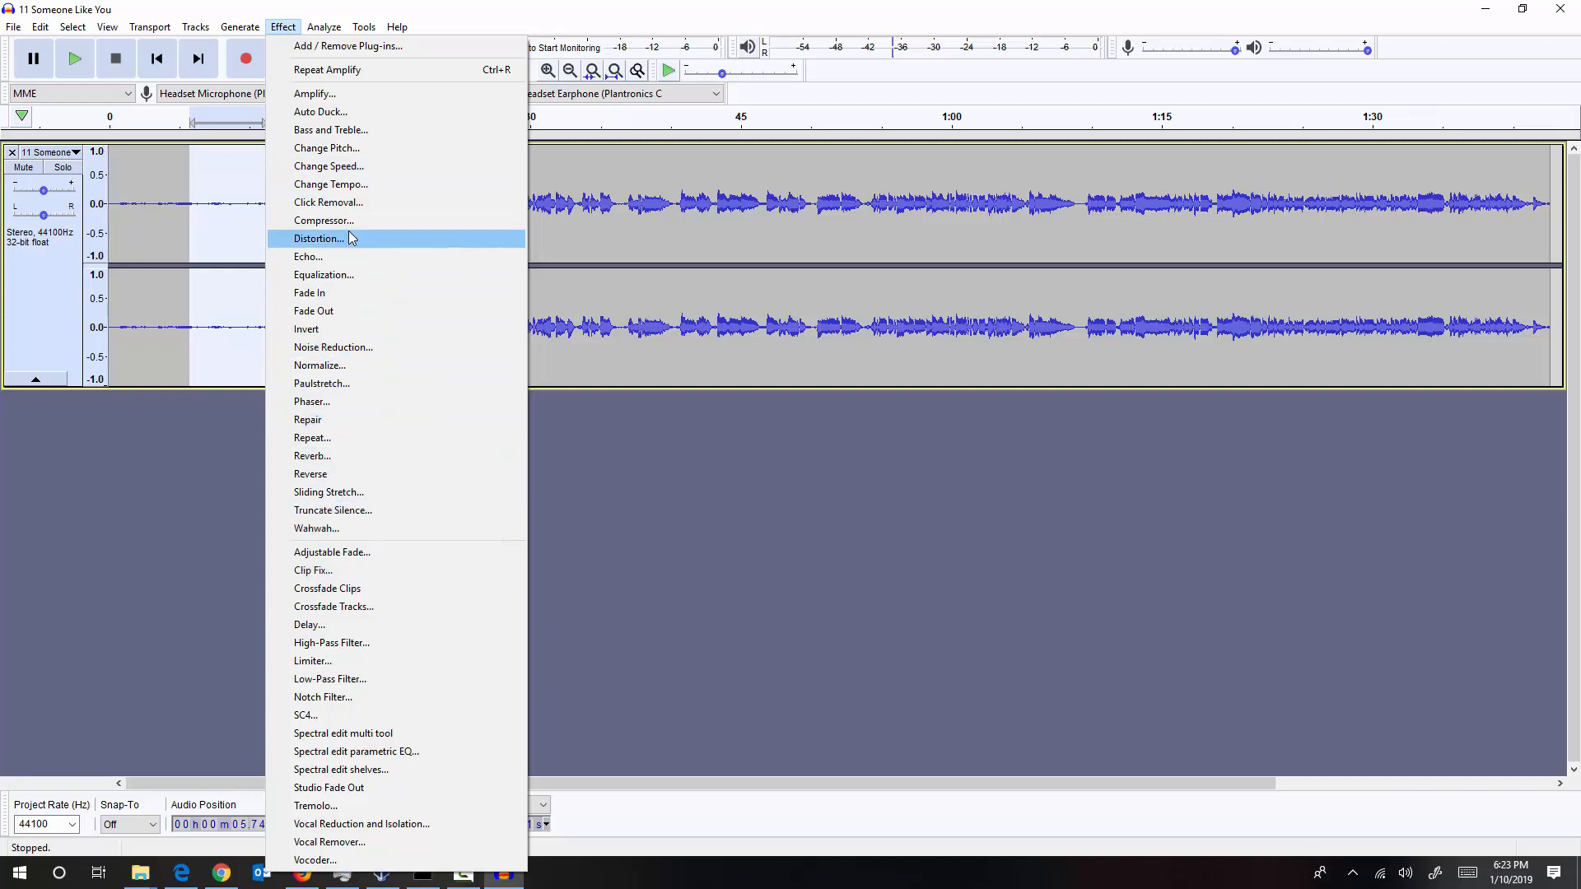
{"action": "mouse_move", "coordinate": [320, 364]}
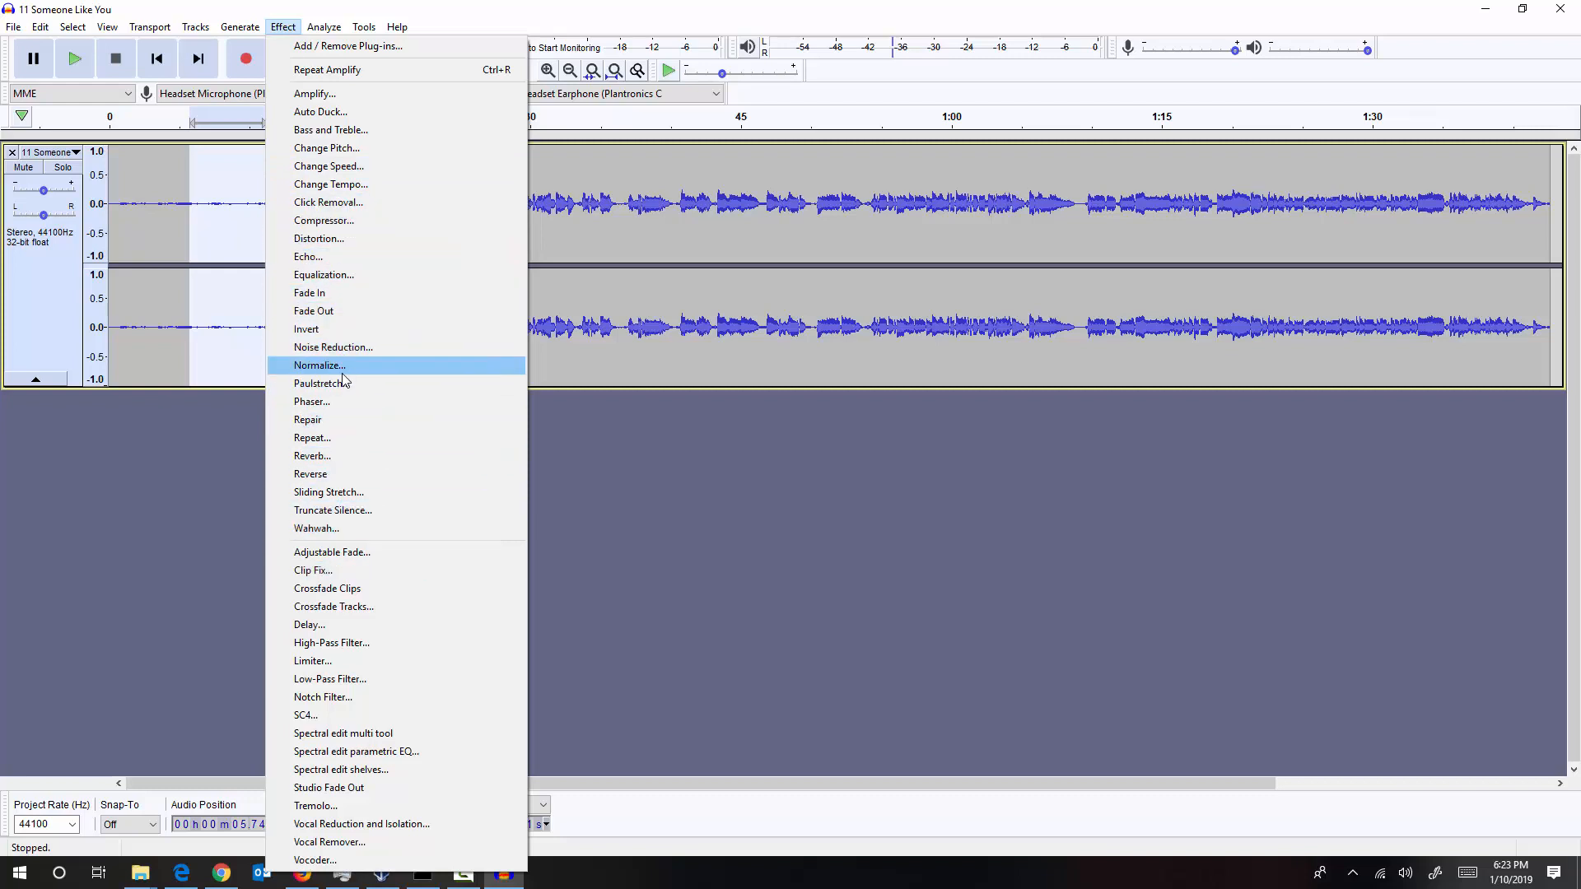
{"action": "left_click", "coordinate": [333, 346]}
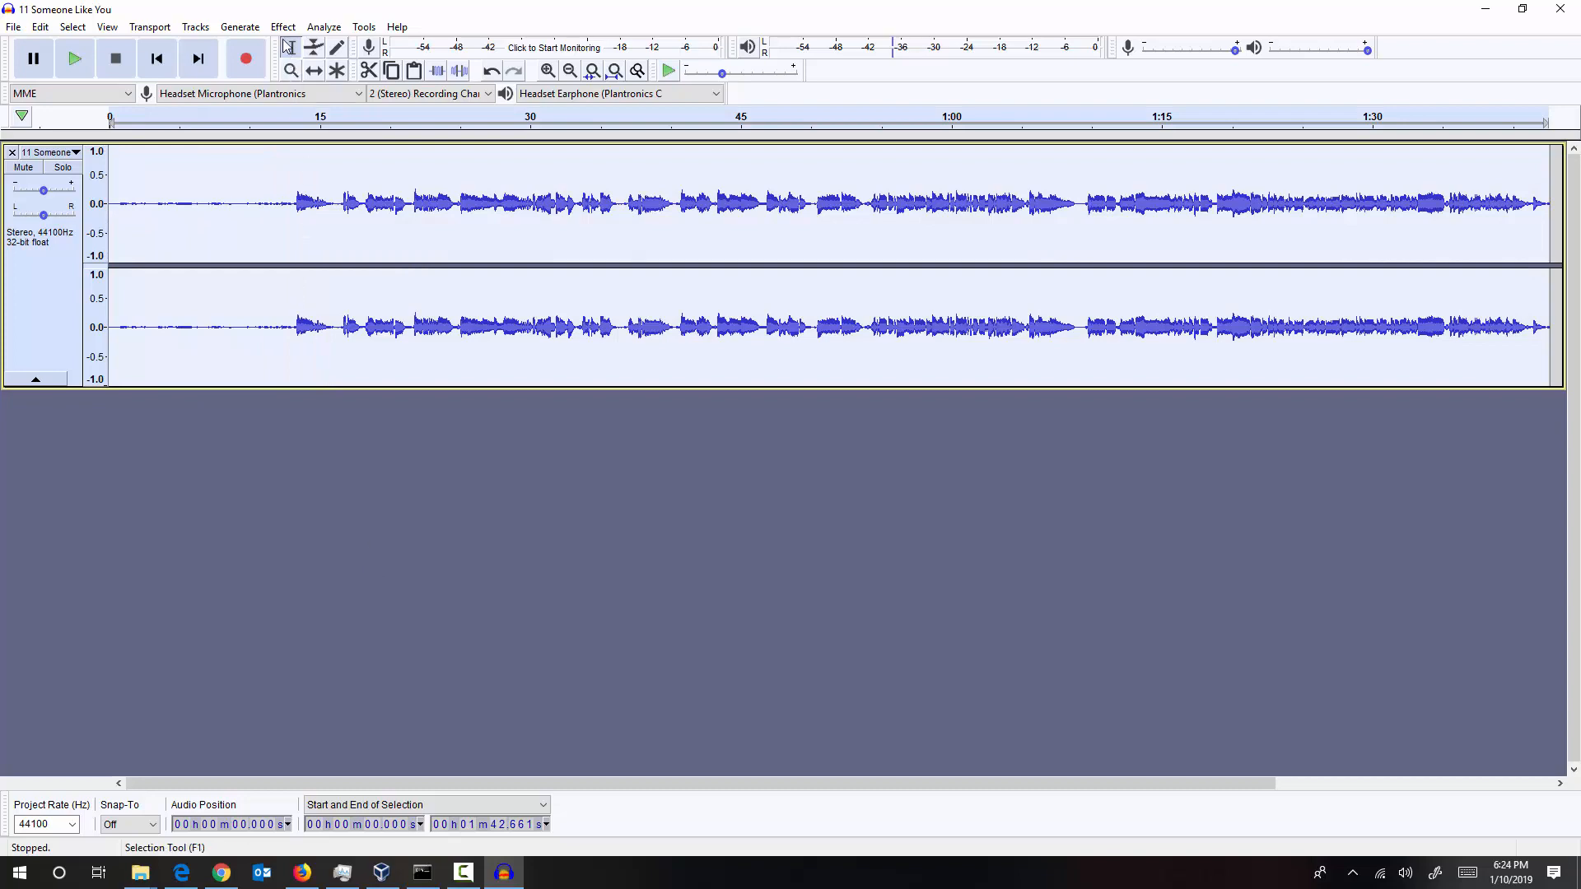
Bring up Noise Reduction for the whole track and move its window aside
{"action": "left_click", "coordinate": [284, 27]}
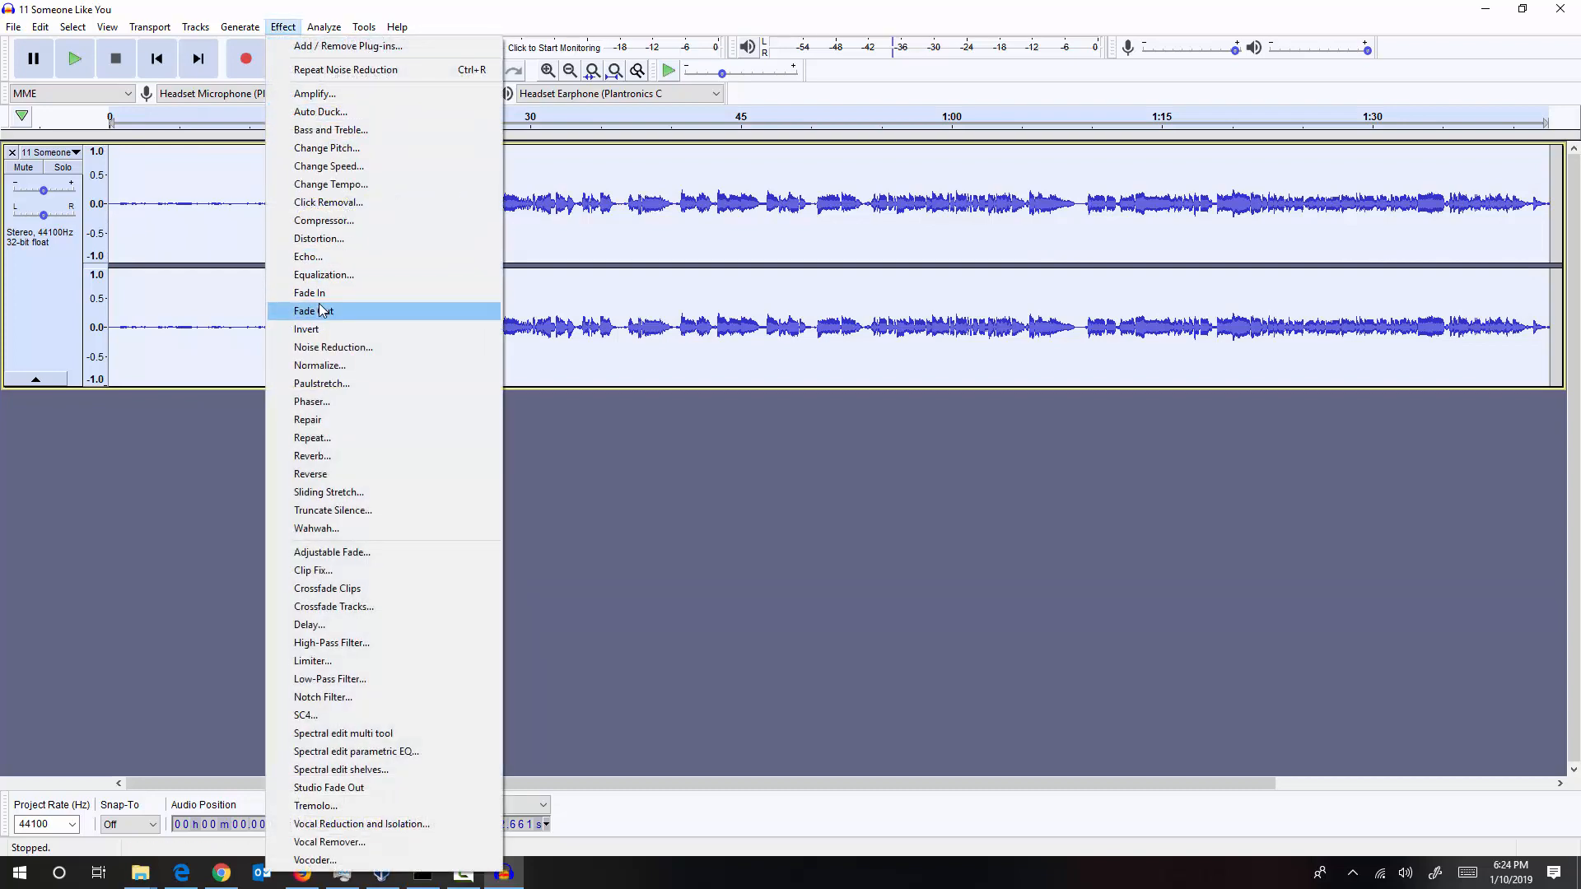
{"action": "left_click", "coordinate": [333, 346]}
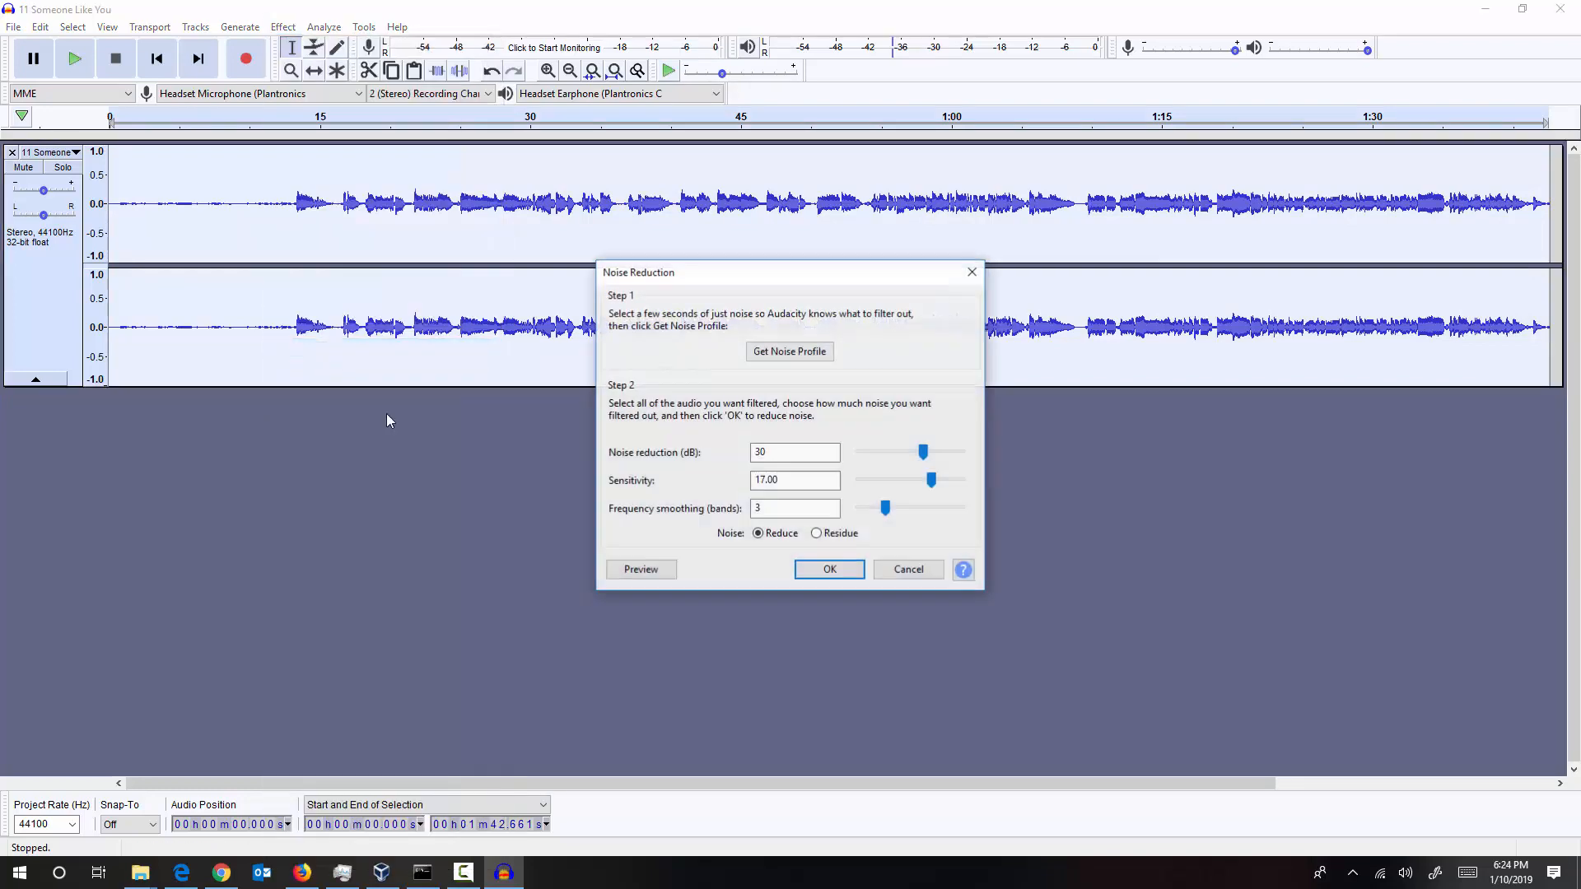
{"action": "left_click_drag", "start_coordinate": [638, 272], "coordinate": [737, 143]}
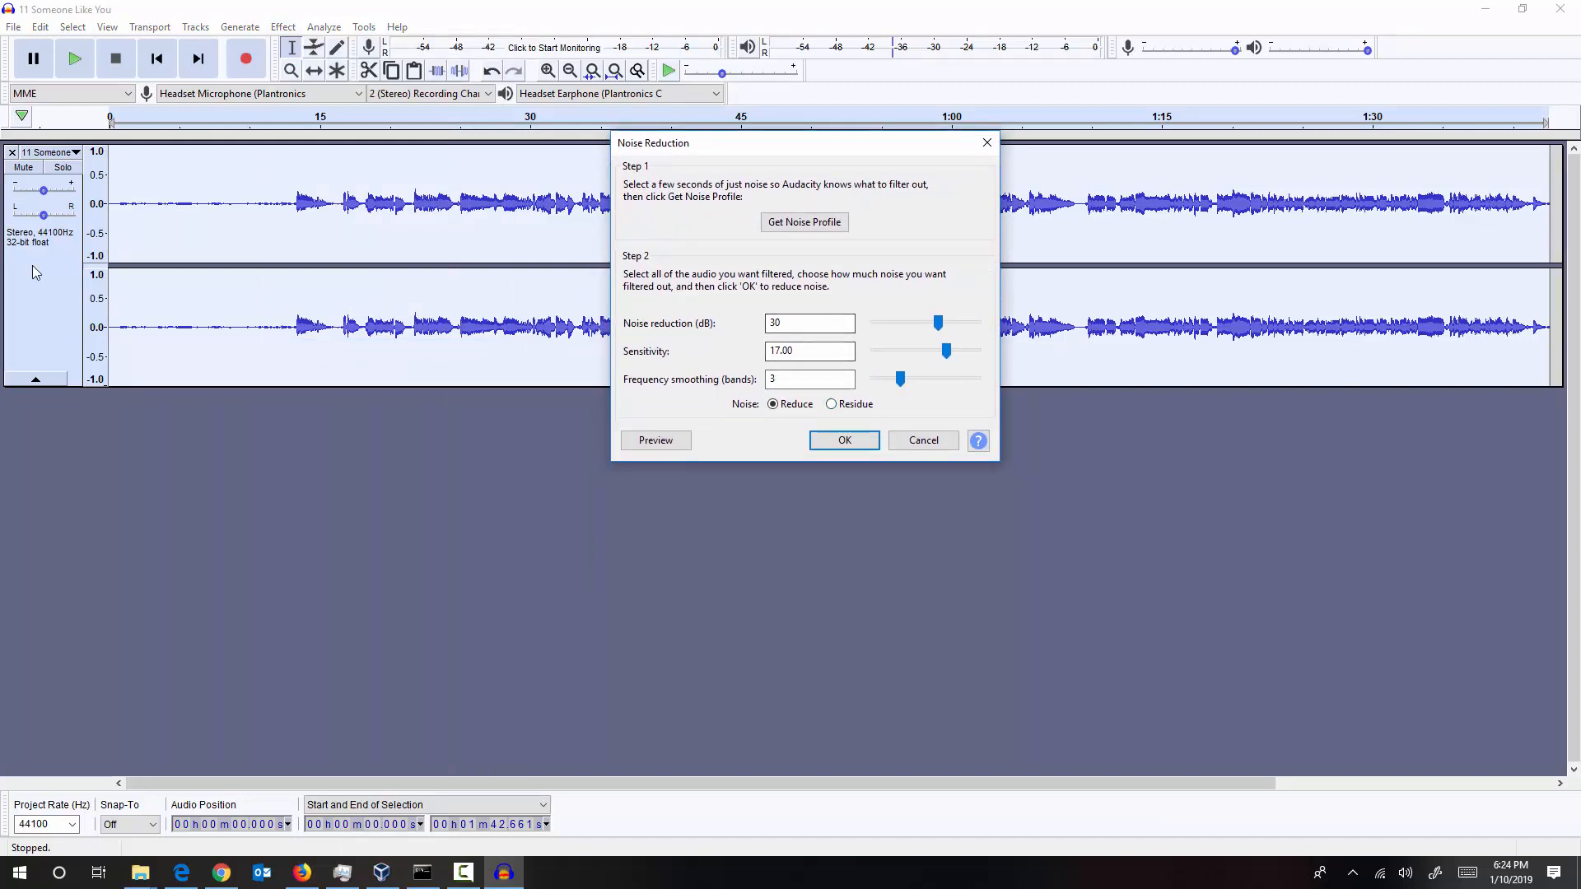
{"action": "mouse_move", "coordinate": [957, 338]}
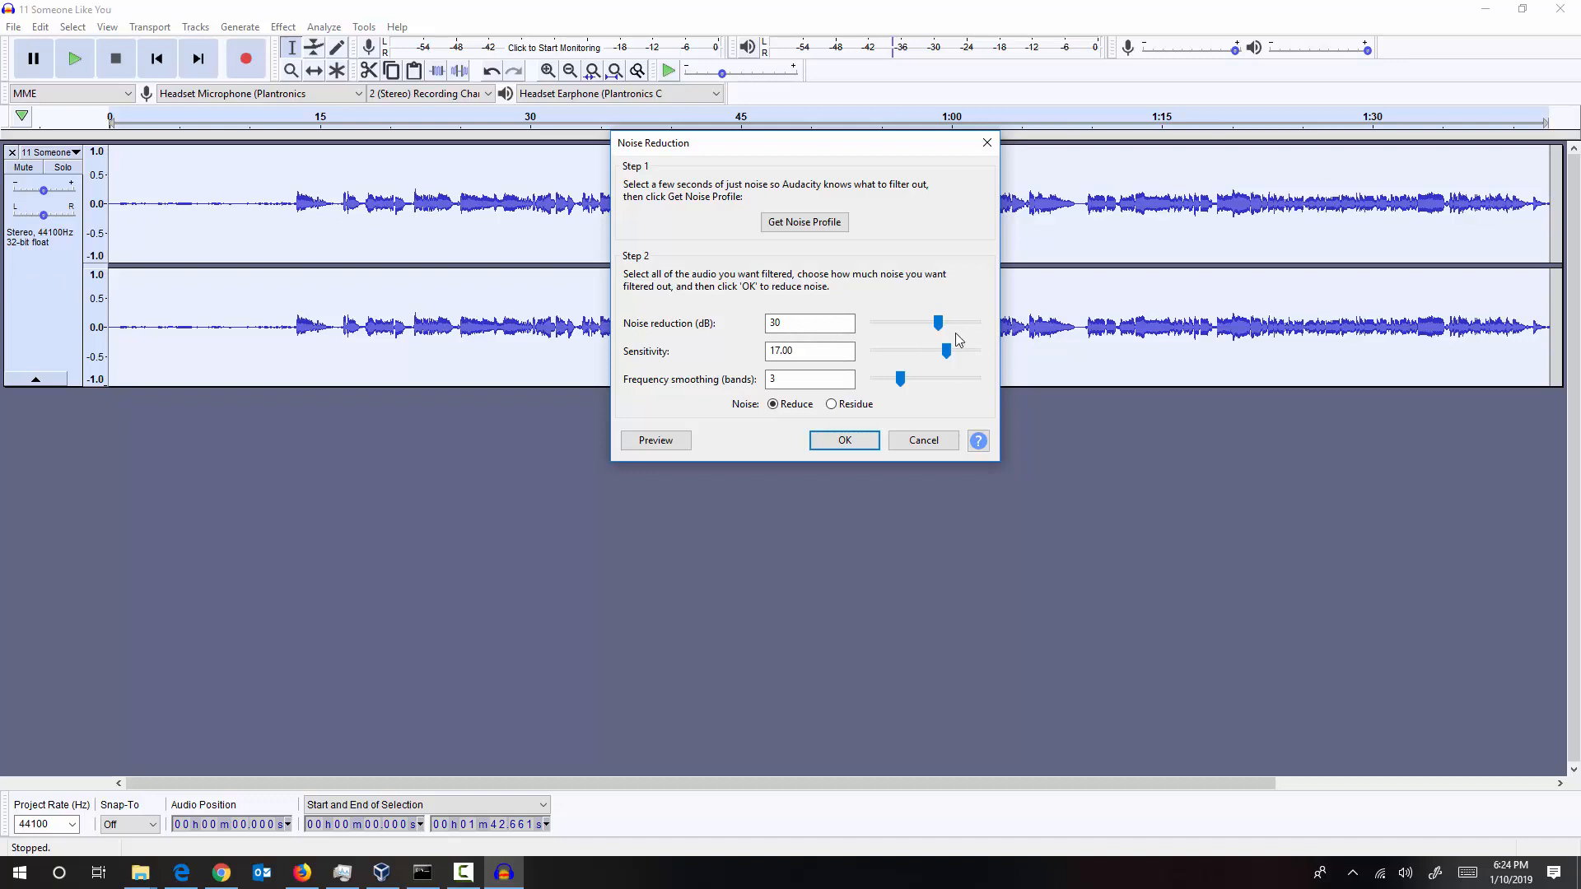
Adjust the noise reduction amount and settle it at 25 dB
{"action": "left_click_drag", "start_coordinate": [938, 323], "coordinate": [918, 323]}
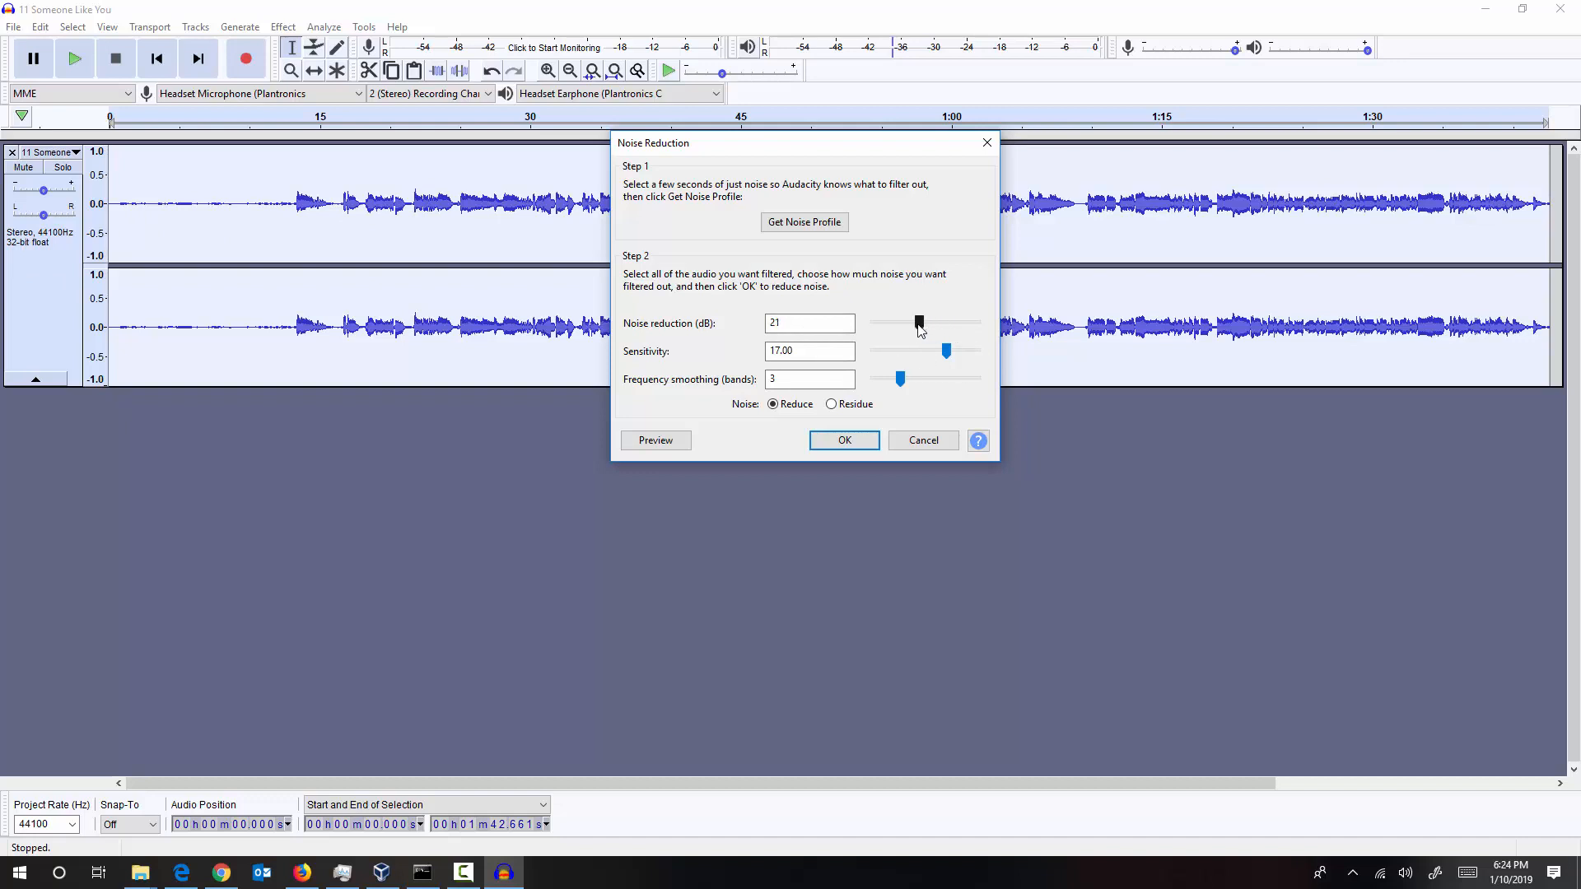
{"action": "mouse_move", "coordinate": [921, 330]}
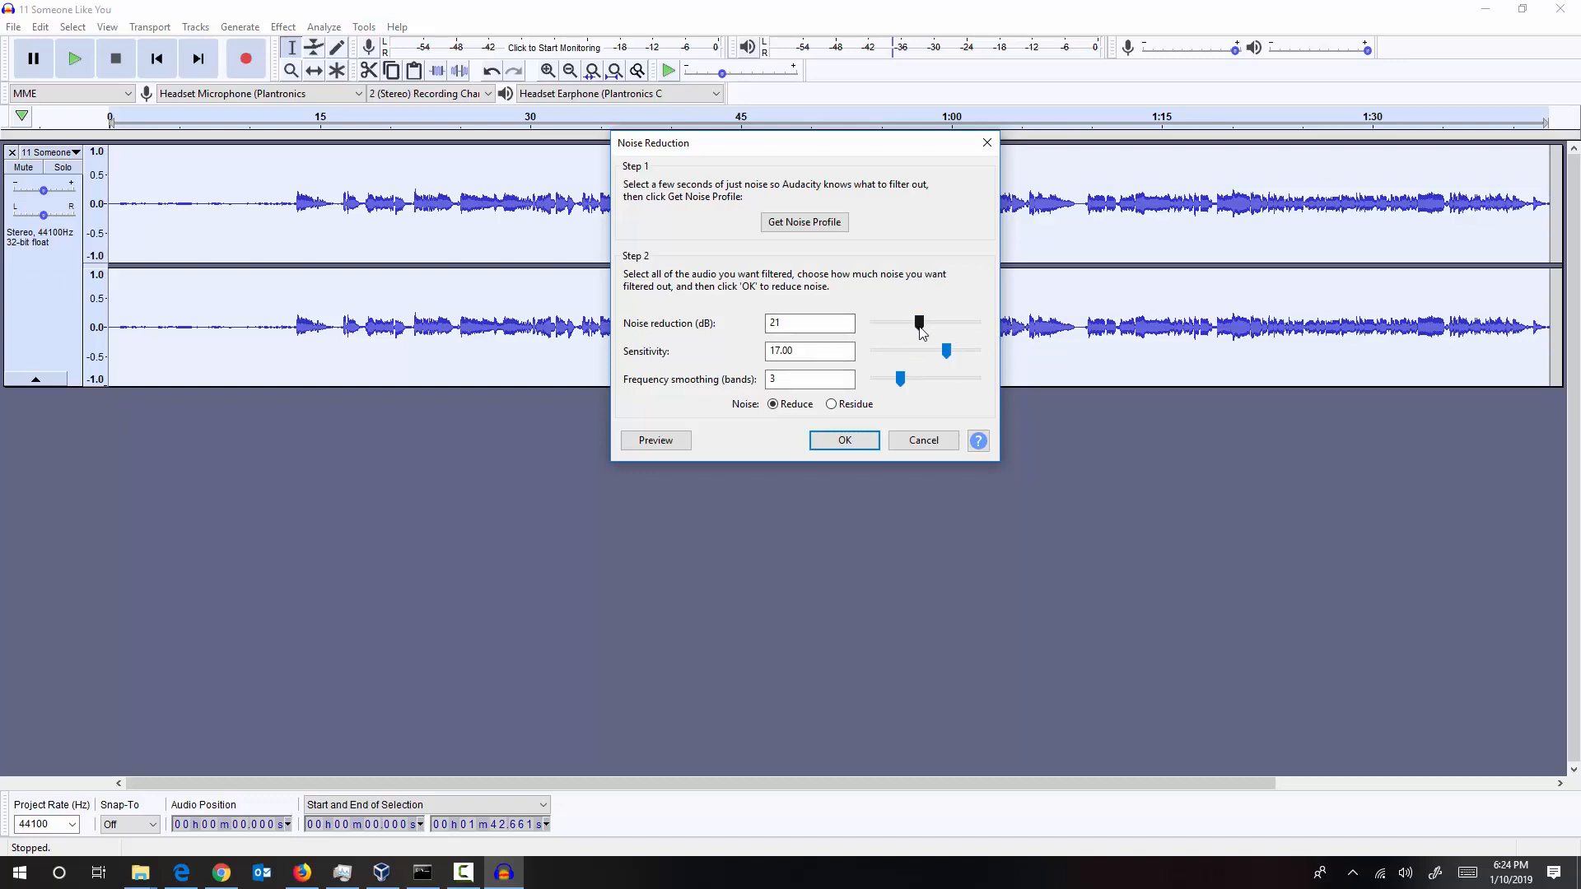
{"action": "left_click_drag", "start_coordinate": [917, 322], "coordinate": [942, 323]}
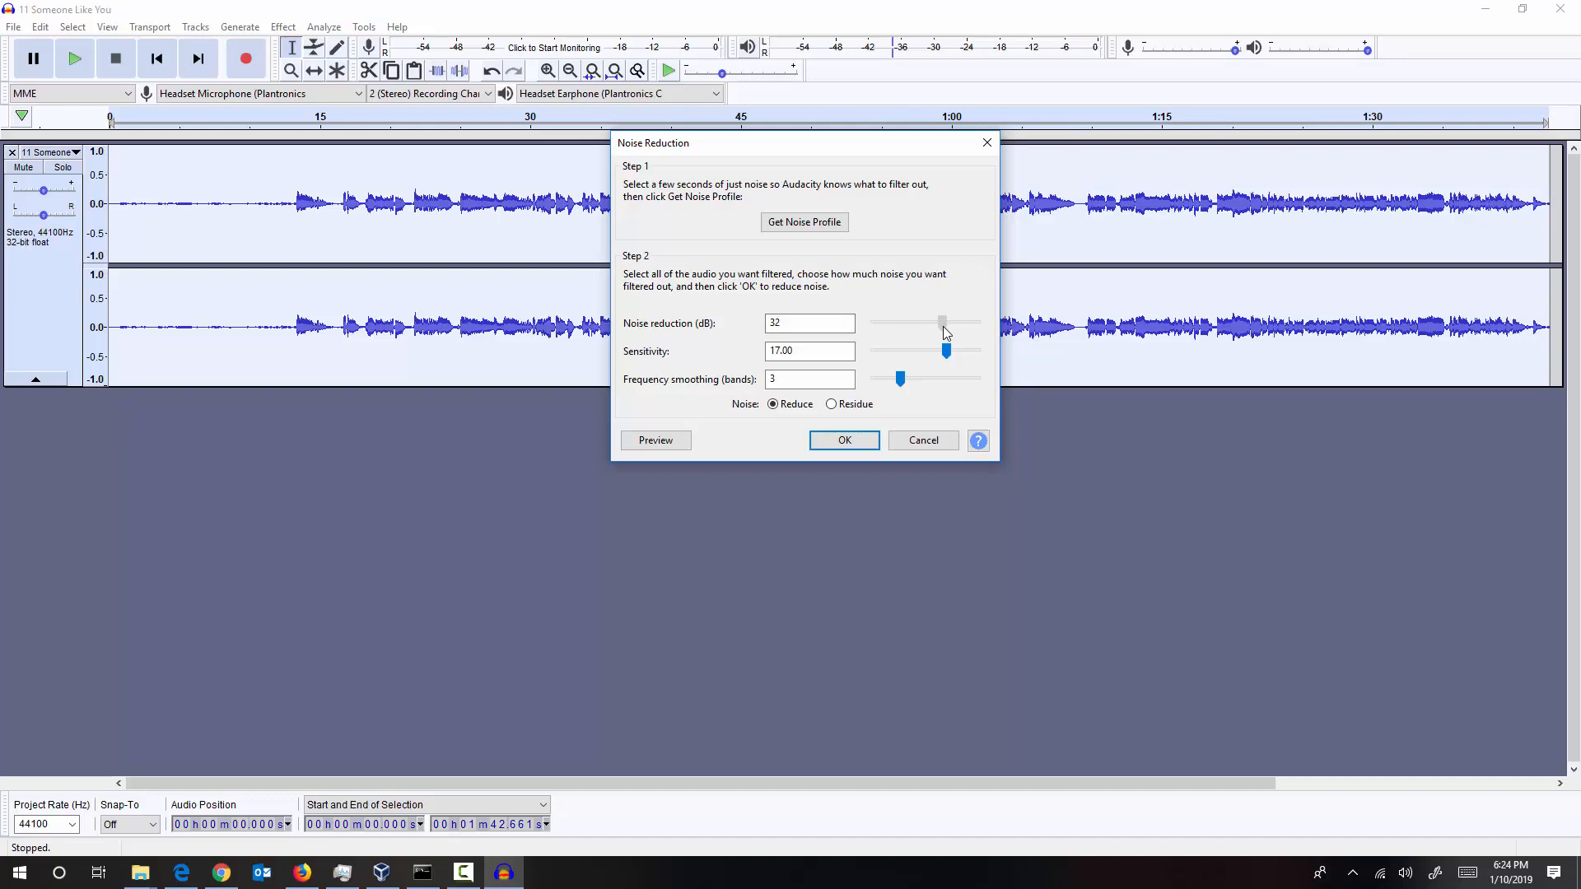
{"action": "left_click_drag", "start_coordinate": [942, 323], "coordinate": [922, 323]}
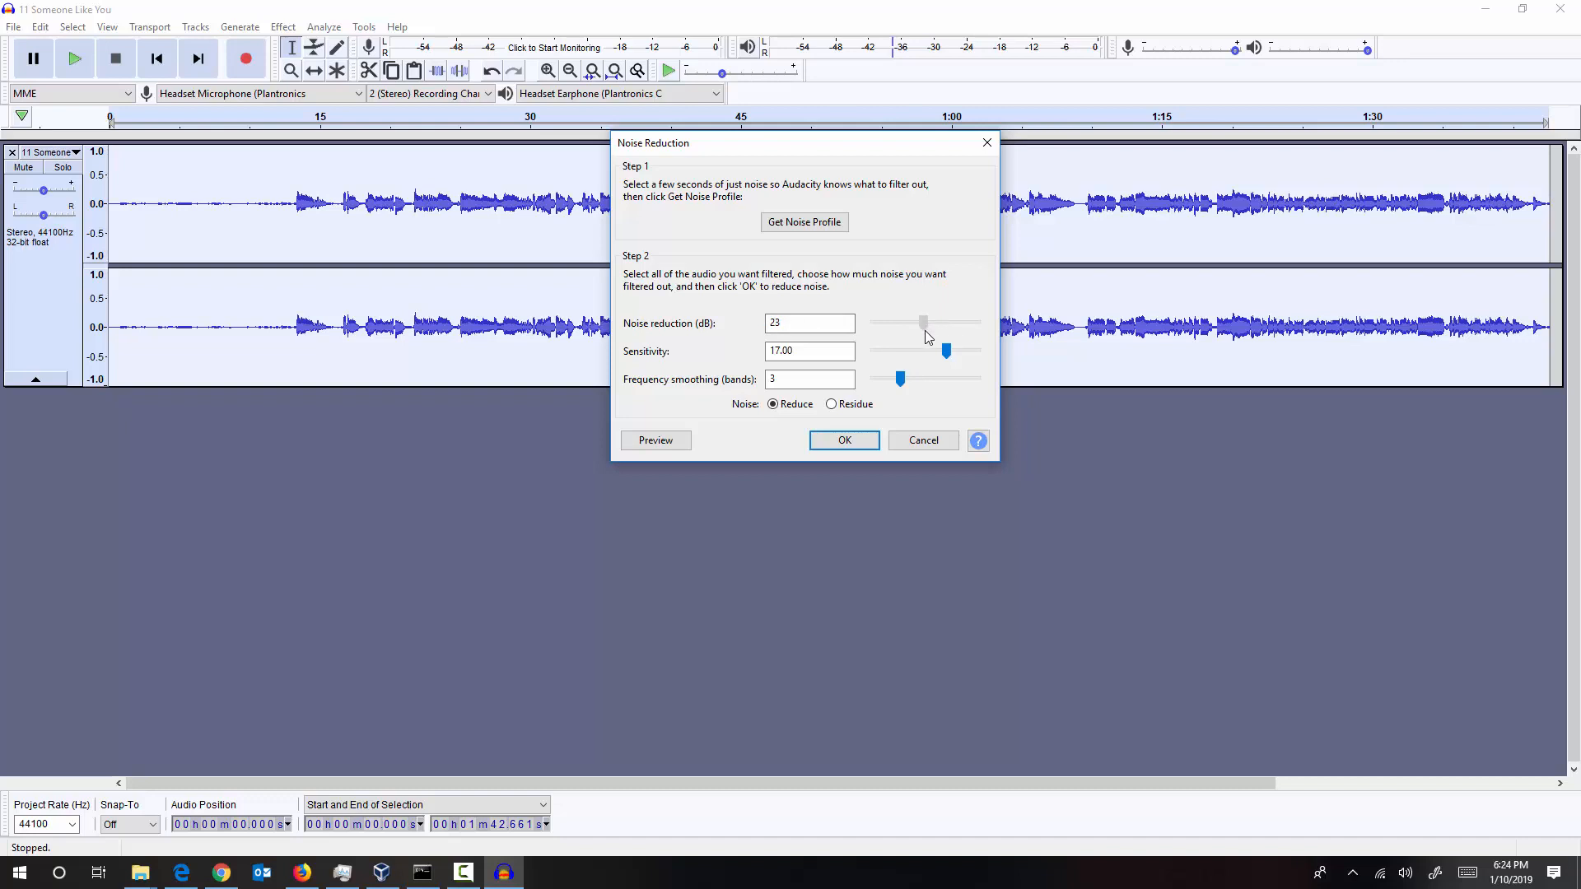
{"action": "left_click_drag", "start_coordinate": [923, 323], "coordinate": [927, 323]}
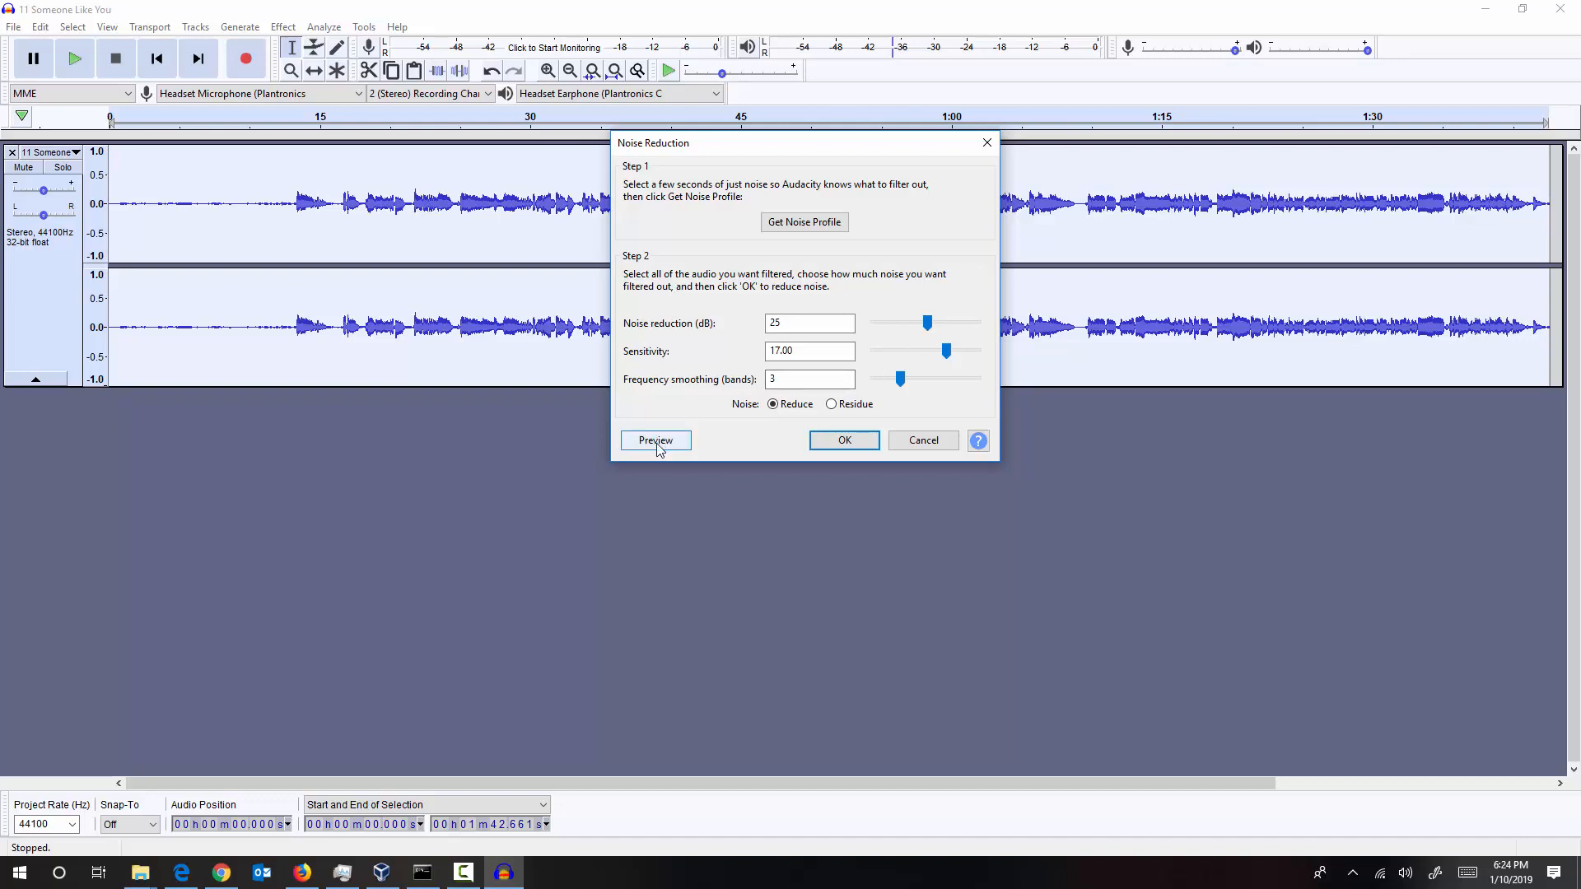
Preview, raise the noise reduction to about 35 dB and preview again
{"action": "left_click", "coordinate": [656, 441]}
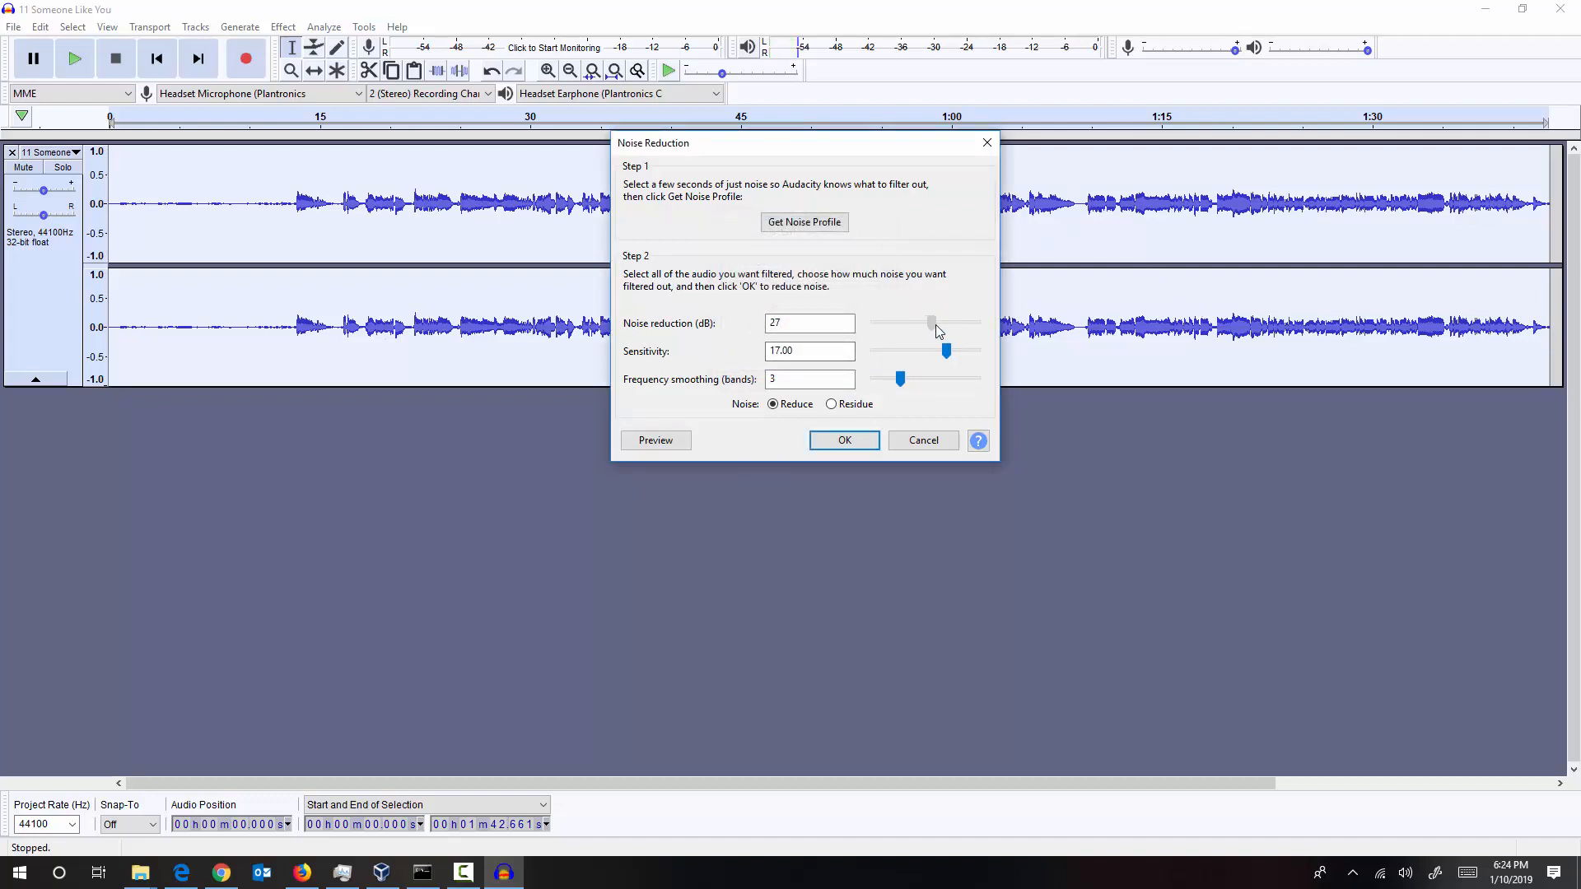
{"action": "left_click_drag", "start_coordinate": [929, 322], "coordinate": [937, 323]}
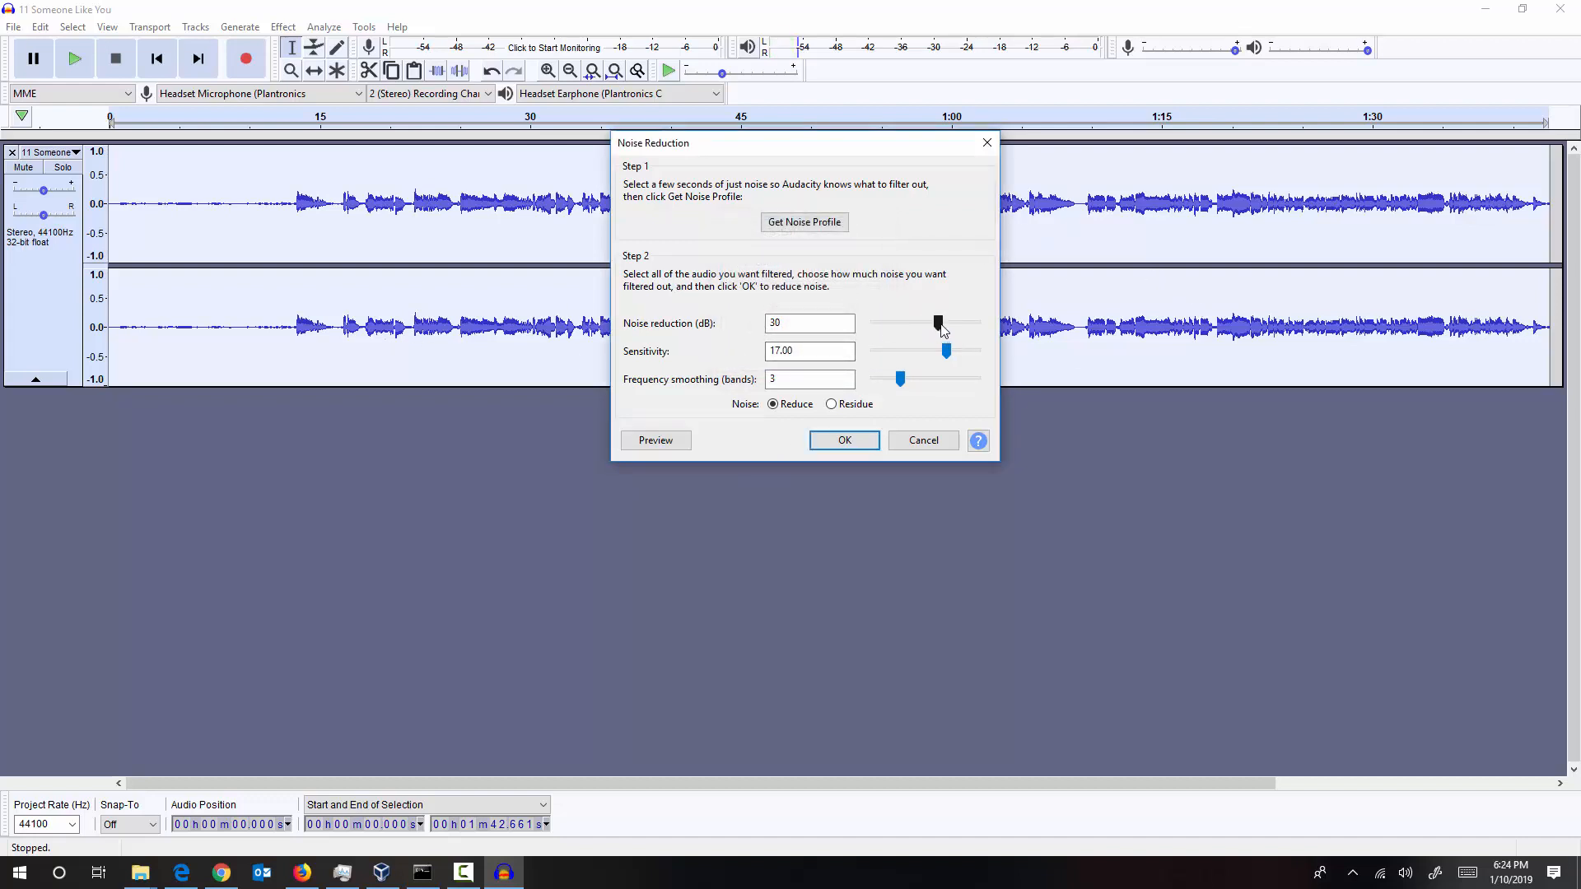
{"action": "left_click_drag", "start_coordinate": [937, 323], "coordinate": [945, 323]}
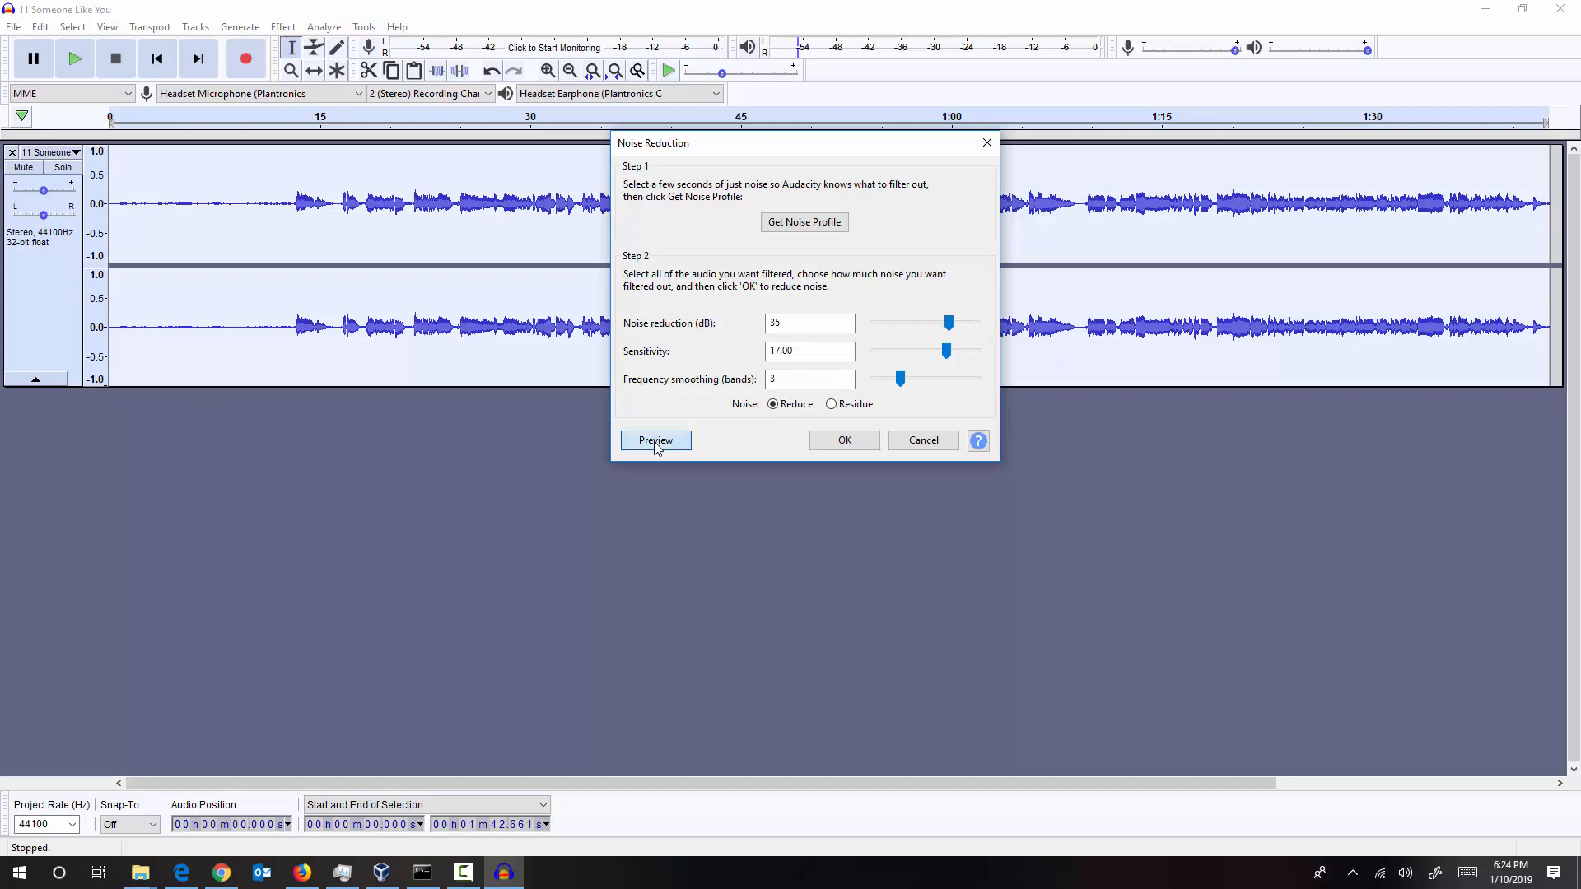
{"action": "left_click", "coordinate": [656, 441]}
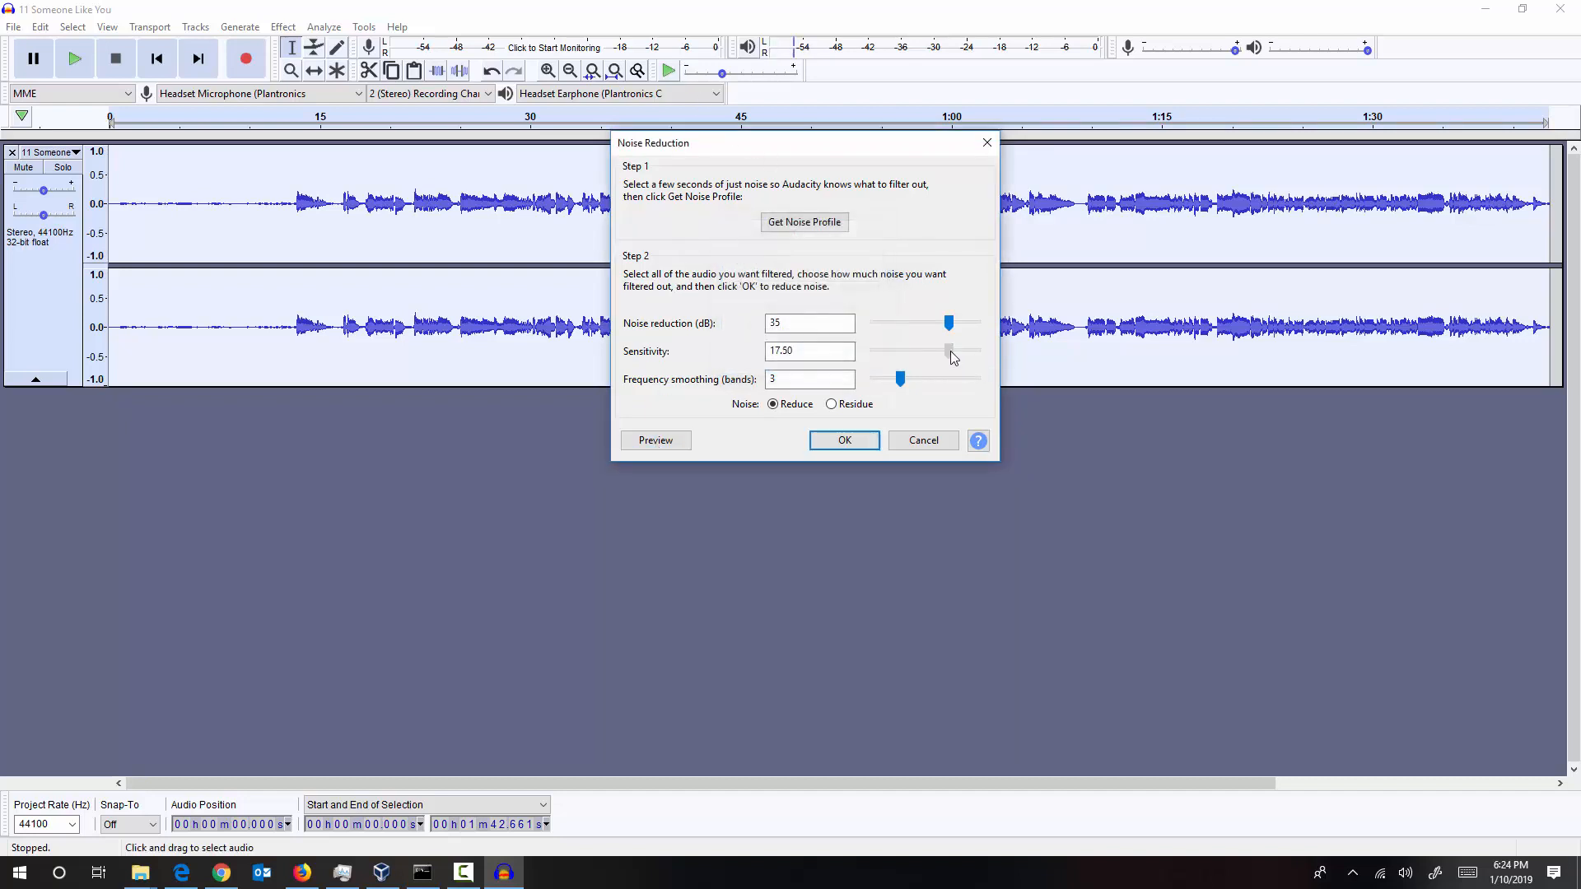
Raise sensitivity to 18.00 and apply the noise reduction to the whole song
{"action": "left_click_drag", "start_coordinate": [948, 349], "coordinate": [954, 349]}
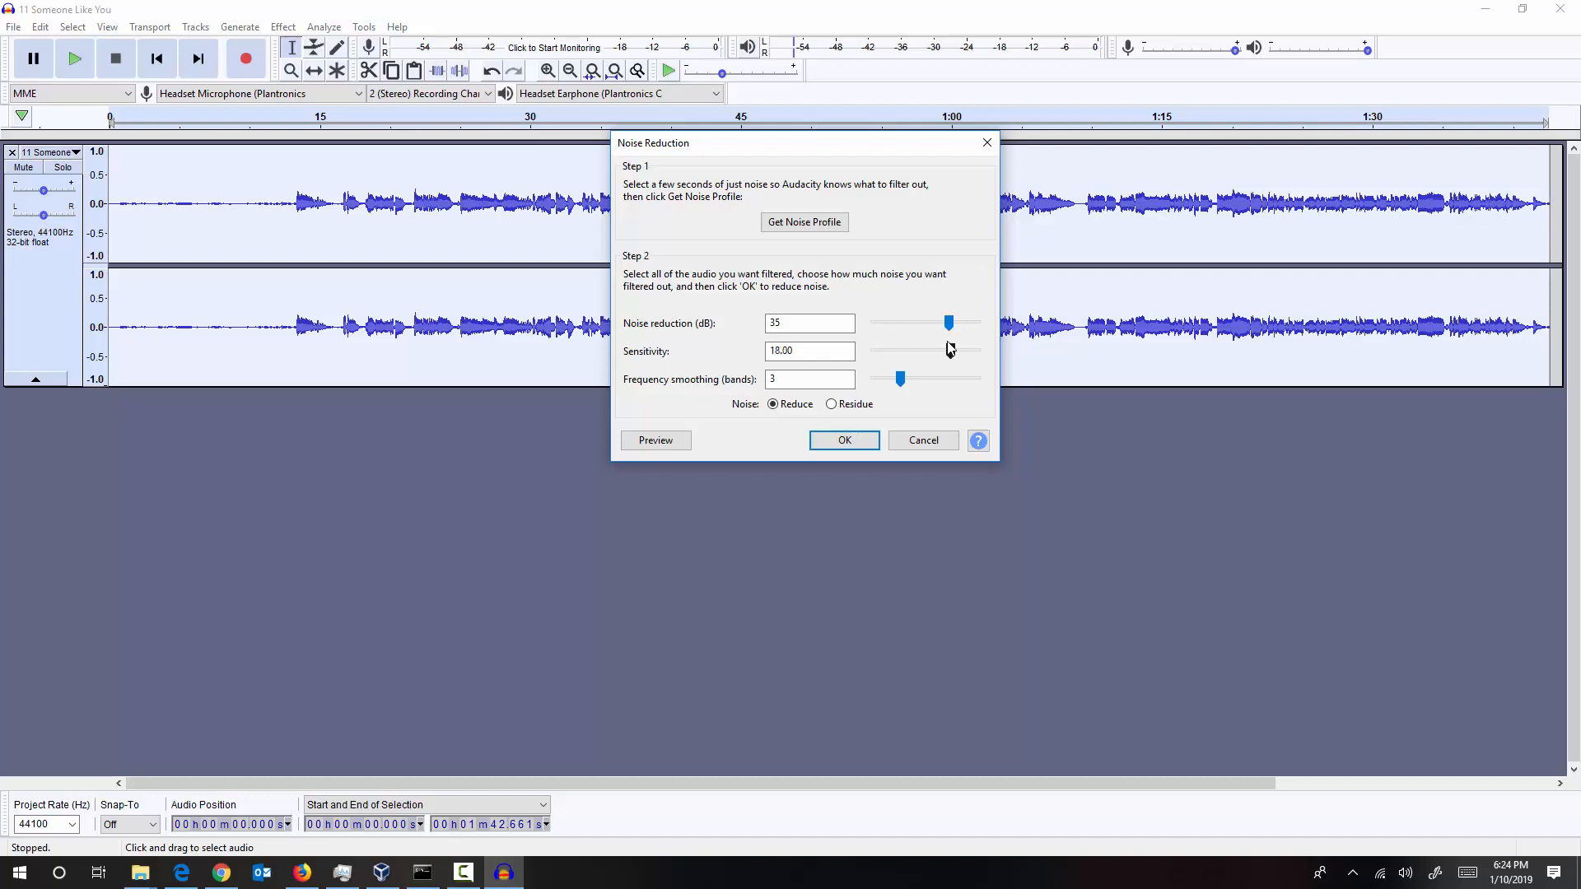
{"action": "left_click_drag", "start_coordinate": [948, 323], "coordinate": [950, 323]}
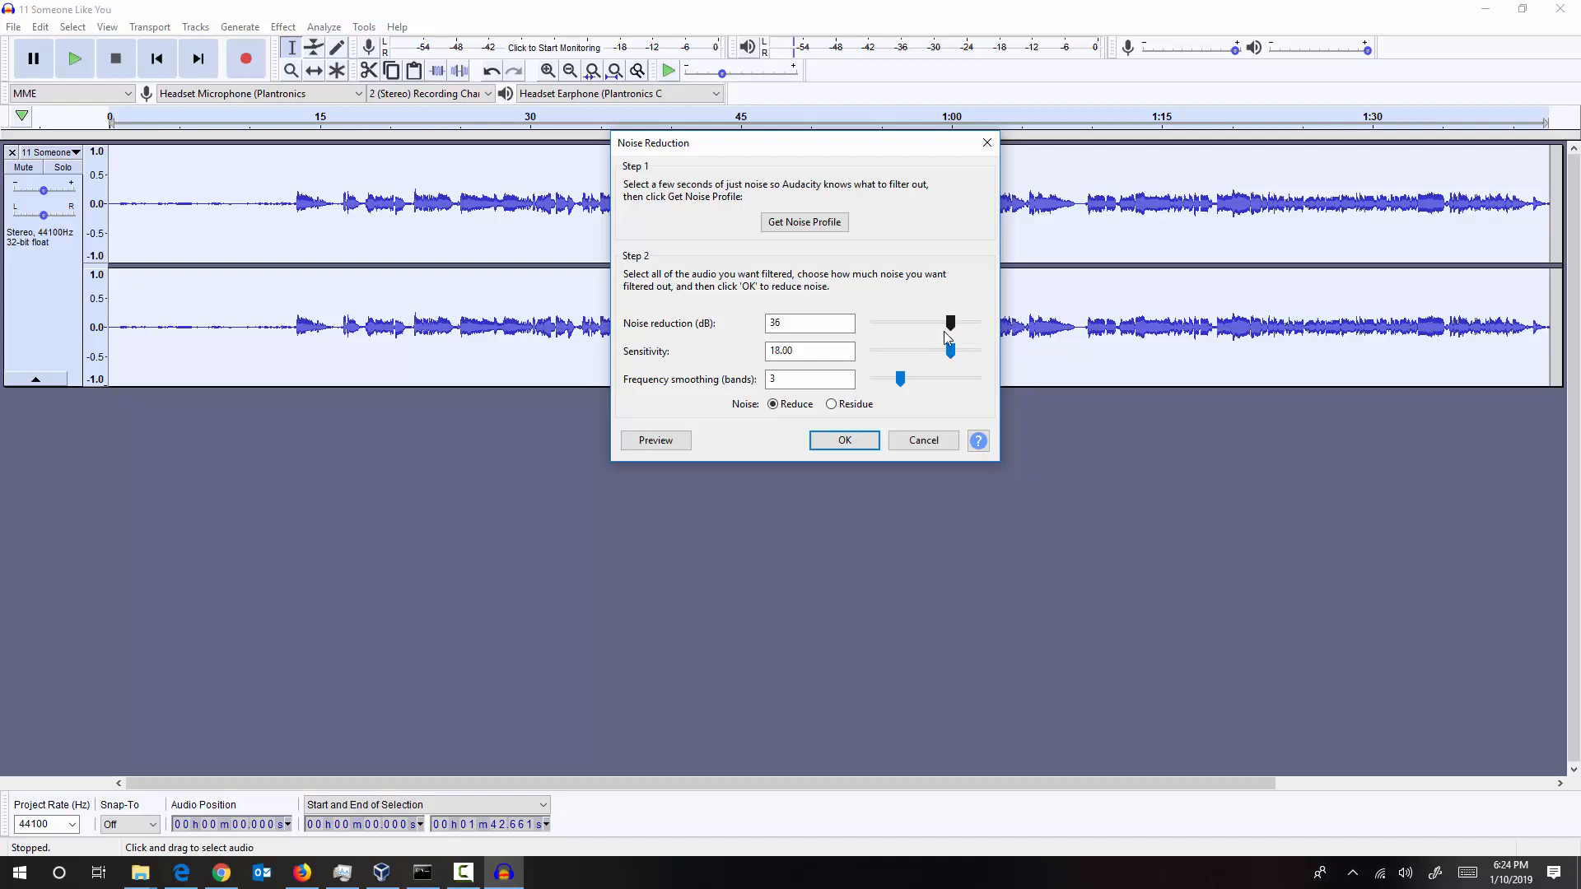
{"action": "left_click", "coordinate": [845, 440]}
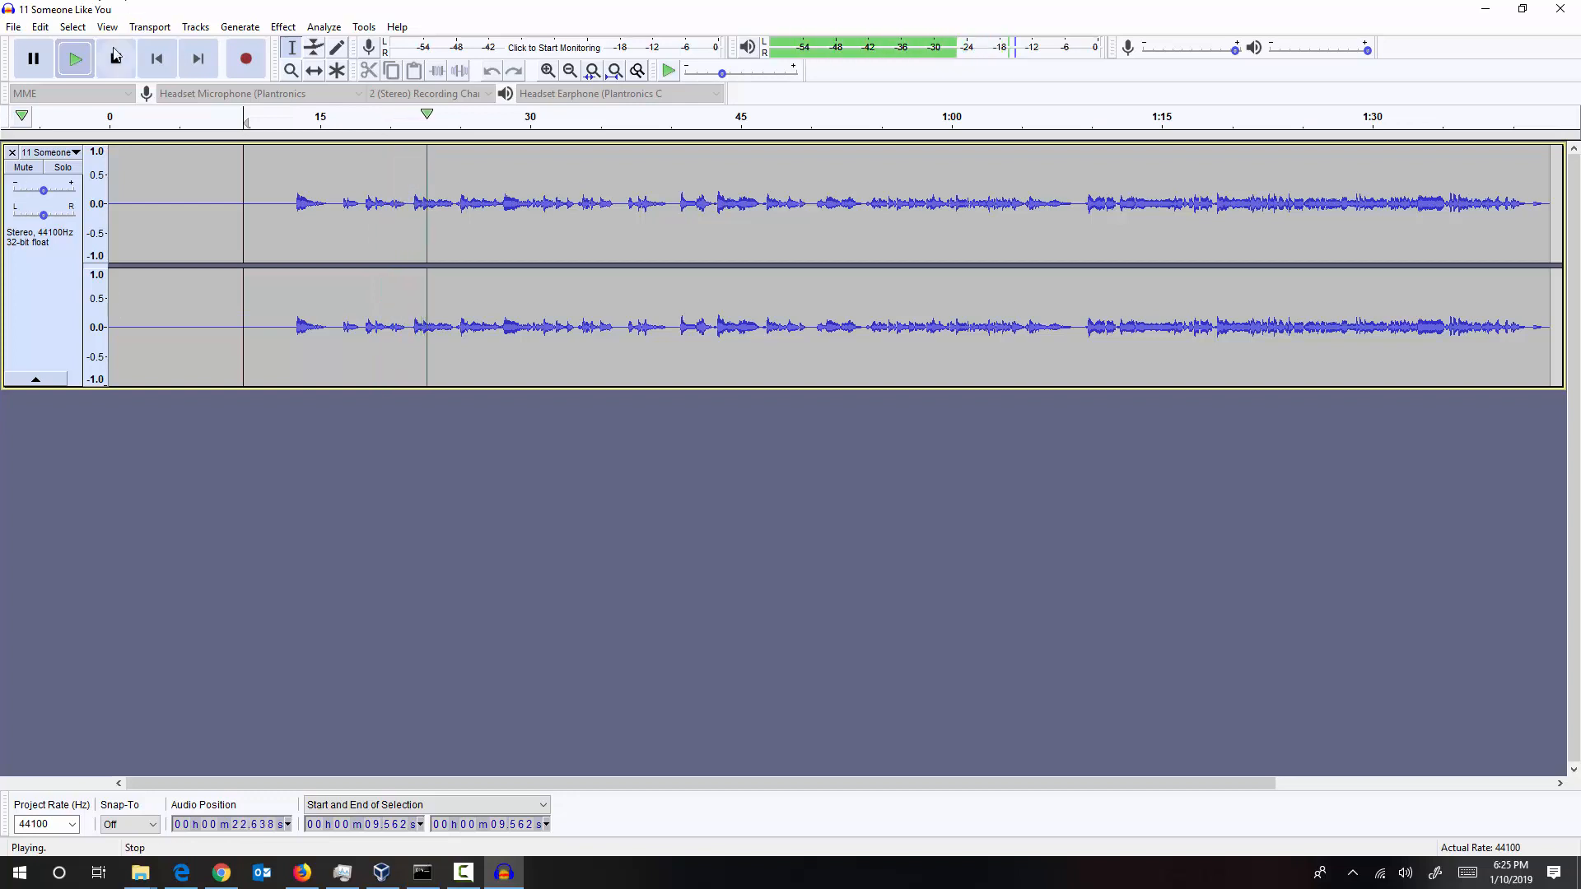
{"action": "left_click", "coordinate": [115, 57]}
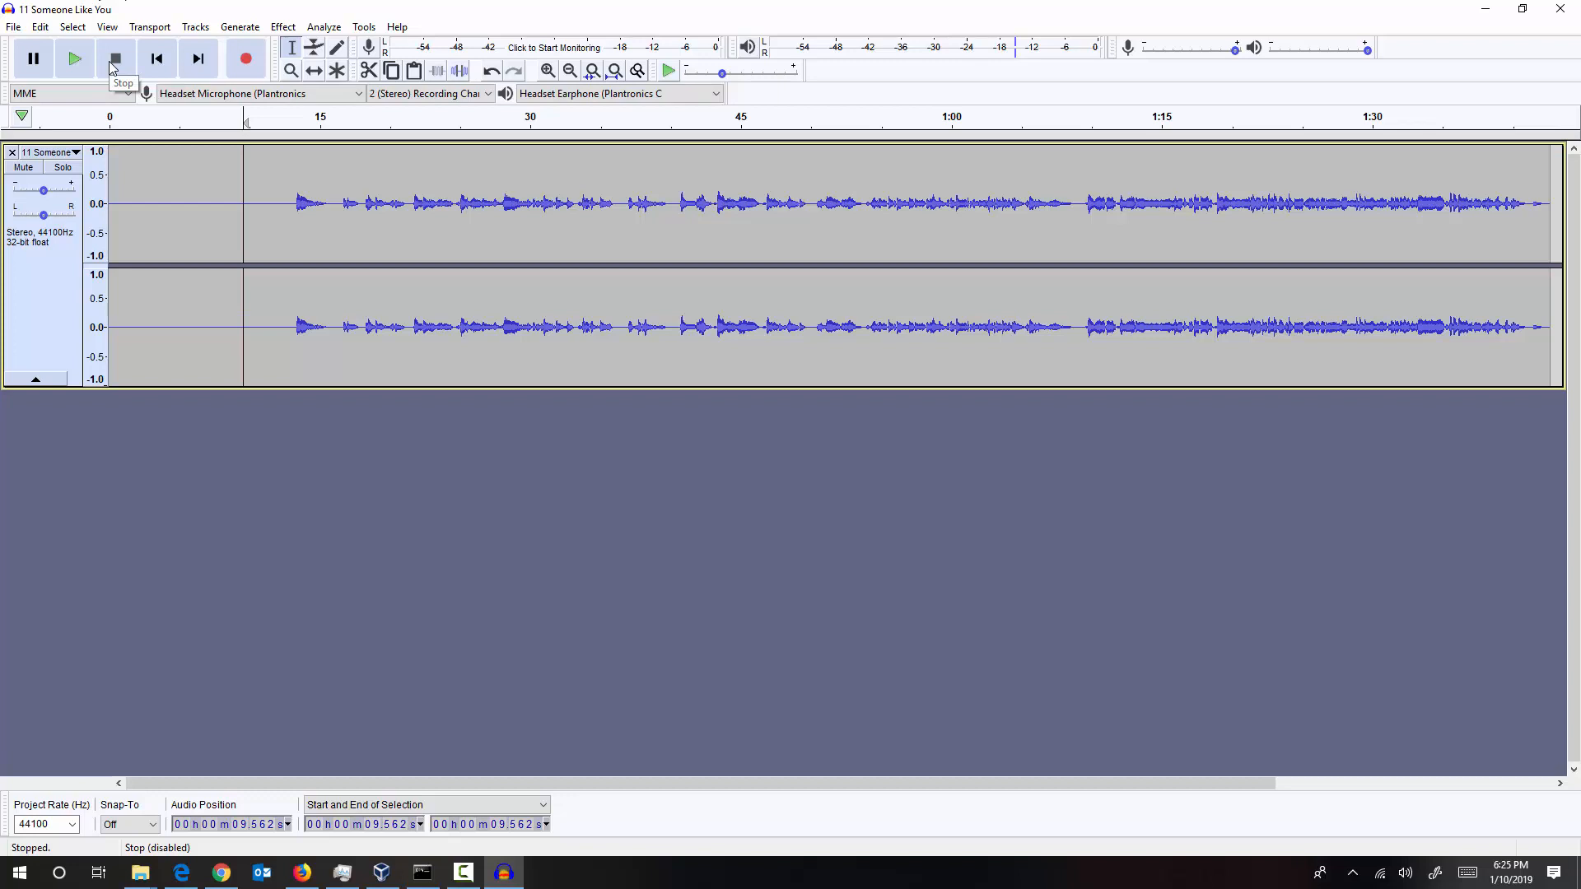
{"action": "mouse_move", "coordinate": [117, 70]}
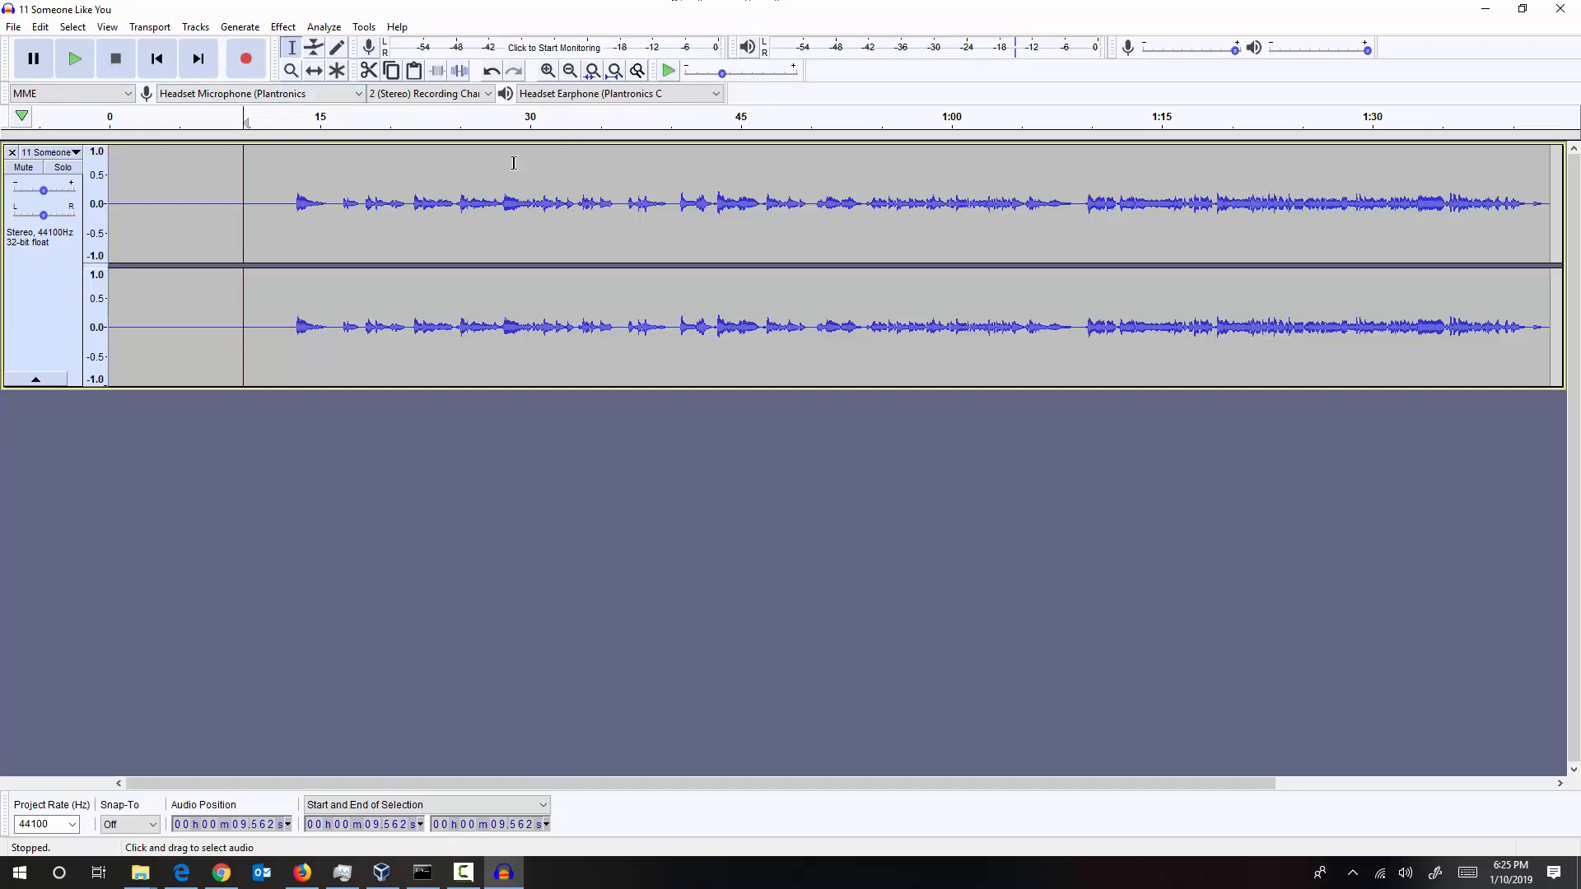
{"action": "mouse_move", "coordinate": [705, 373]}
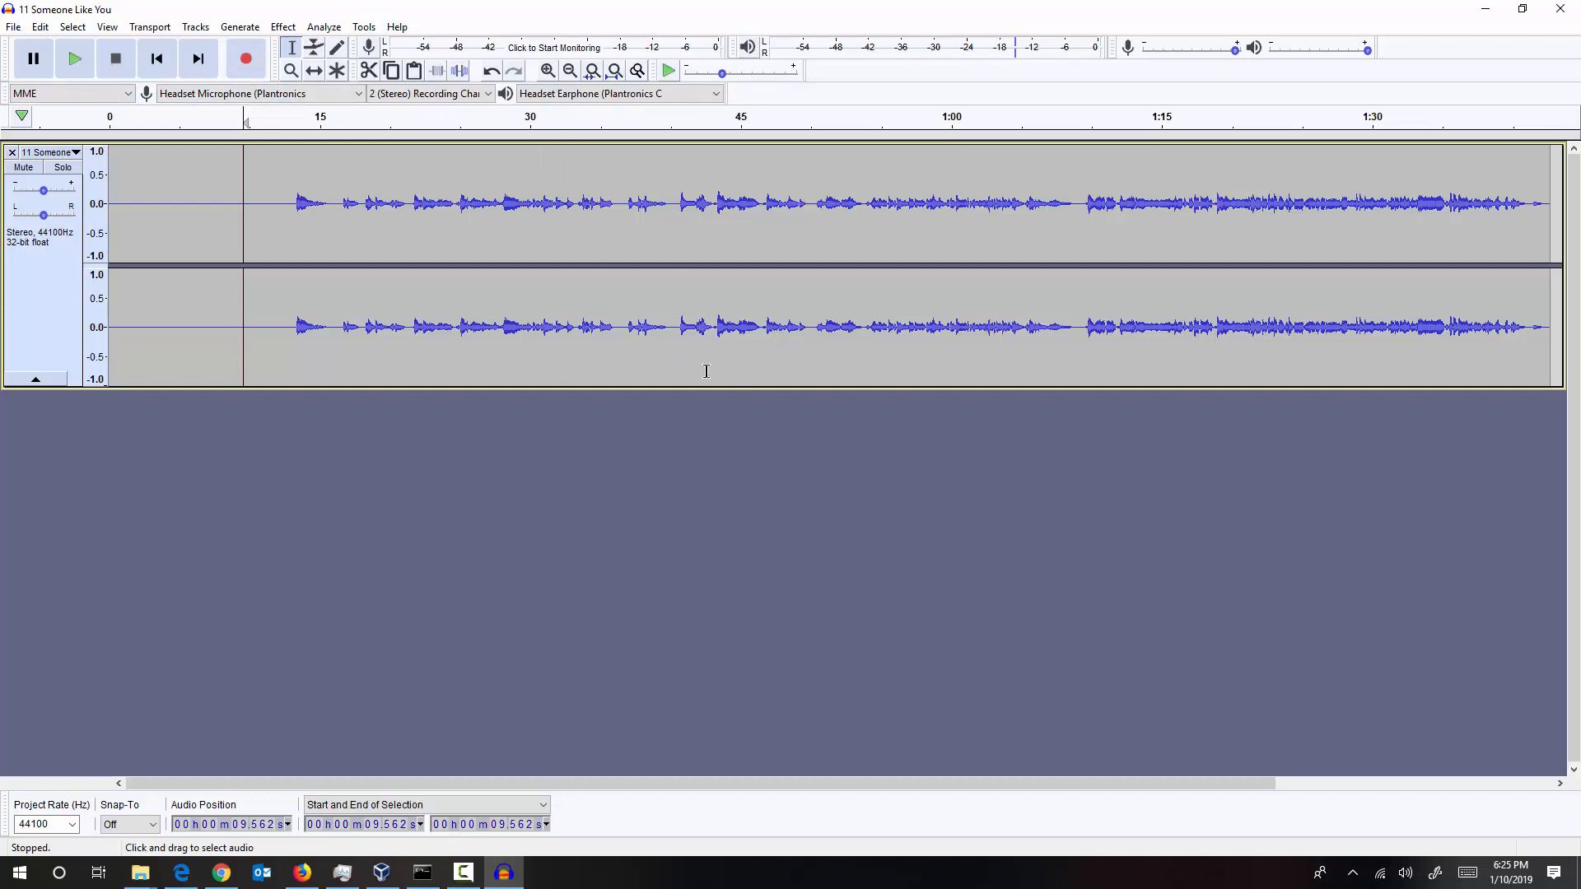
{"action": "mouse_move", "coordinate": [771, 377]}
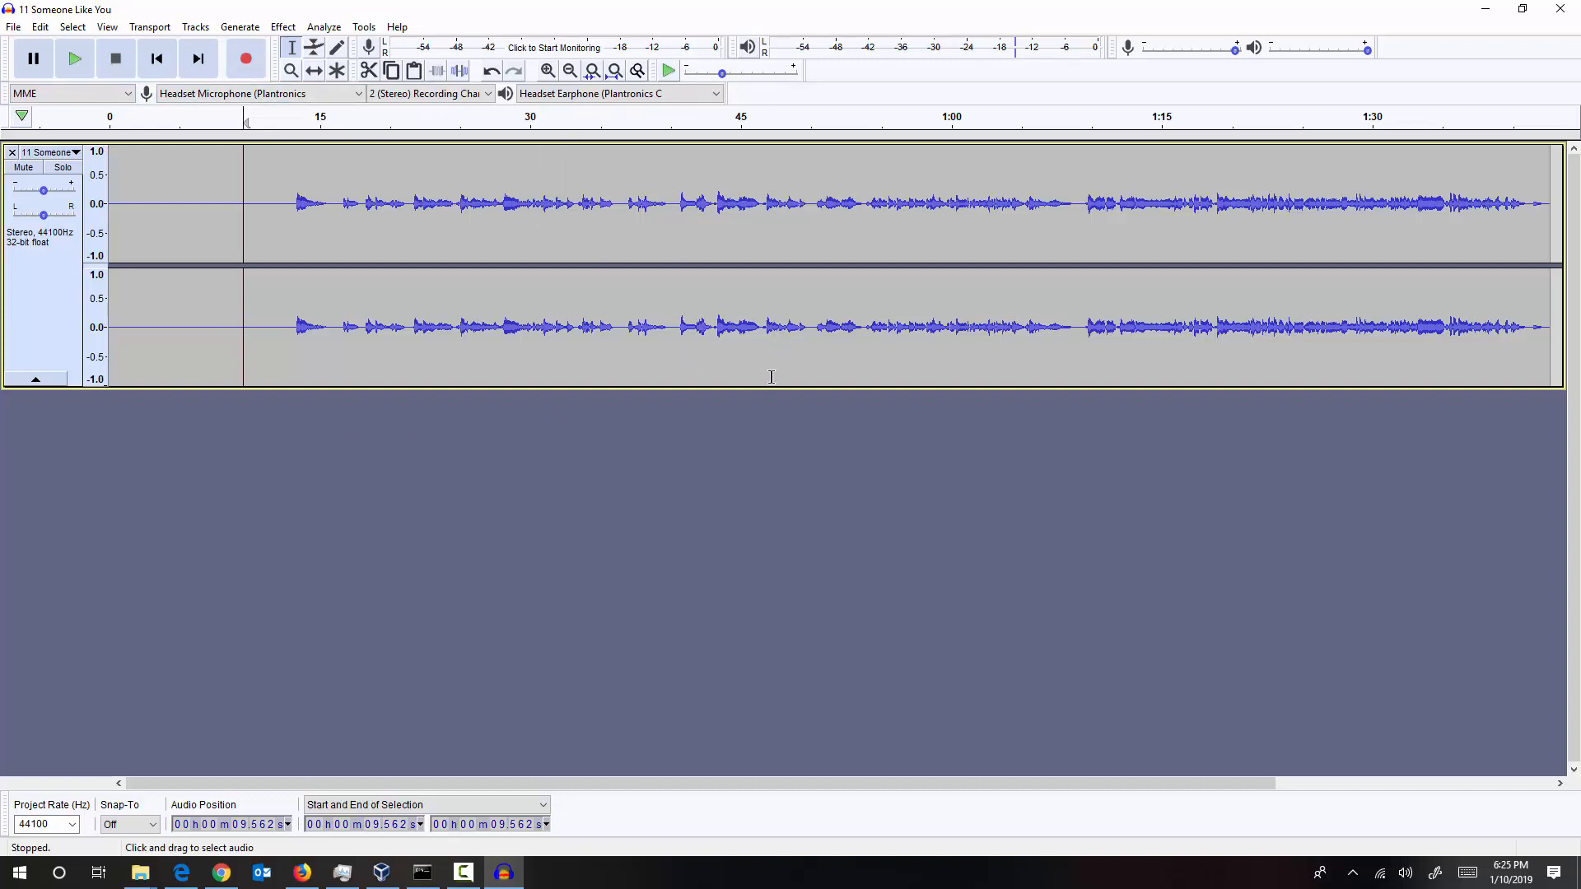